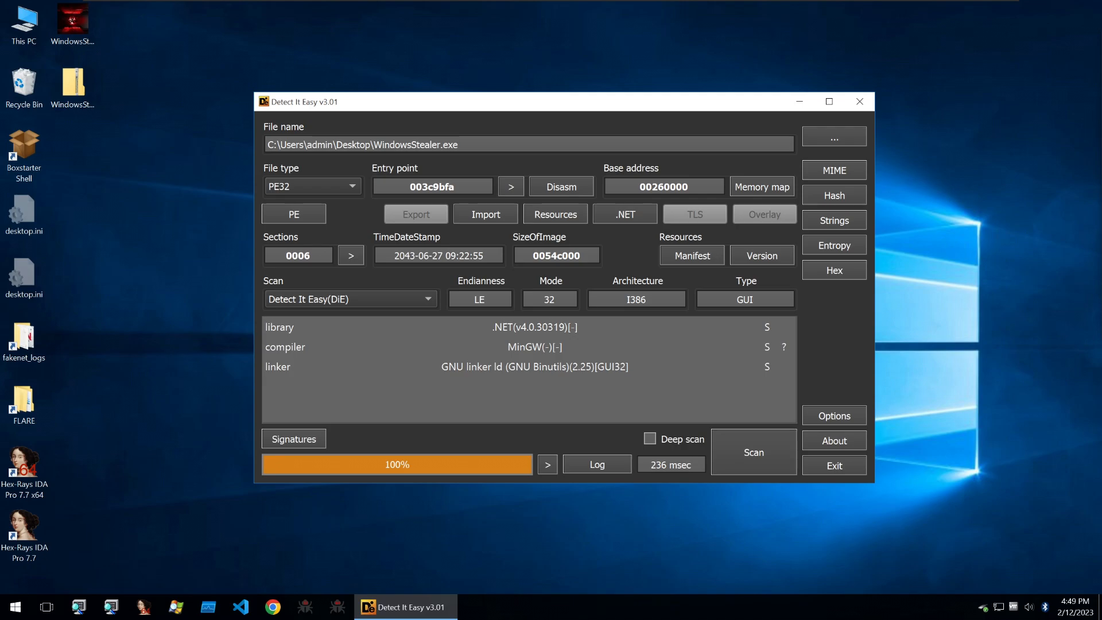
Close the Chrome advert image to return to Detect It Easy's WindowsStealer.exe scan.
click(457, 144)
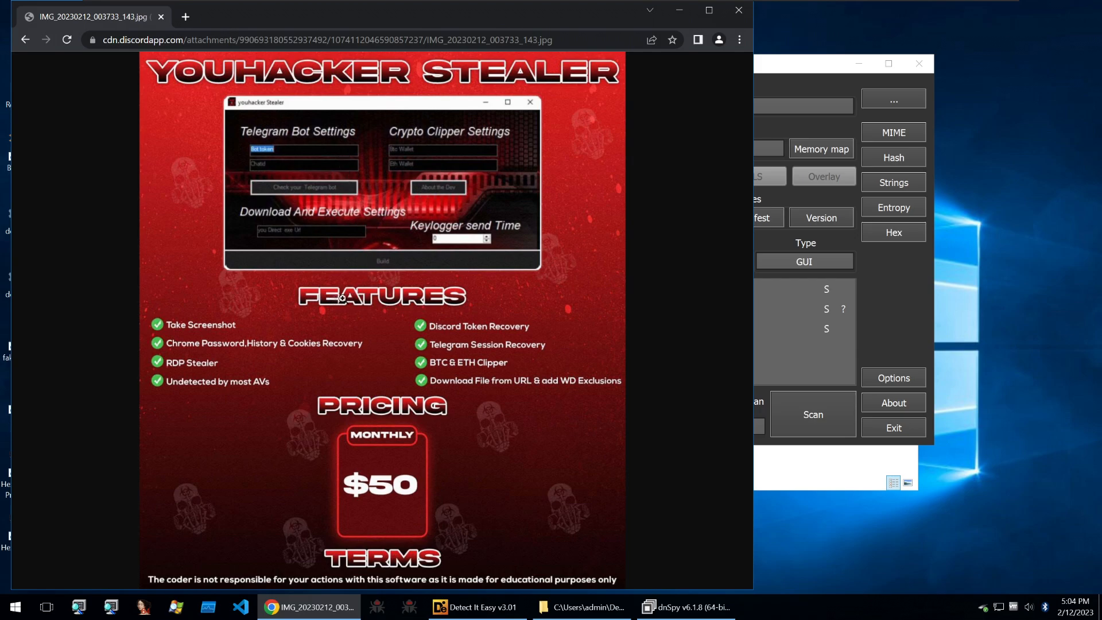
mouse_move(226, 326)
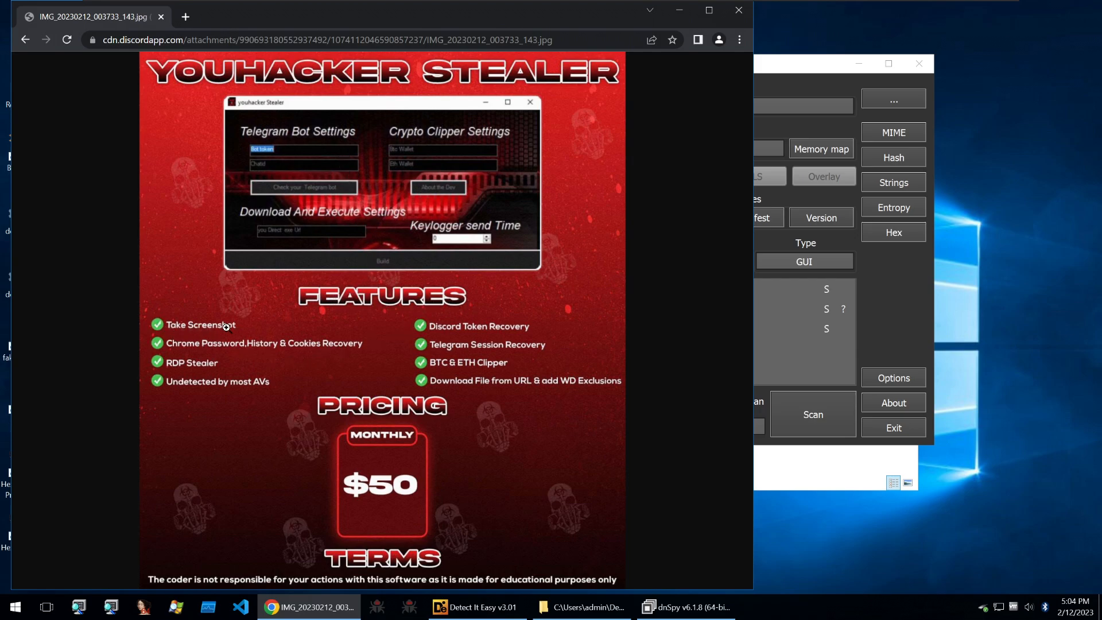
mouse_move(194, 343)
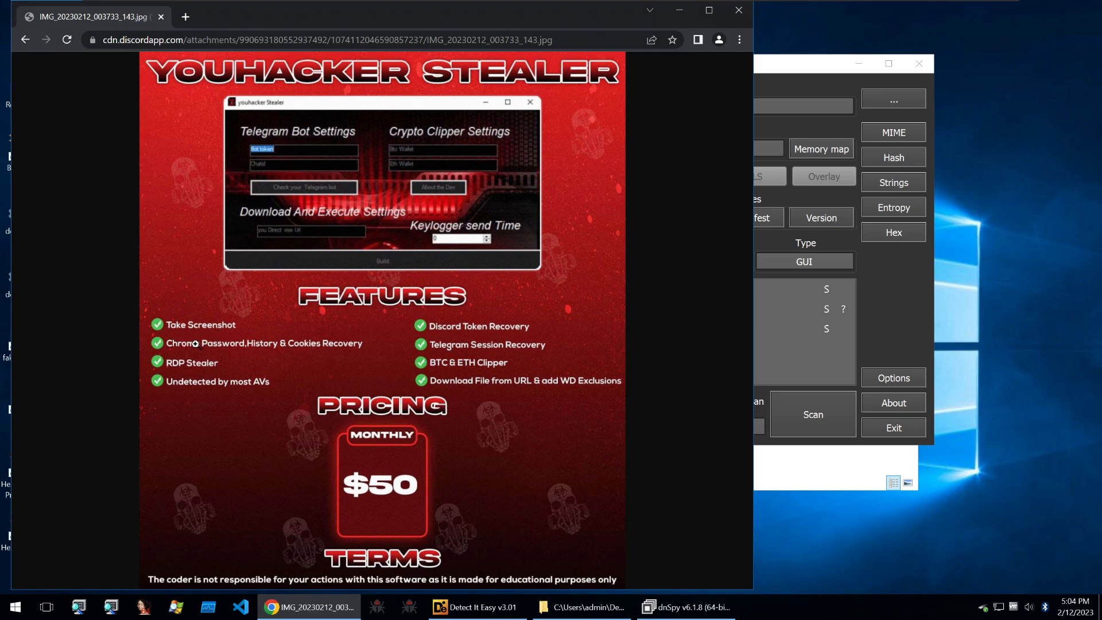
mouse_move(257, 343)
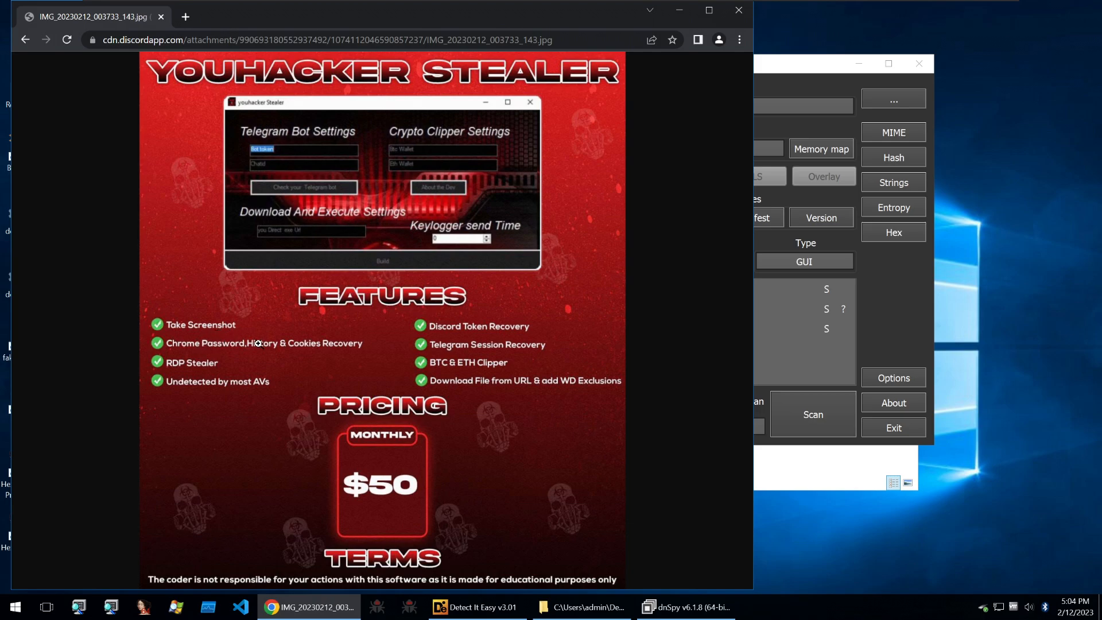
mouse_move(260, 372)
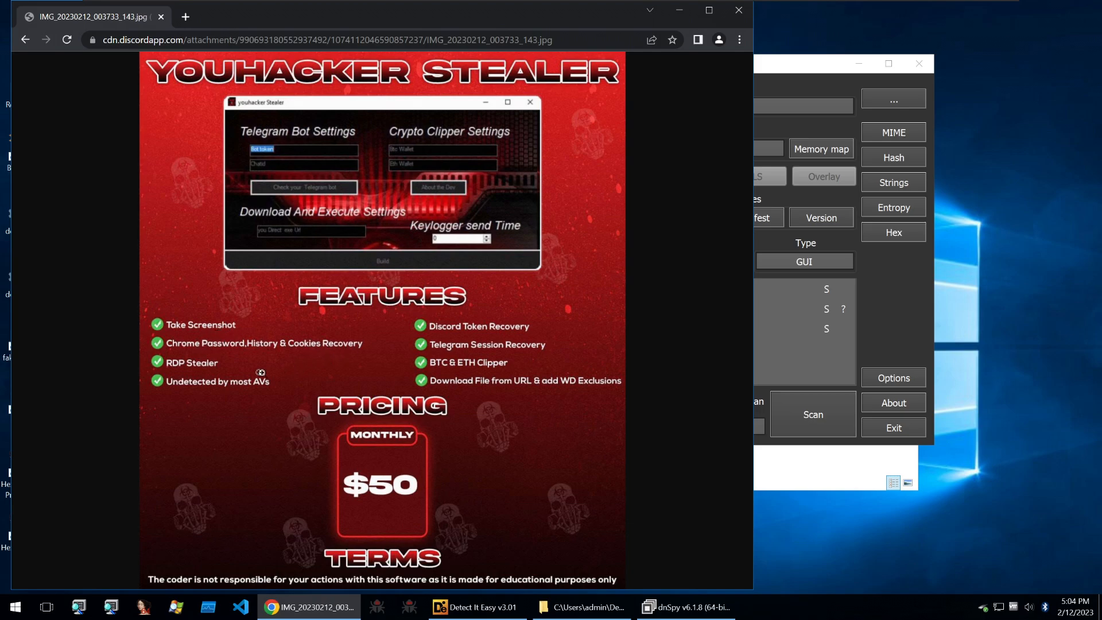
mouse_move(226, 363)
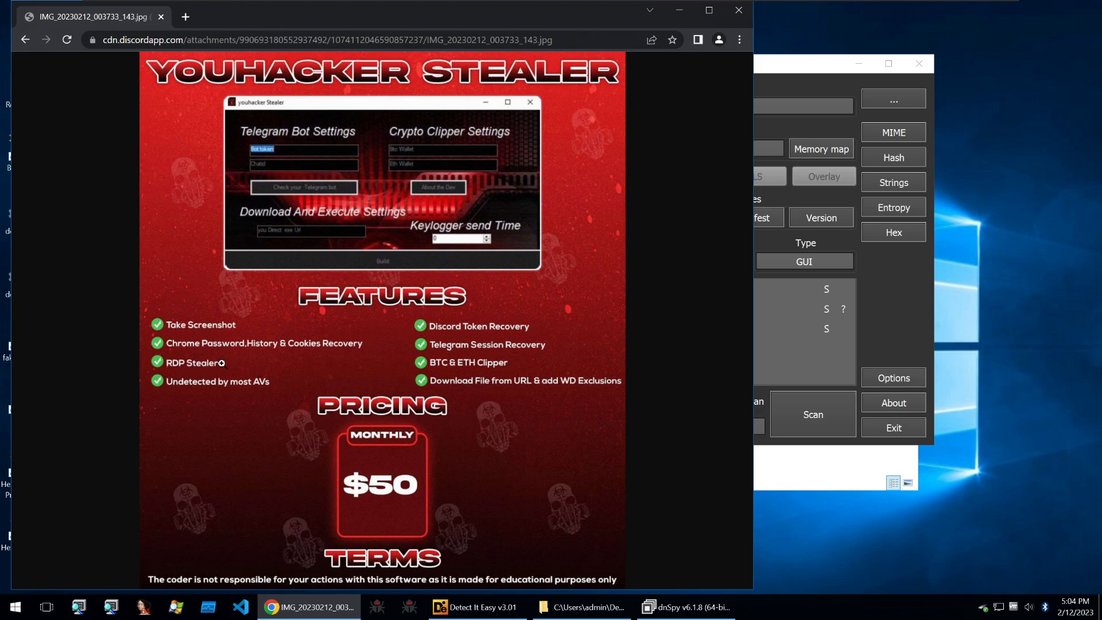
mouse_move(222, 381)
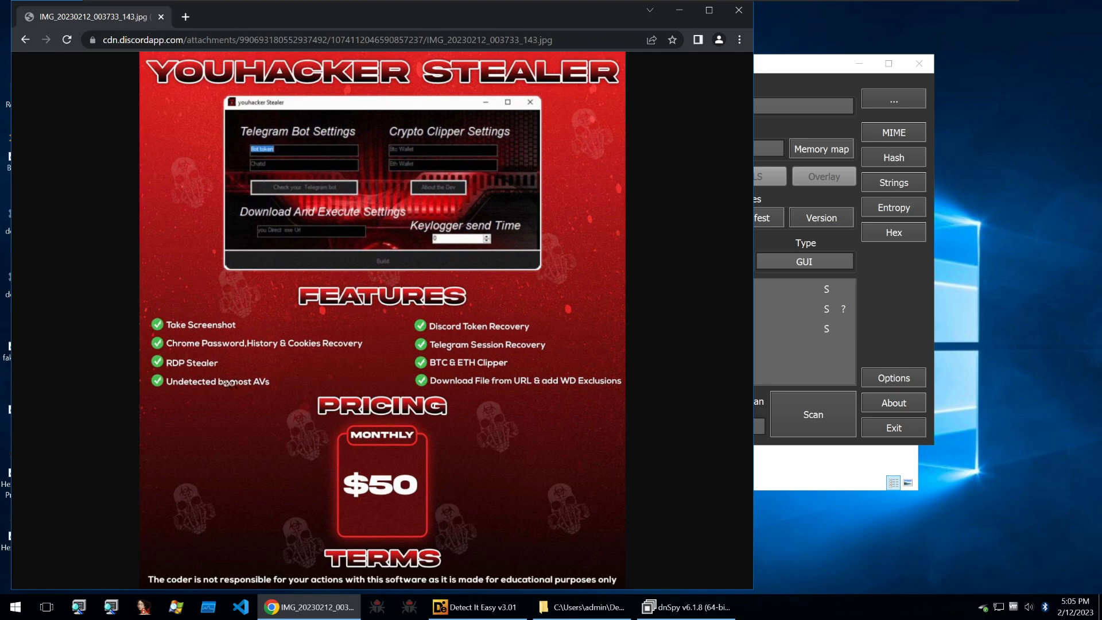
mouse_move(463, 325)
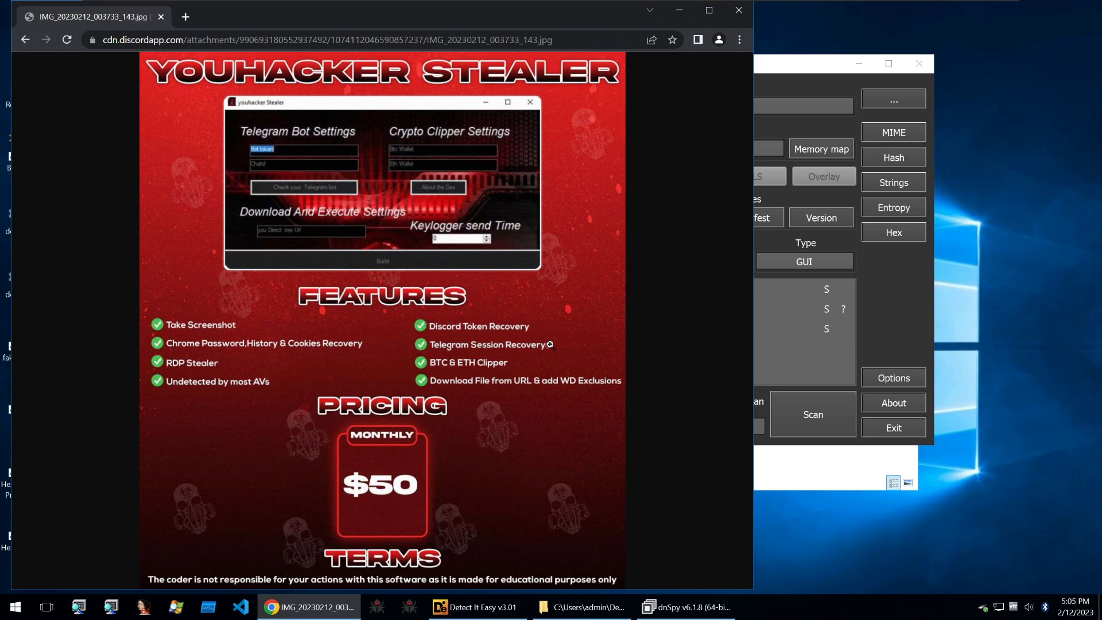
mouse_move(511, 364)
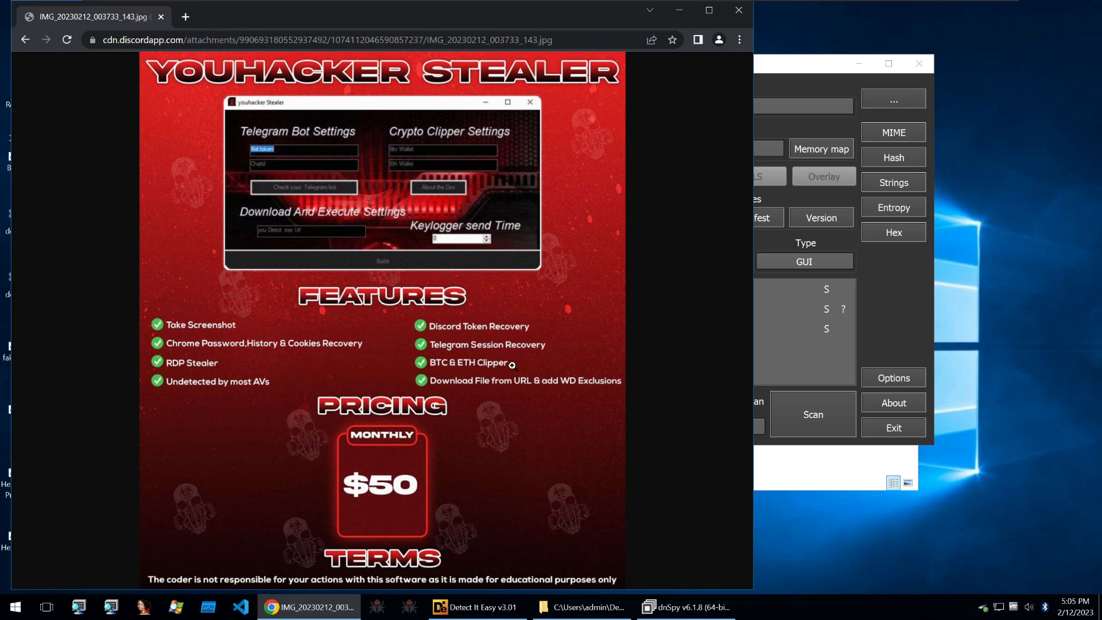
mouse_move(516, 380)
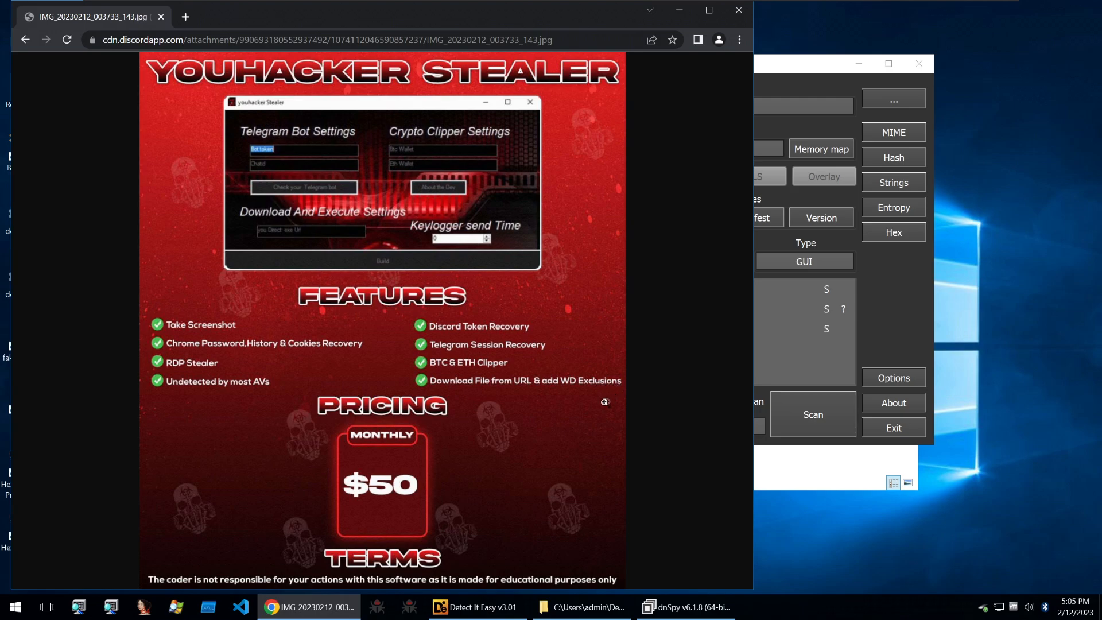
mouse_move(450, 451)
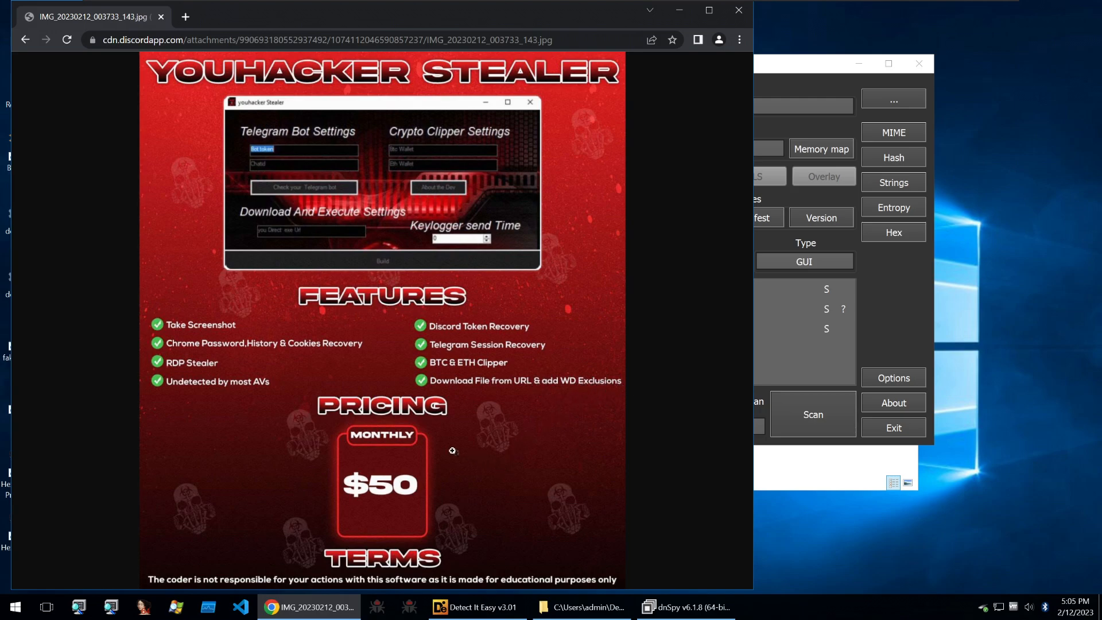
mouse_move(339, 464)
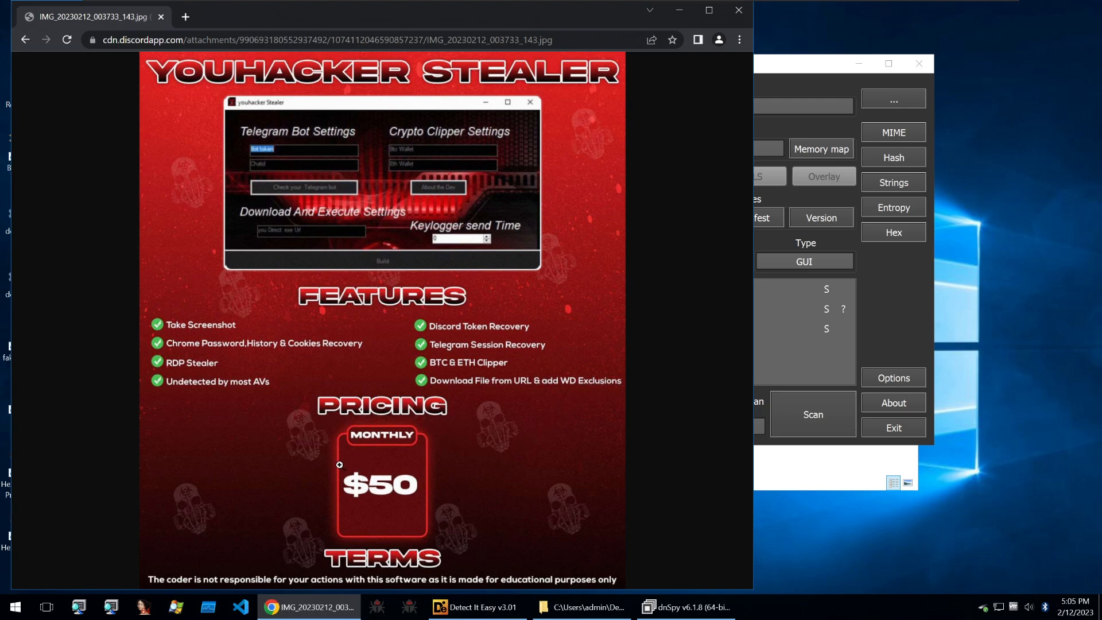
mouse_move(173, 532)
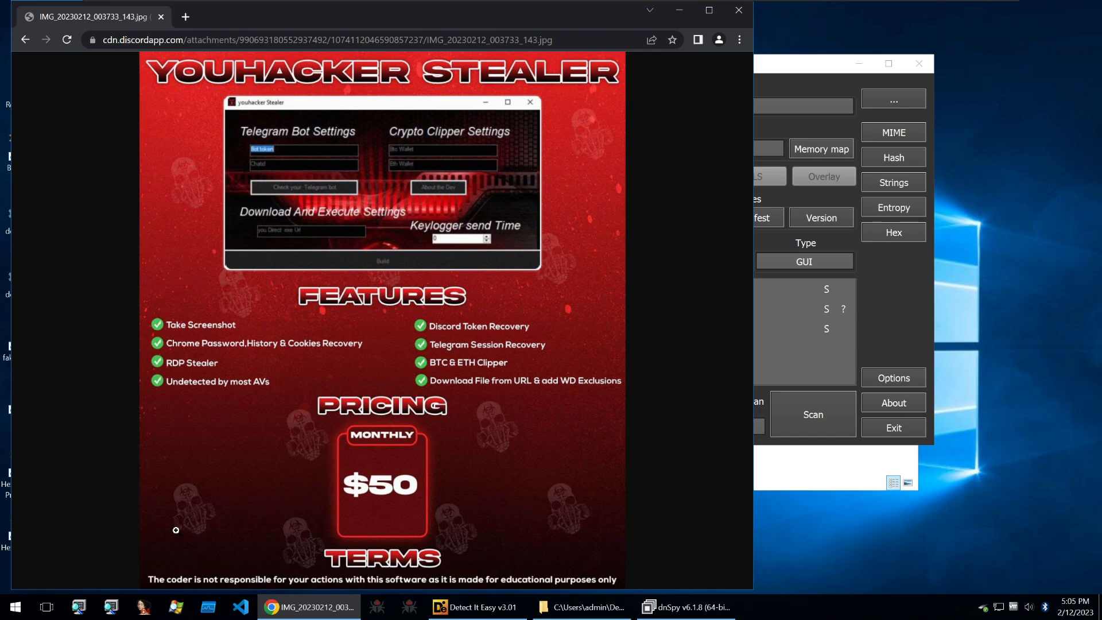
mouse_move(323, 581)
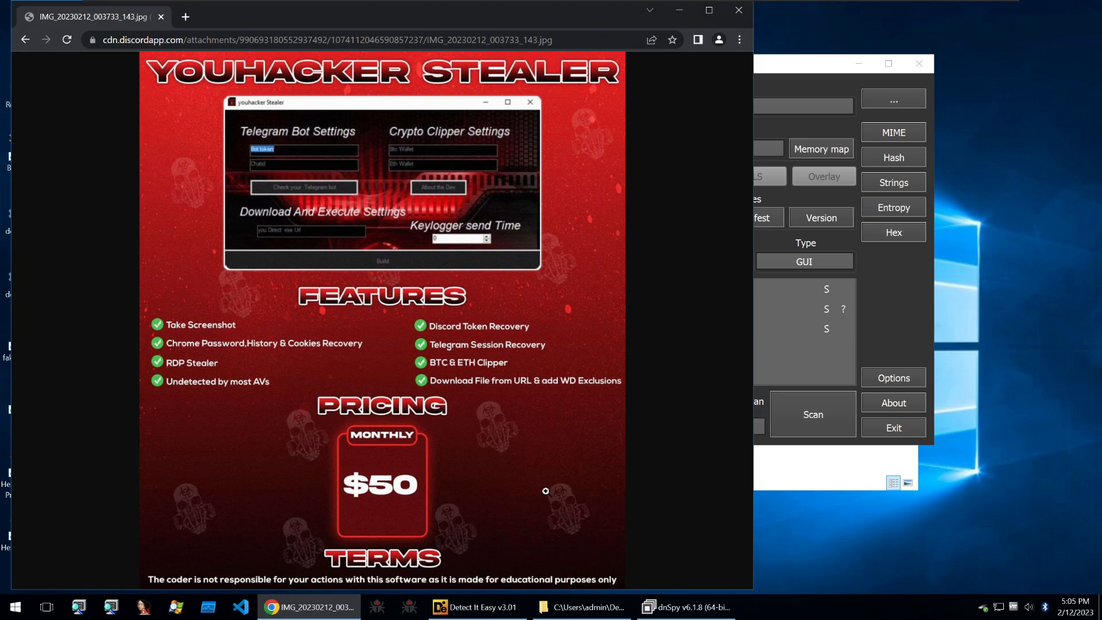
mouse_move(497, 376)
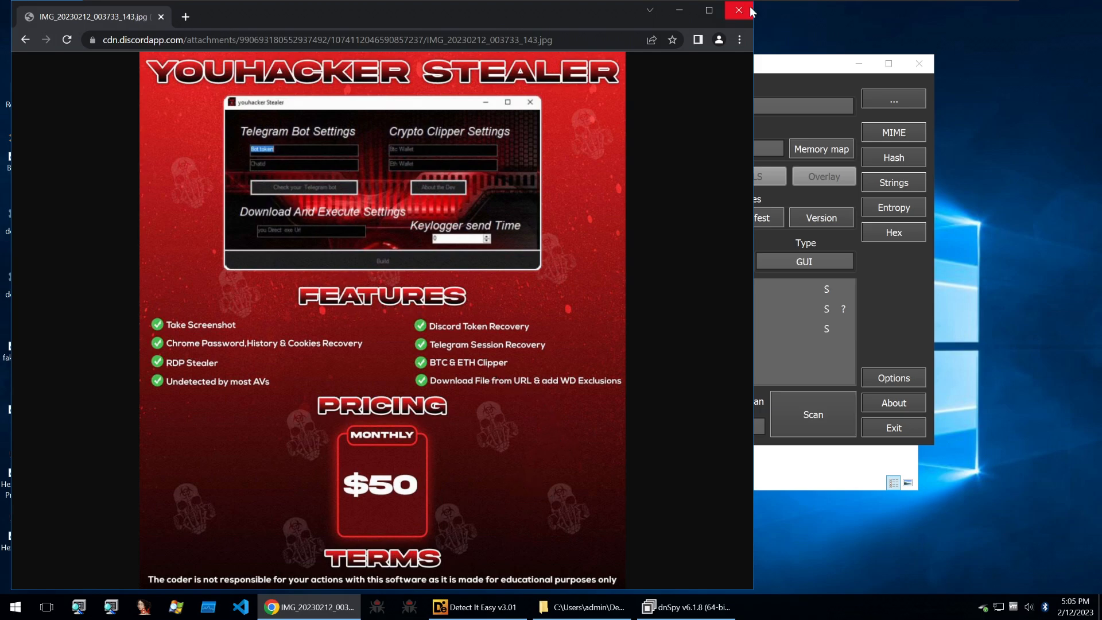
mouse_move(749, 12)
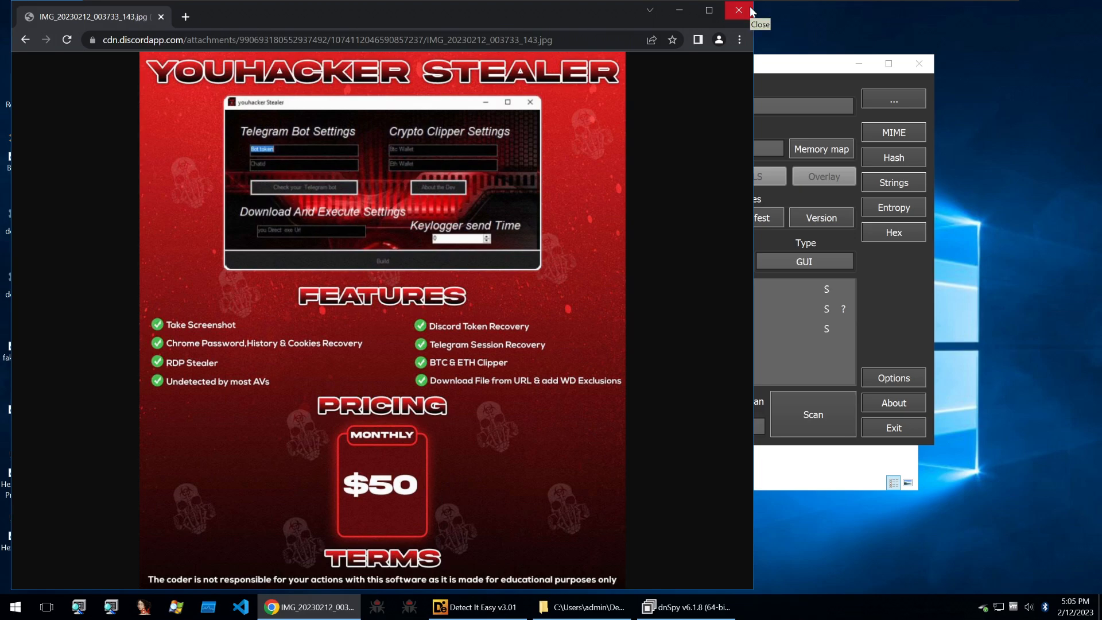
click(733, 10)
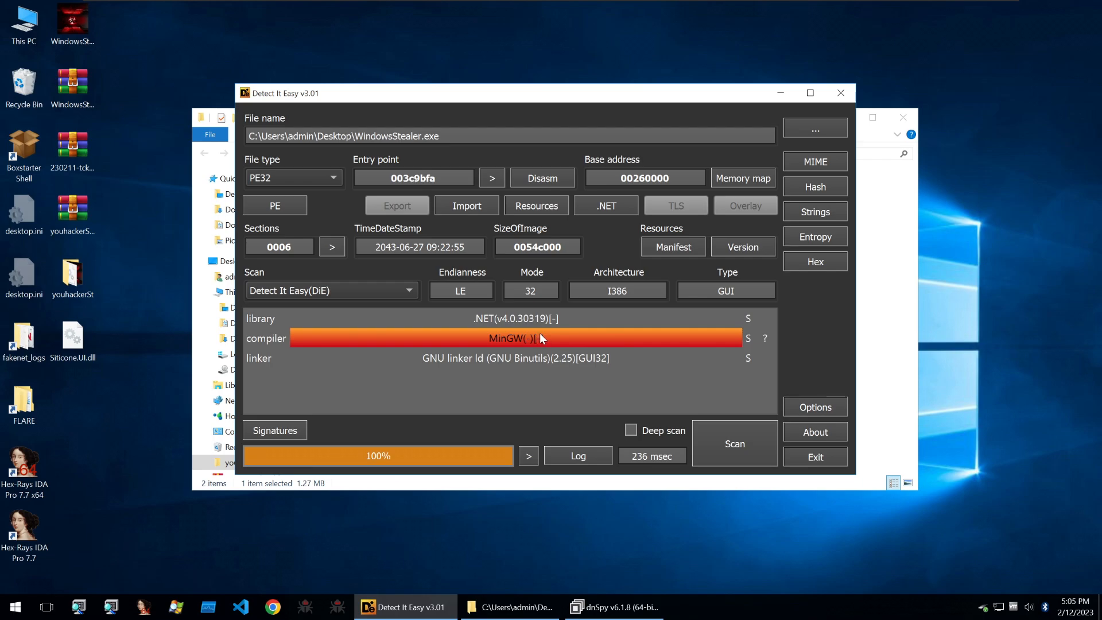
mouse_move(546, 336)
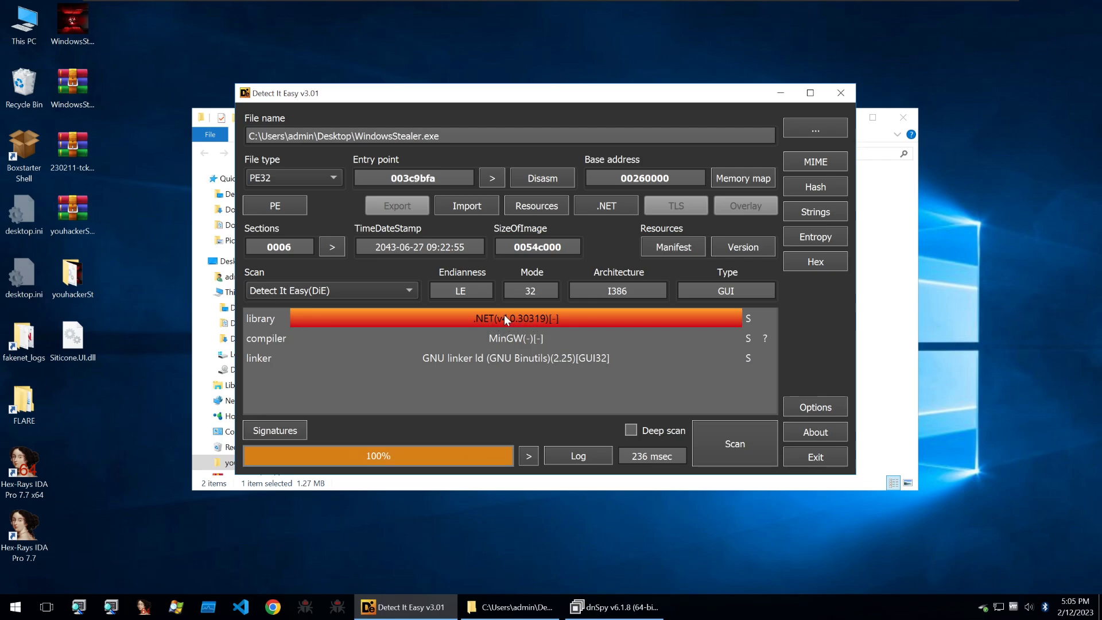
mouse_move(533, 326)
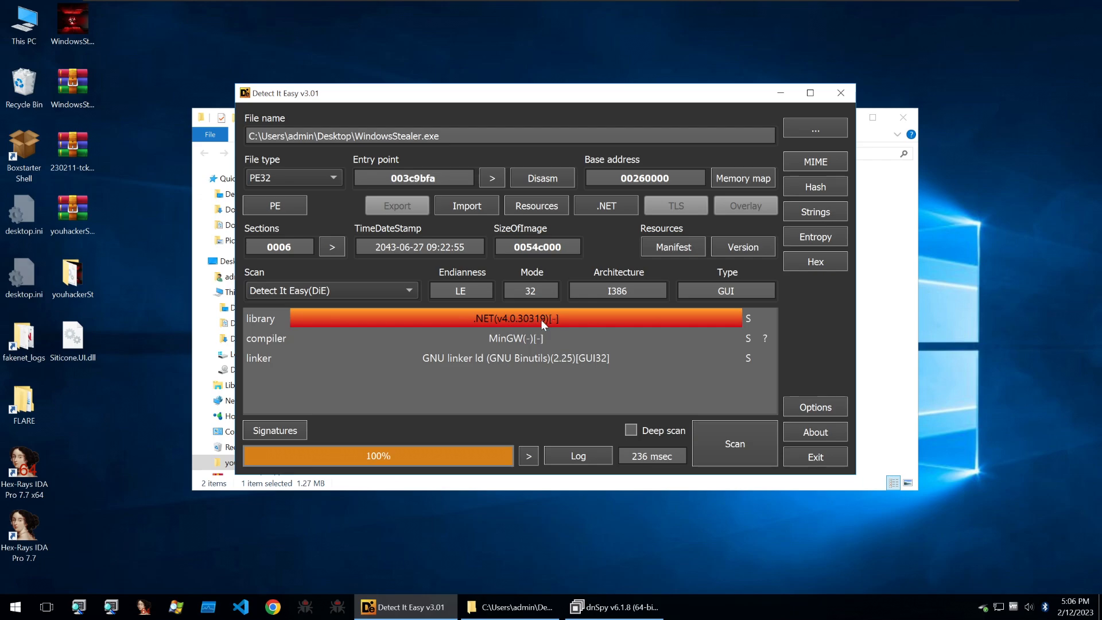
mouse_move(549, 328)
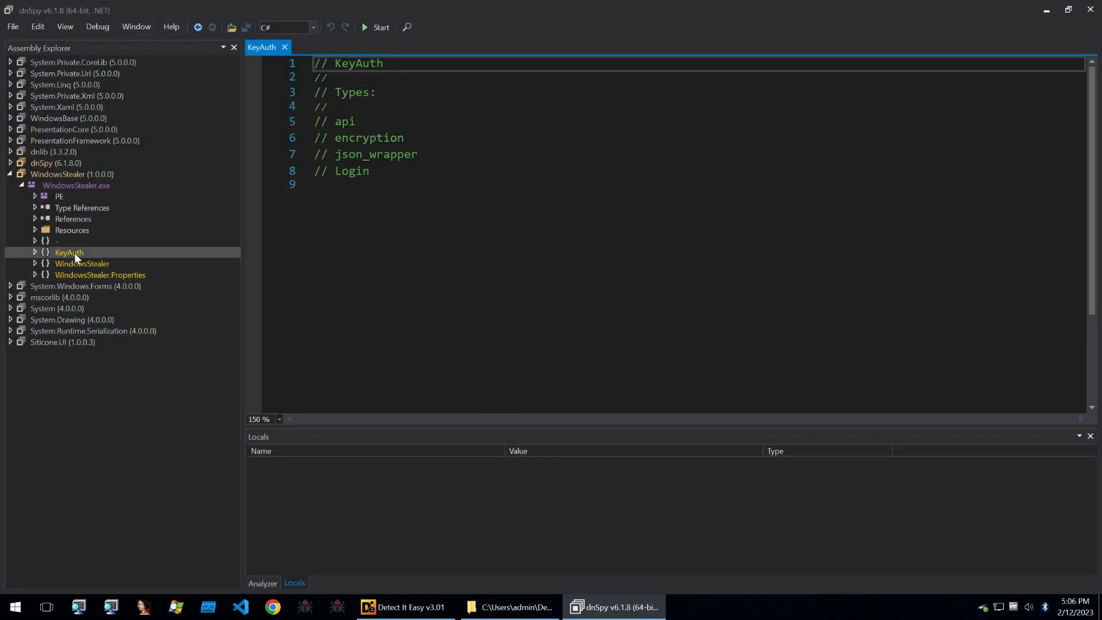
mouse_move(77, 263)
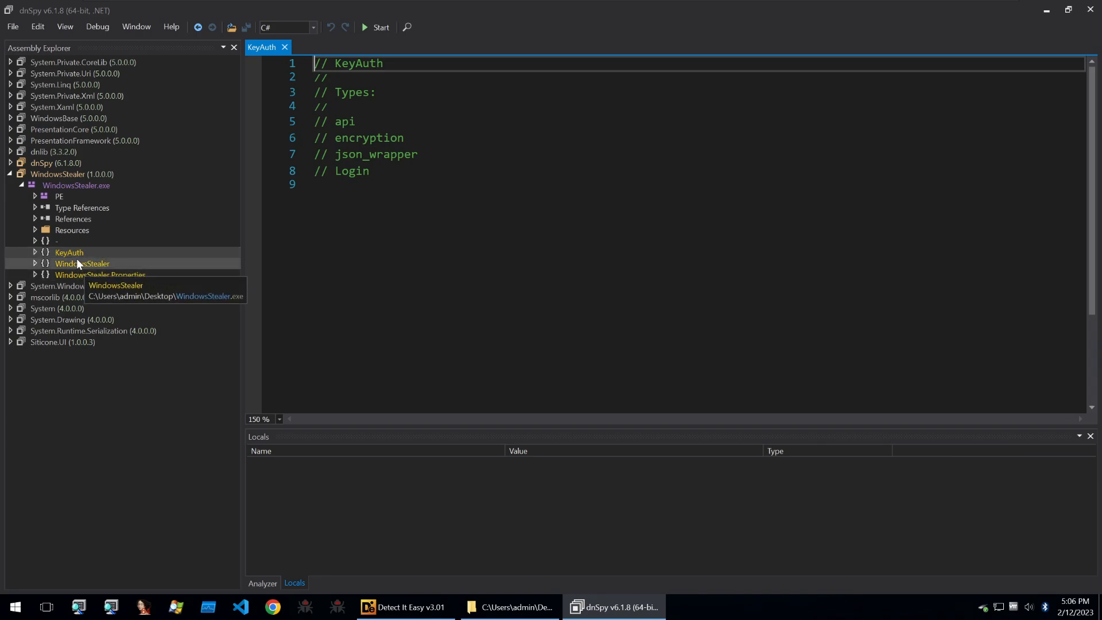
mouse_move(74, 275)
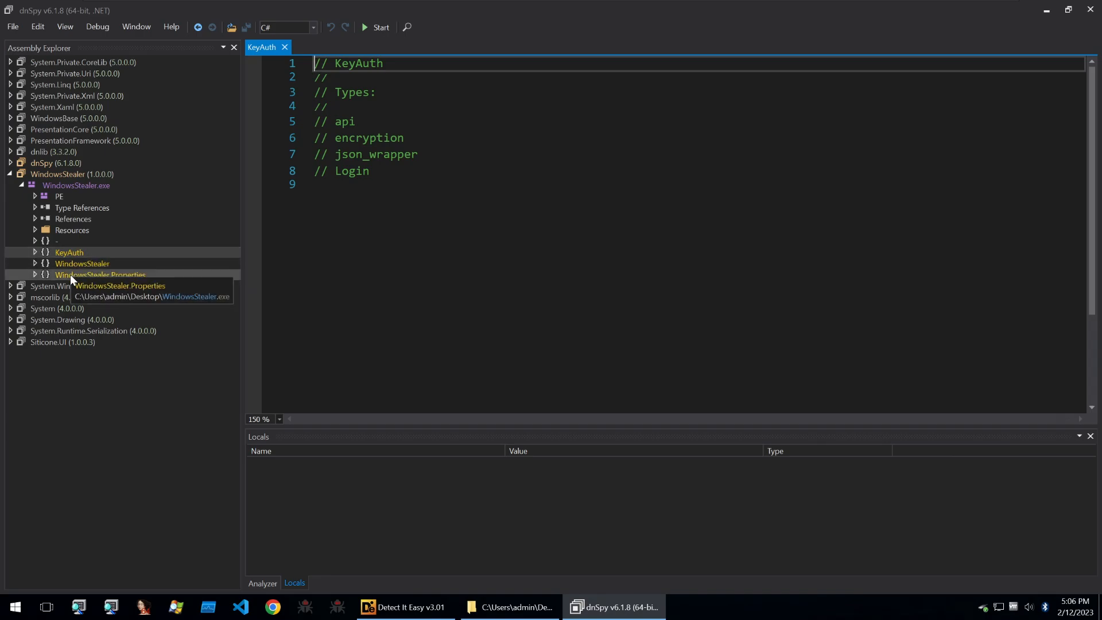
Expand the WindowsStealer.Properties and KeyAuth namespaces and select the Form1 class.
click(34, 274)
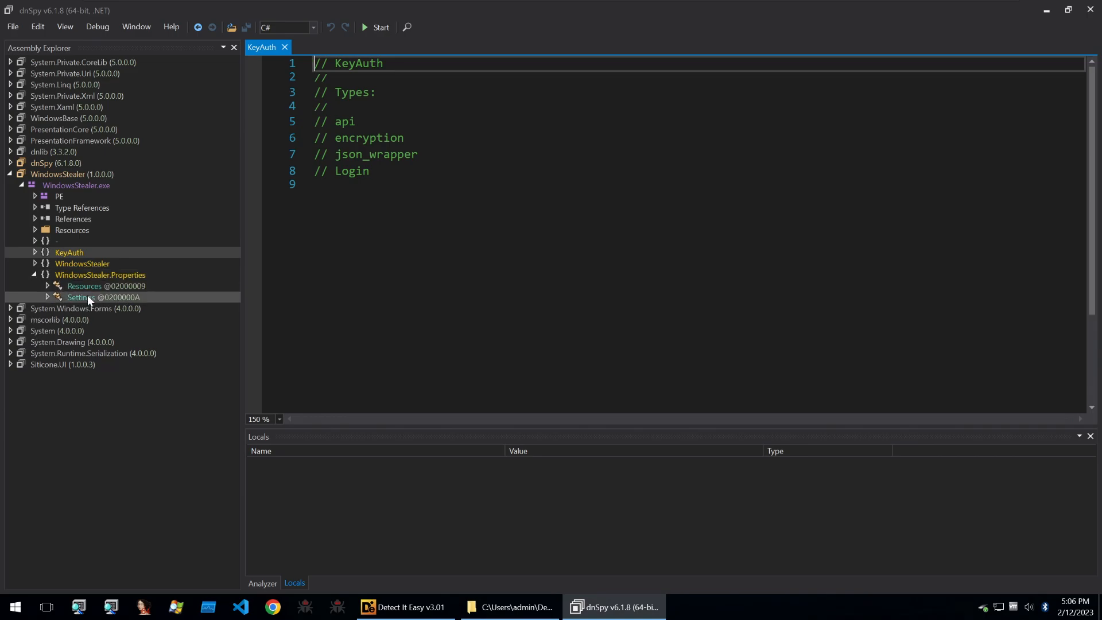
mouse_move(73, 268)
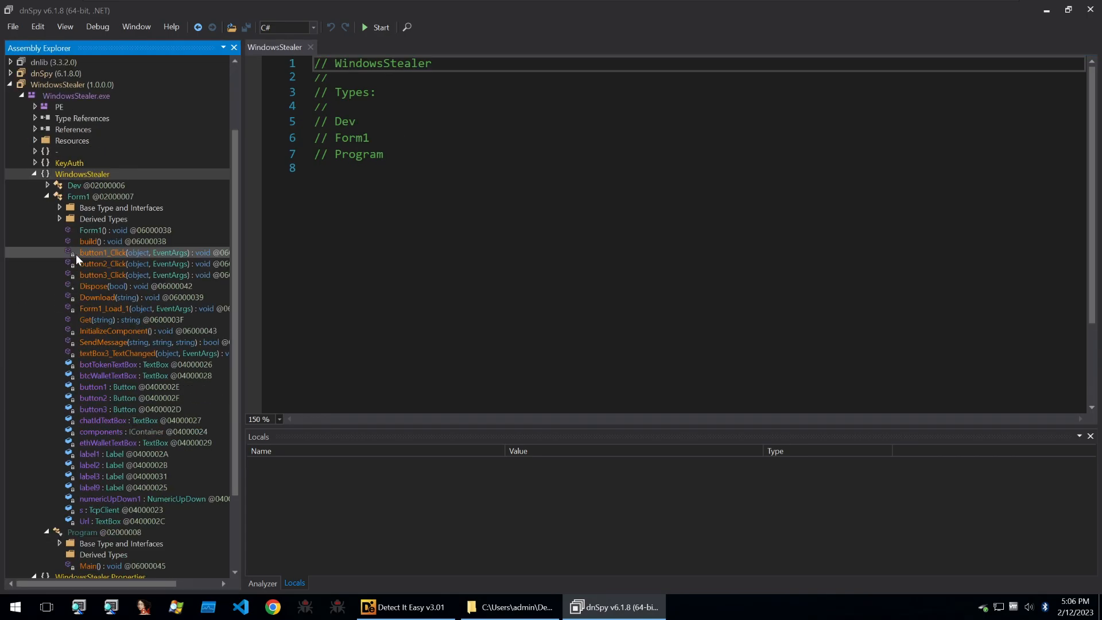
click(68, 162)
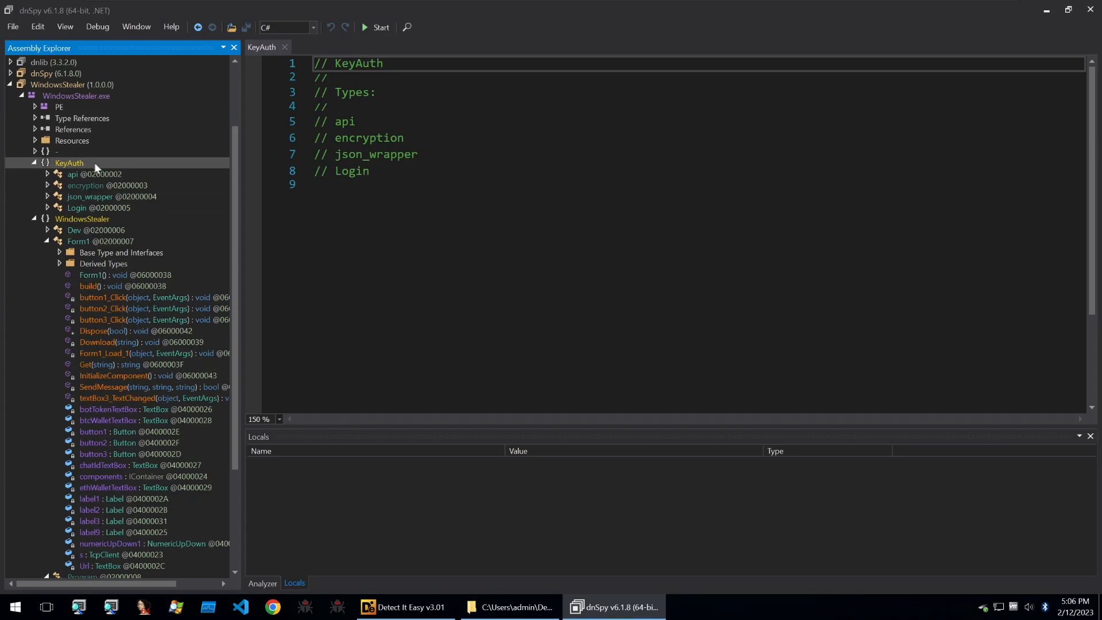
mouse_move(96, 216)
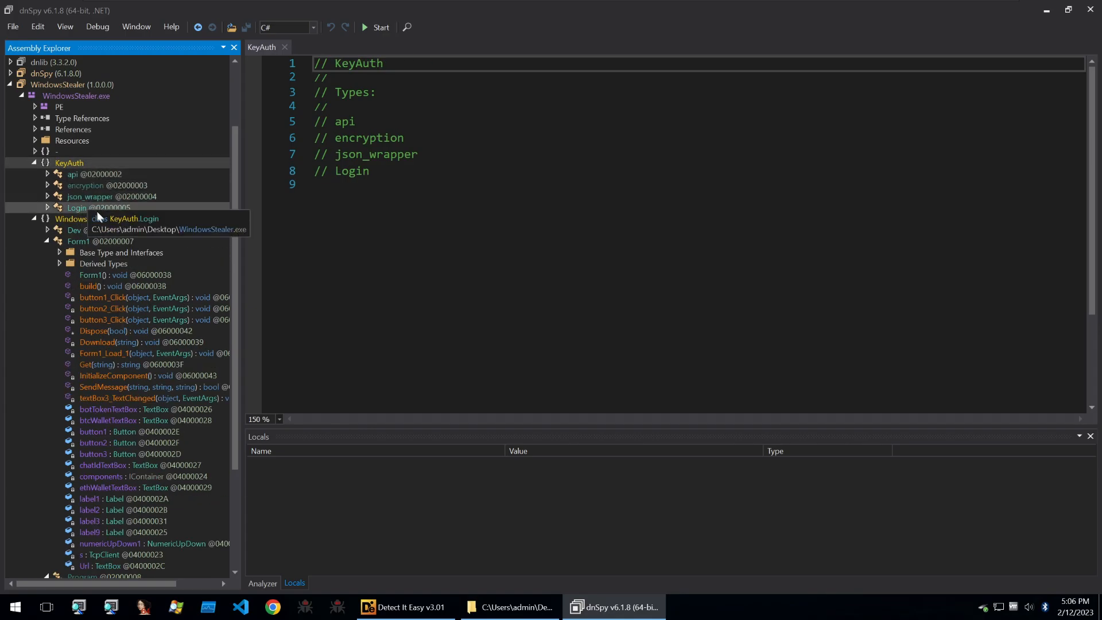
mouse_move(278, 274)
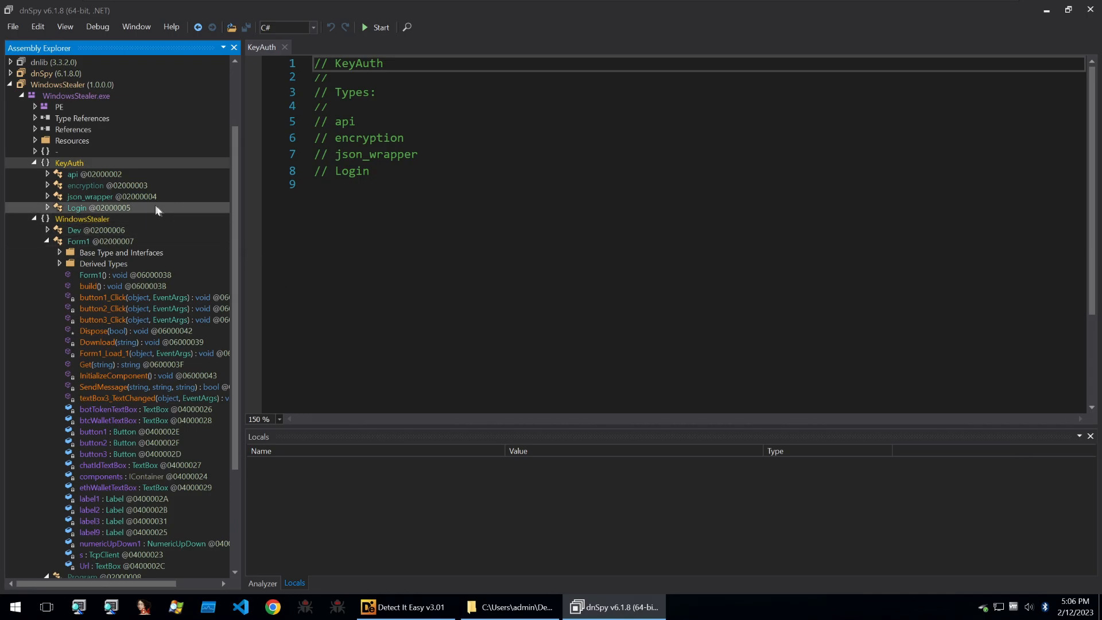
mouse_move(137, 198)
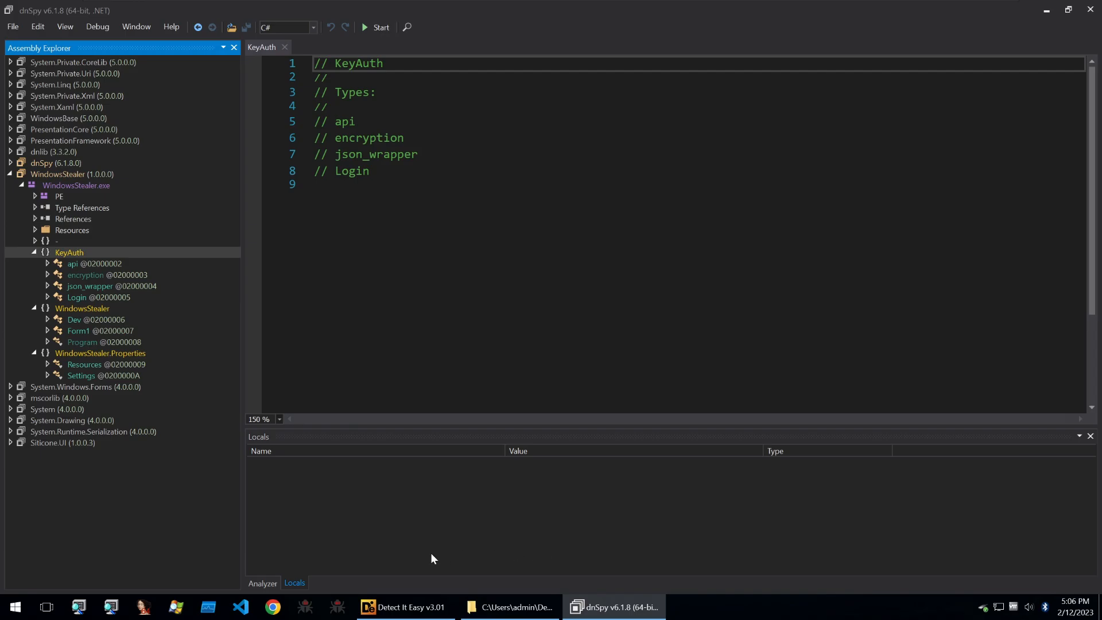
click(79, 331)
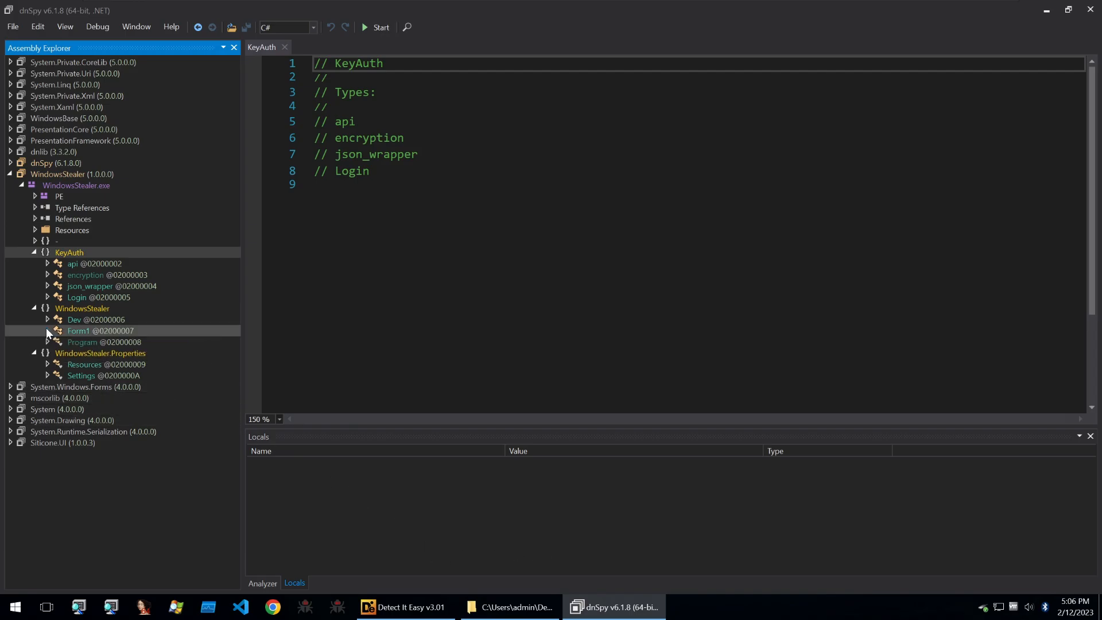
click(48, 331)
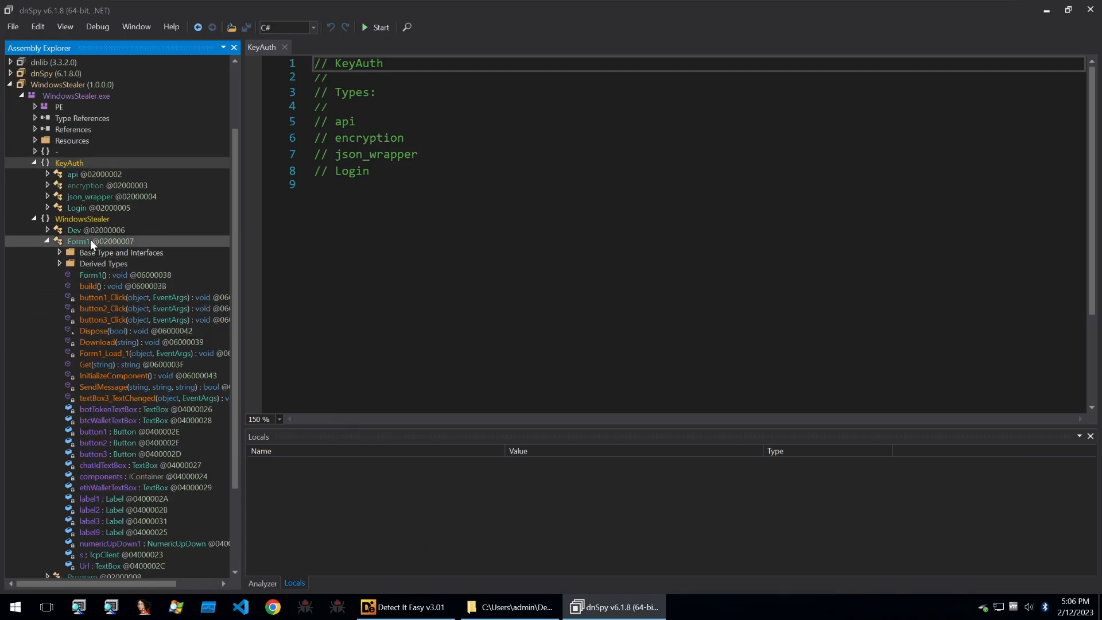
mouse_move(89, 286)
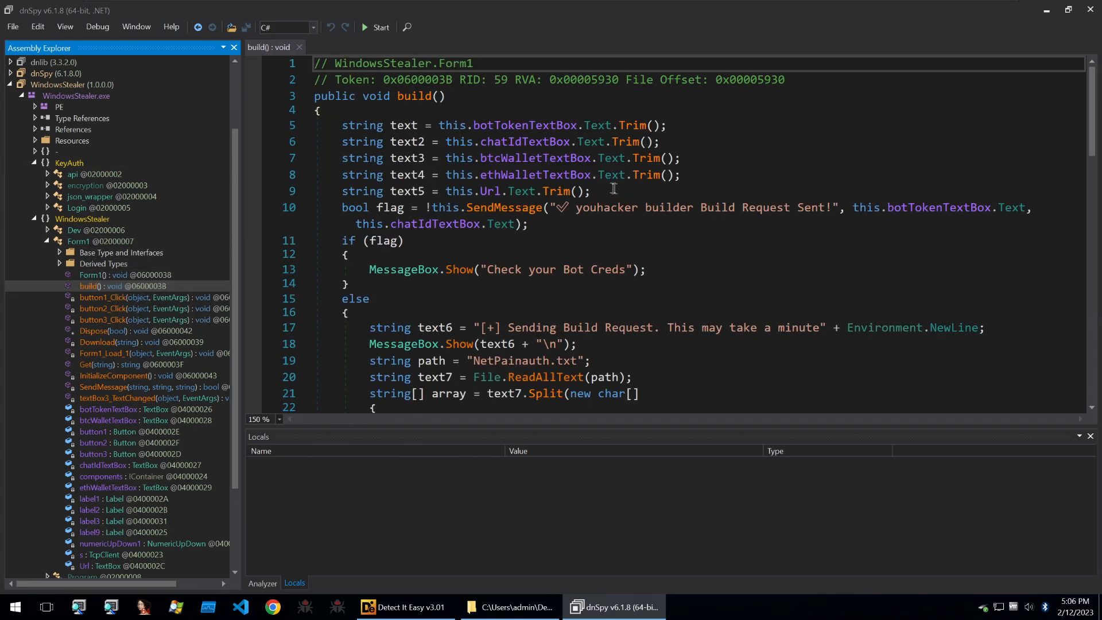
mouse_move(401, 191)
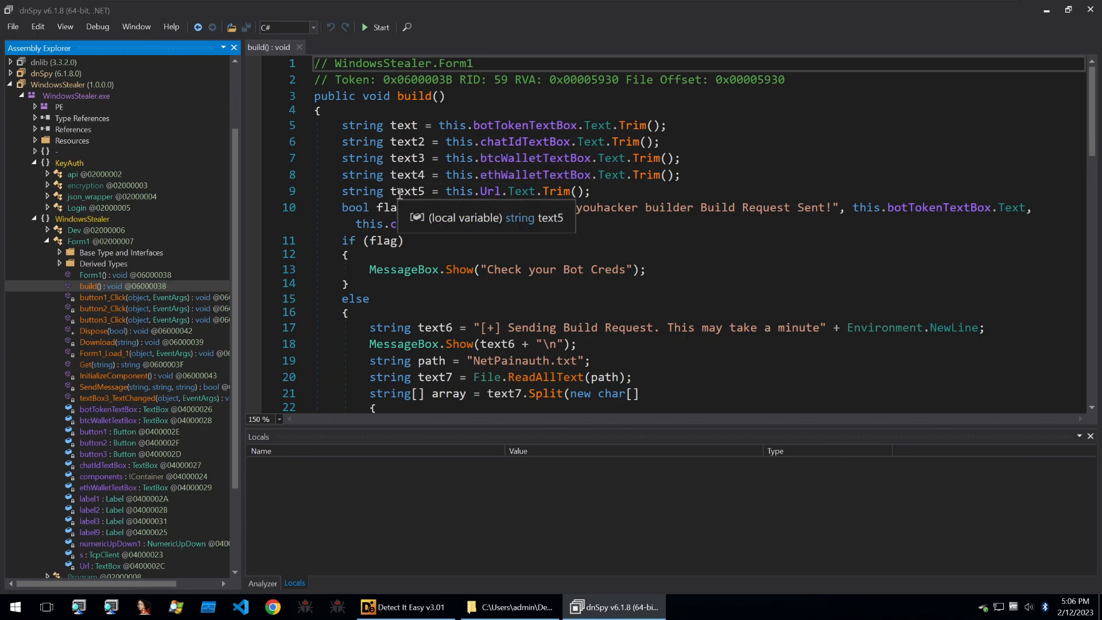
mouse_move(518, 209)
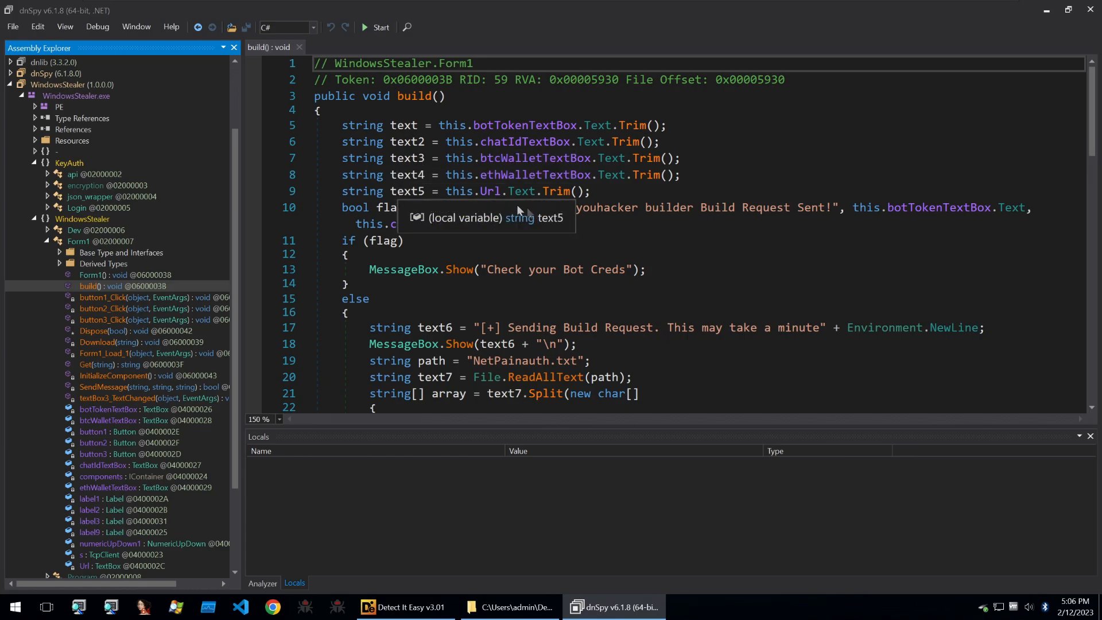
scroll(down, 3)
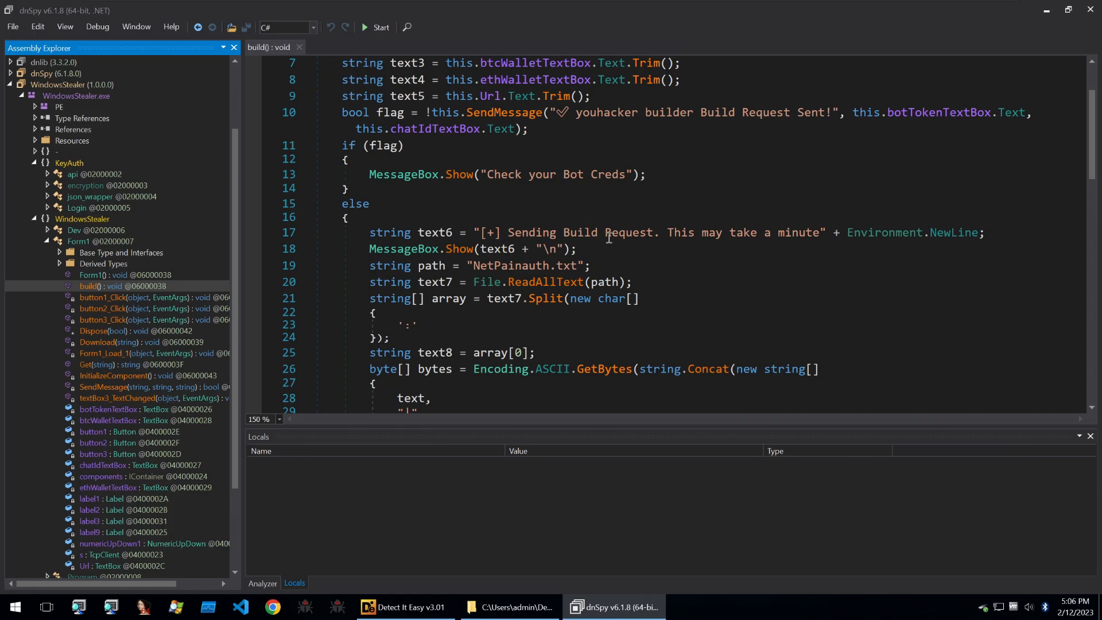
scroll(down, 3)
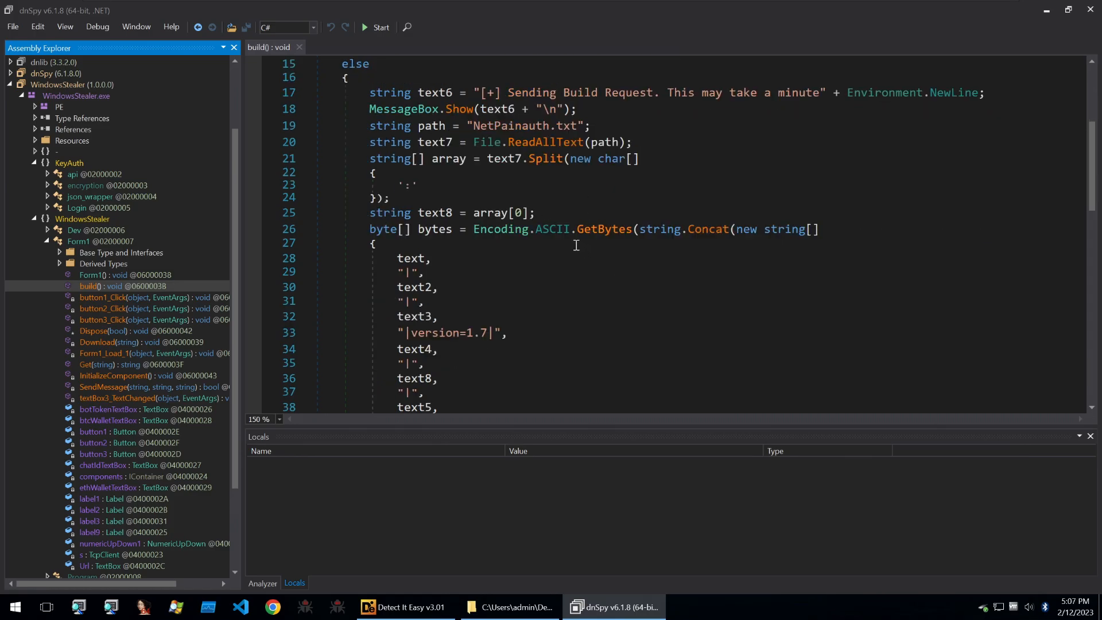
scroll(down, 3)
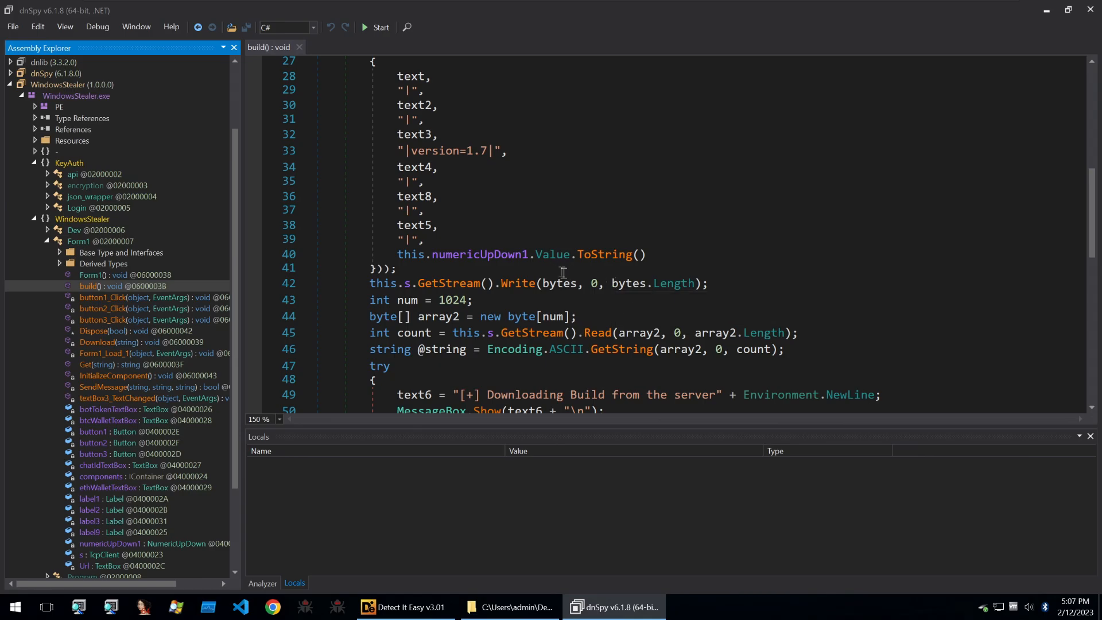
mouse_move(552, 254)
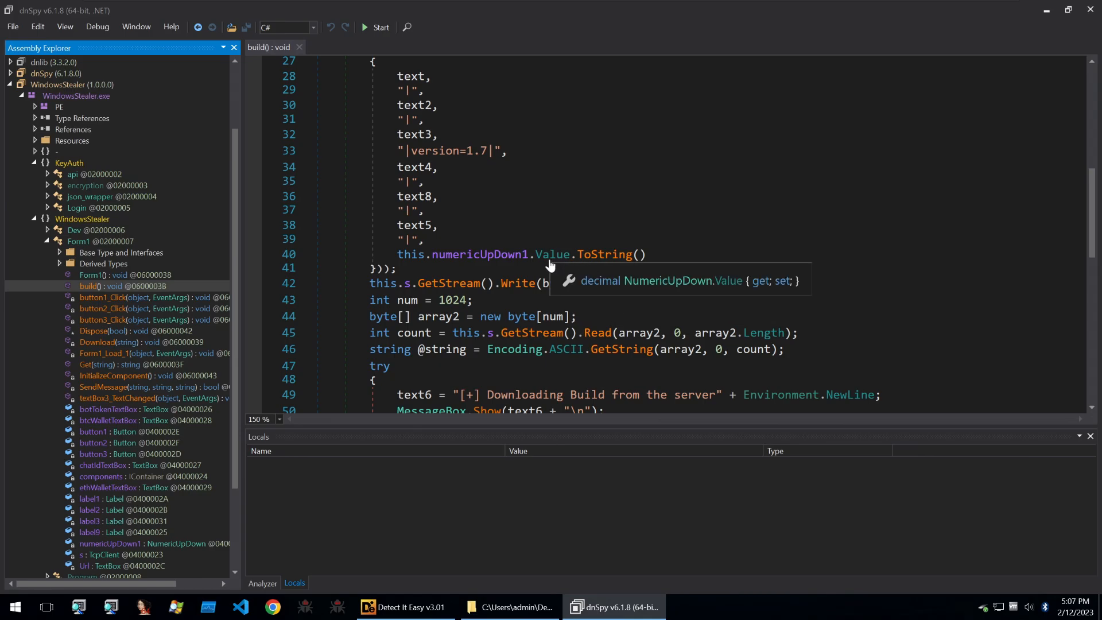
mouse_move(504, 232)
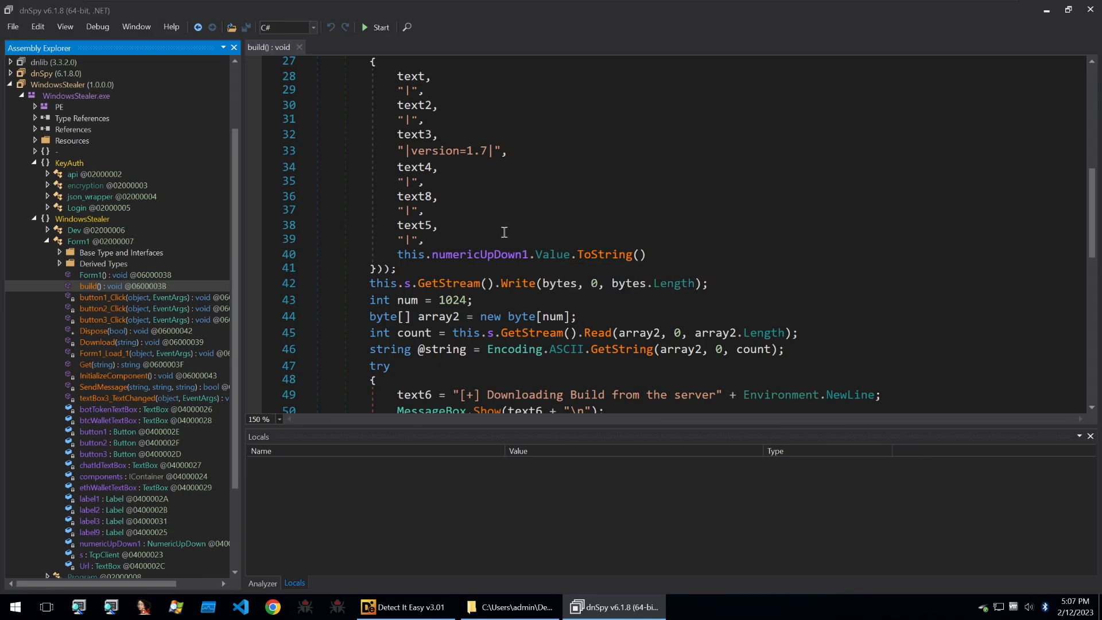
mouse_move(552, 230)
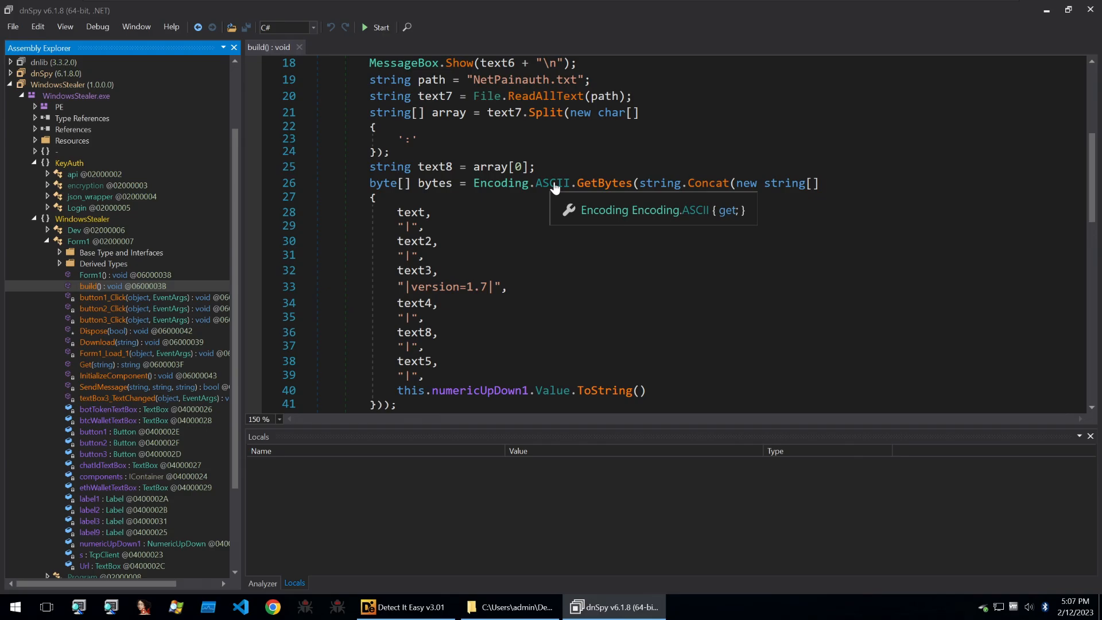
mouse_move(481, 195)
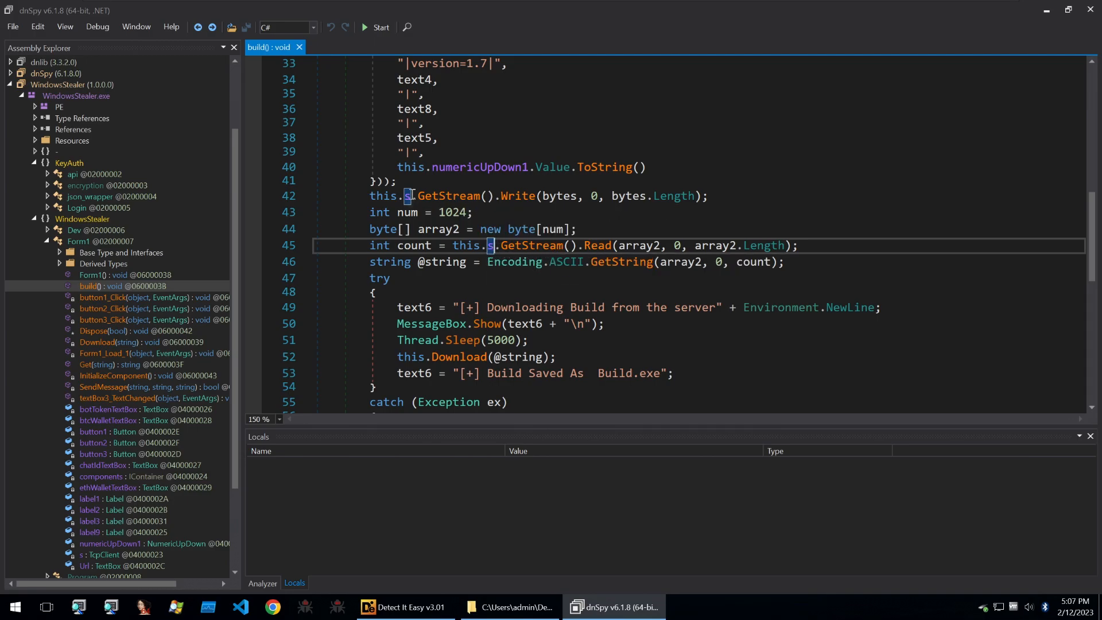
mouse_move(516, 195)
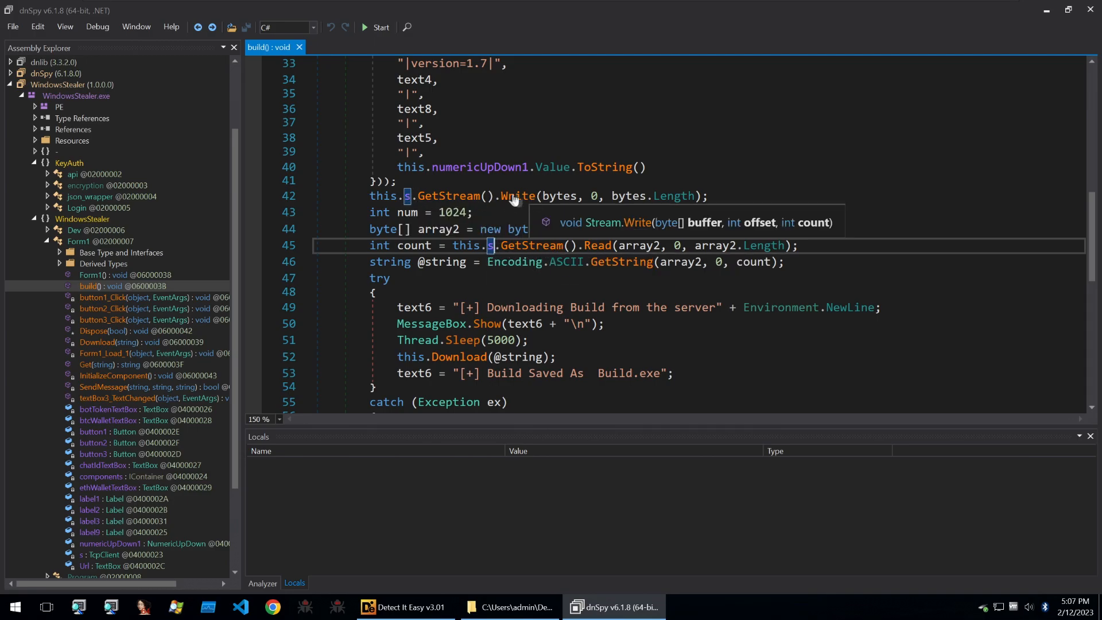
mouse_move(406, 196)
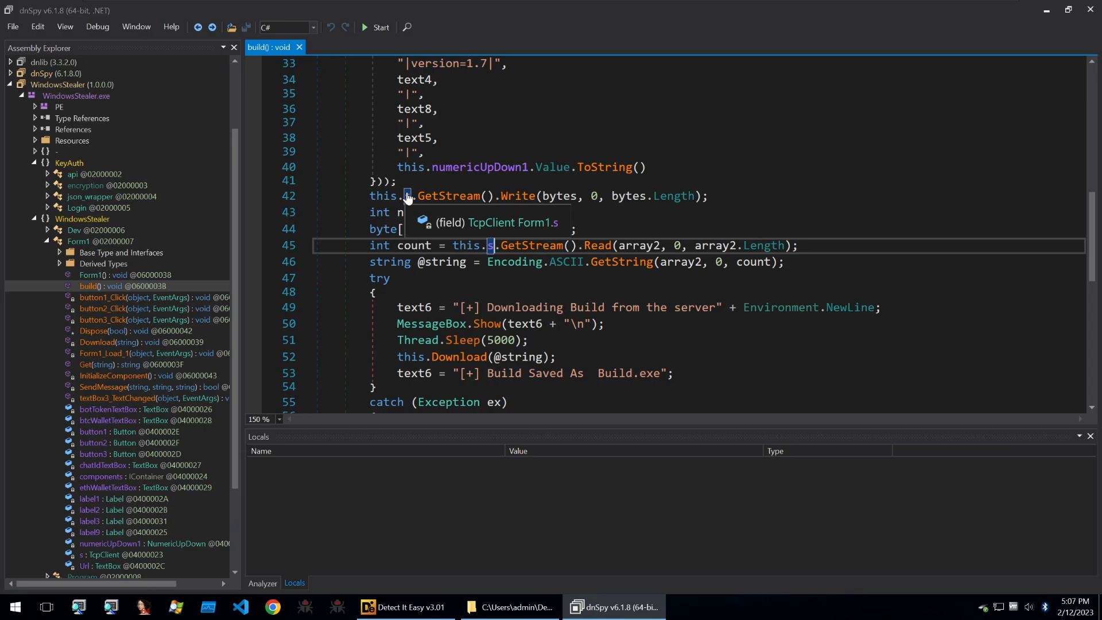
Analyze the TcpClient field s and list where it is assigned and read.
right_click(407, 196)
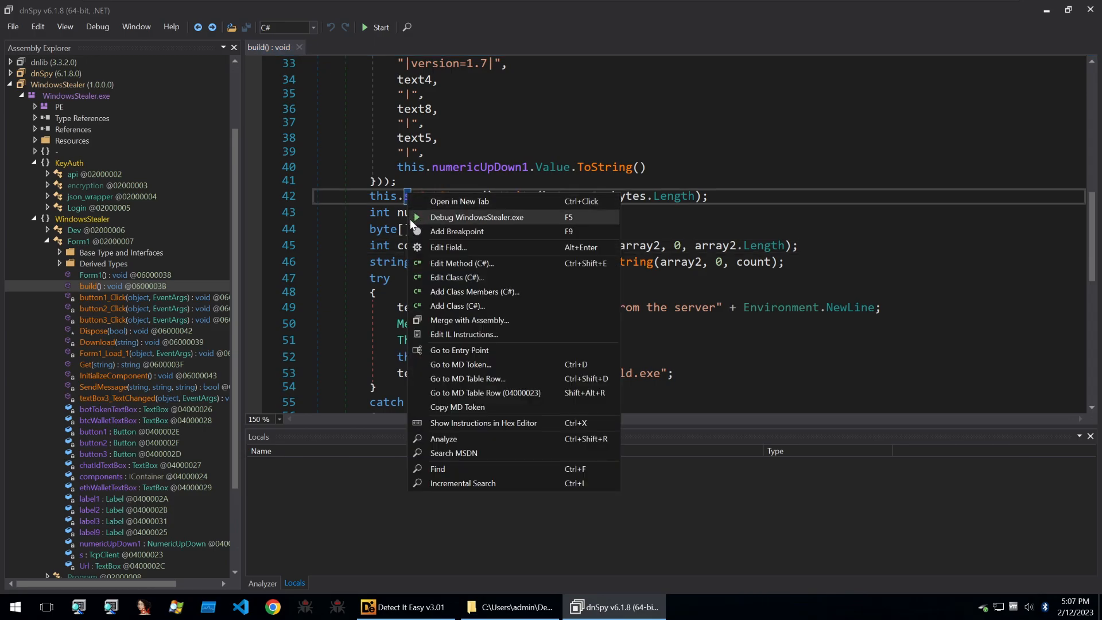
click(443, 439)
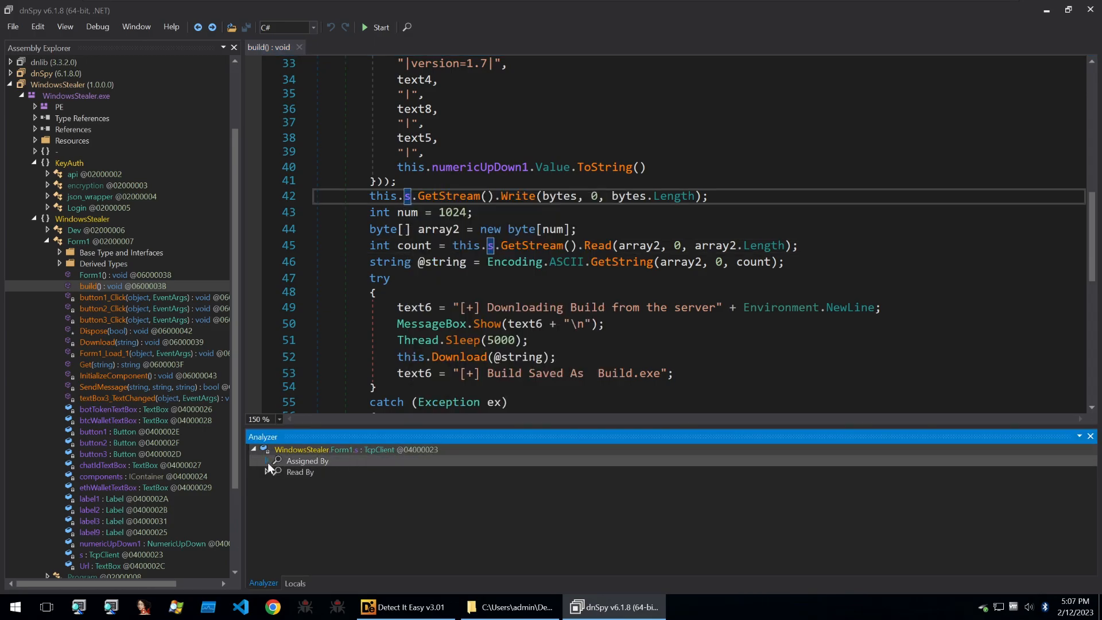
click(268, 461)
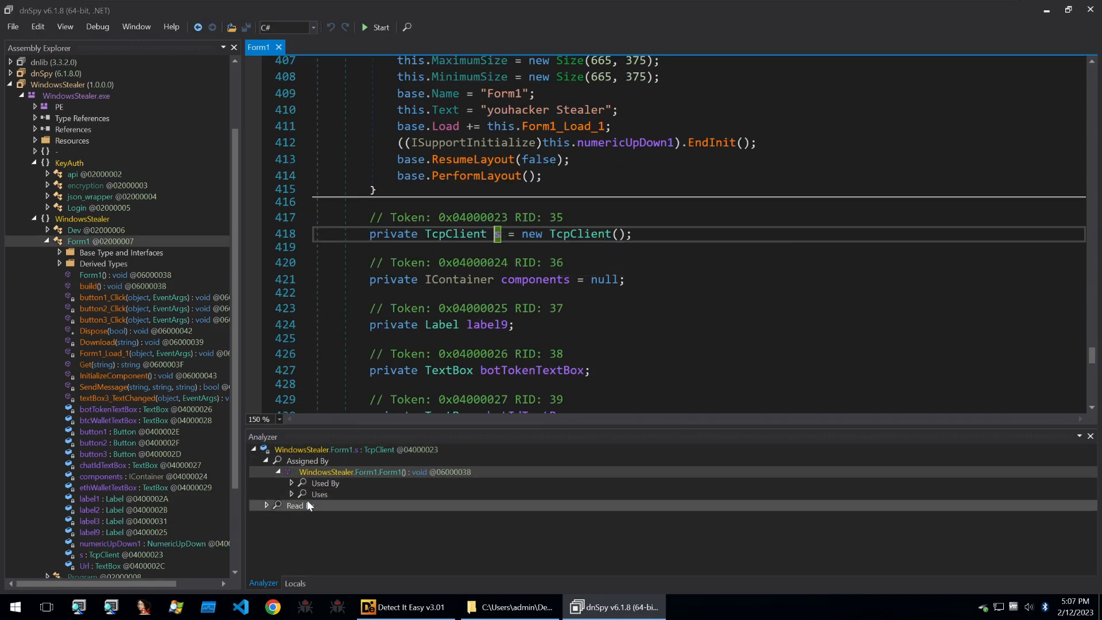
click(267, 460)
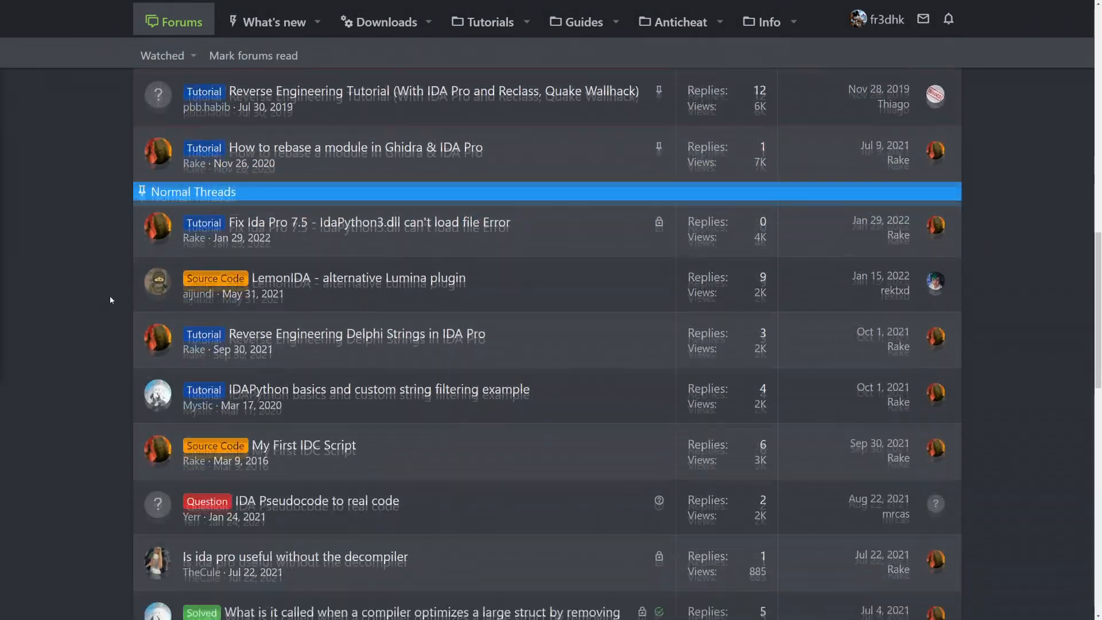
Scroll through the IDA Pro threads and the Guided Hacking course listing.
scroll(down, 3)
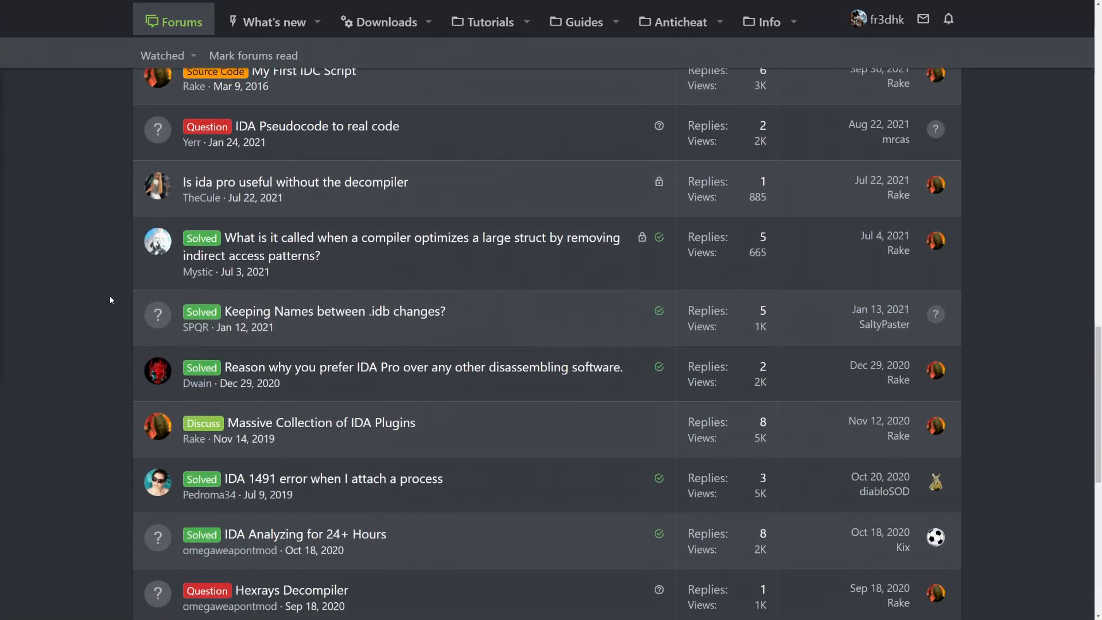
scroll(down, 3)
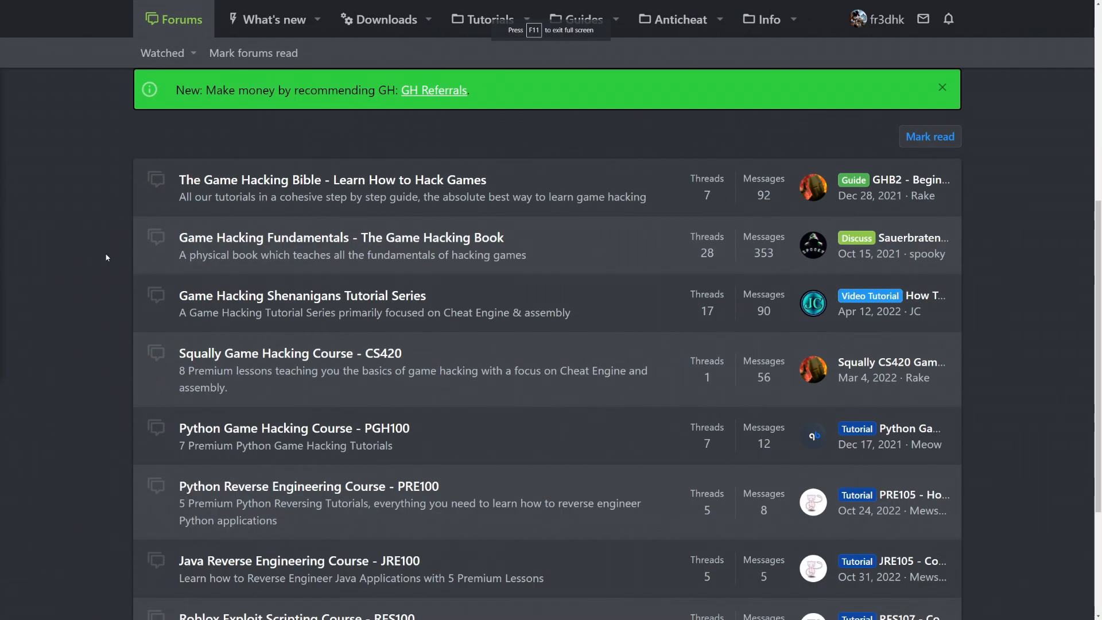
scroll(down, 3)
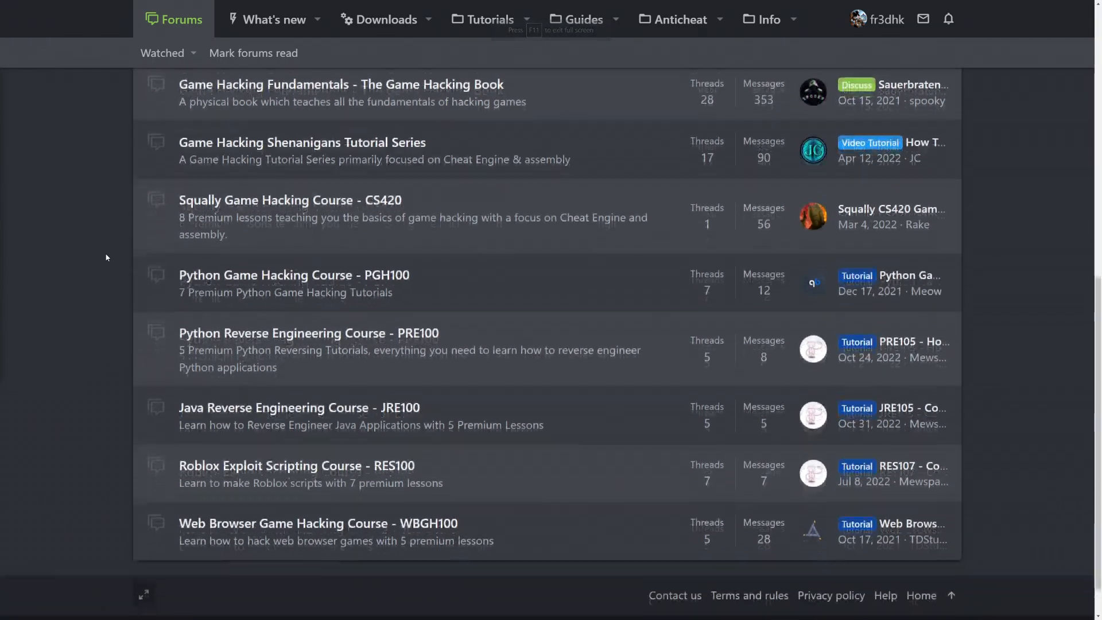
scroll(down, 3)
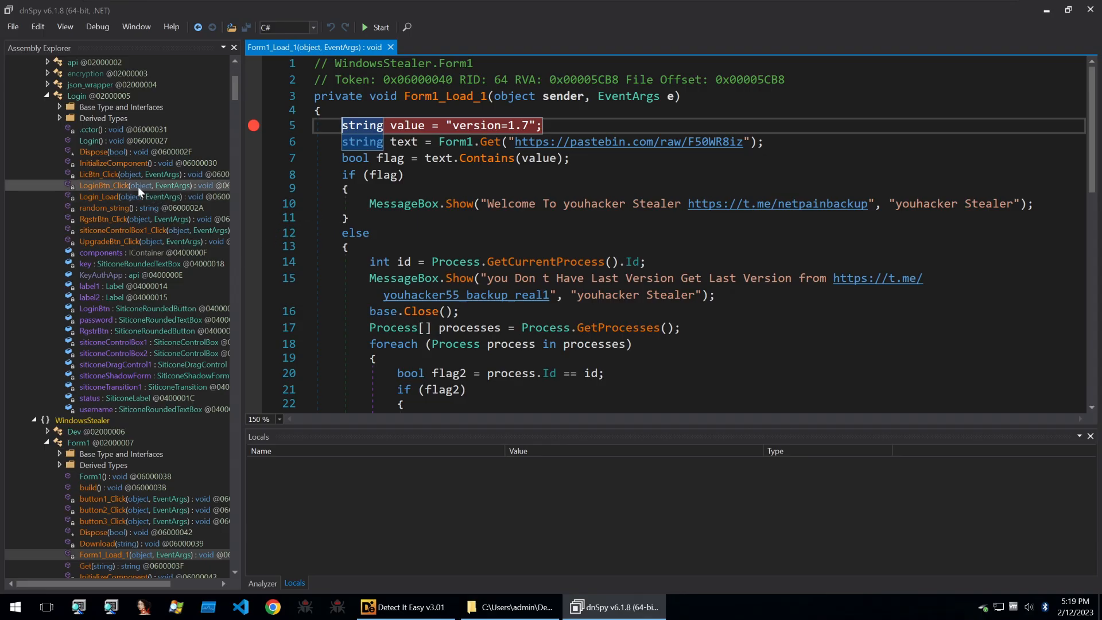
mouse_move(139, 186)
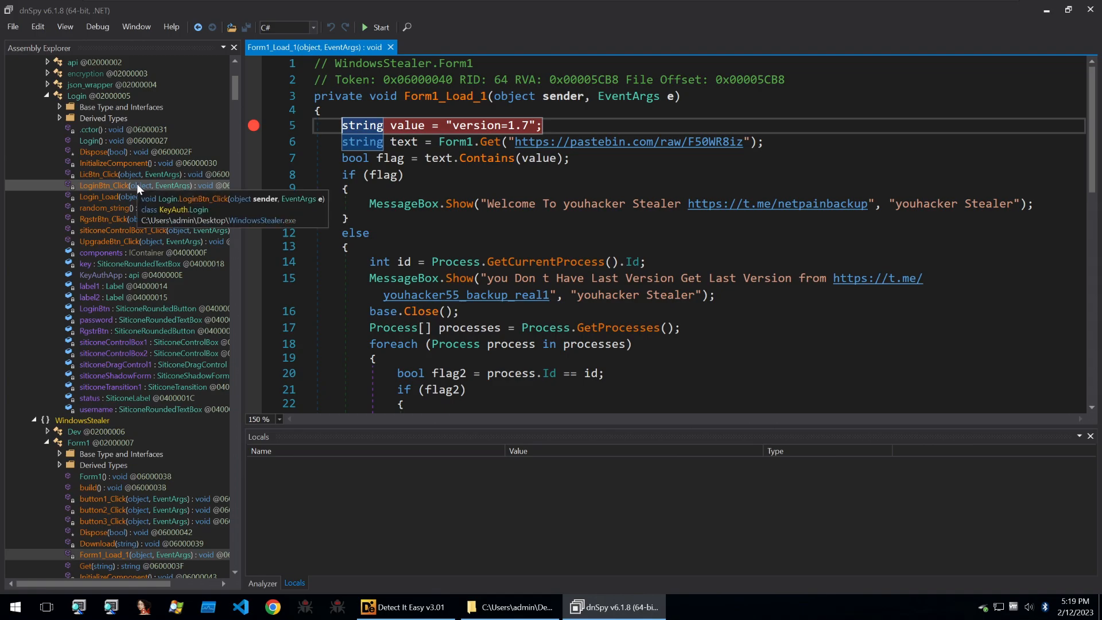
click(103, 185)
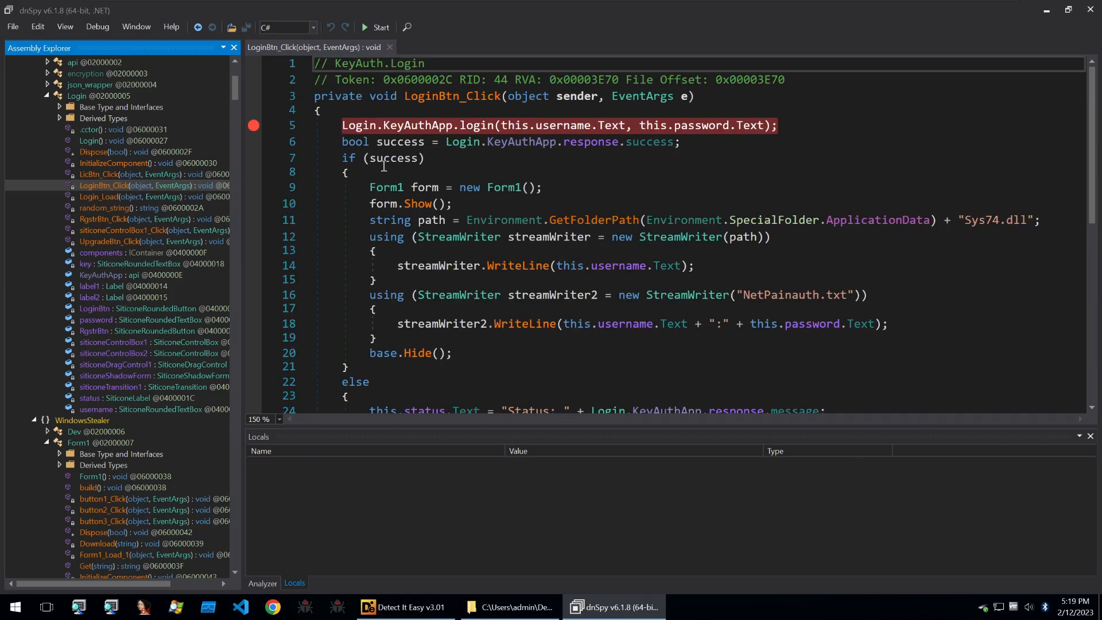
mouse_move(532, 220)
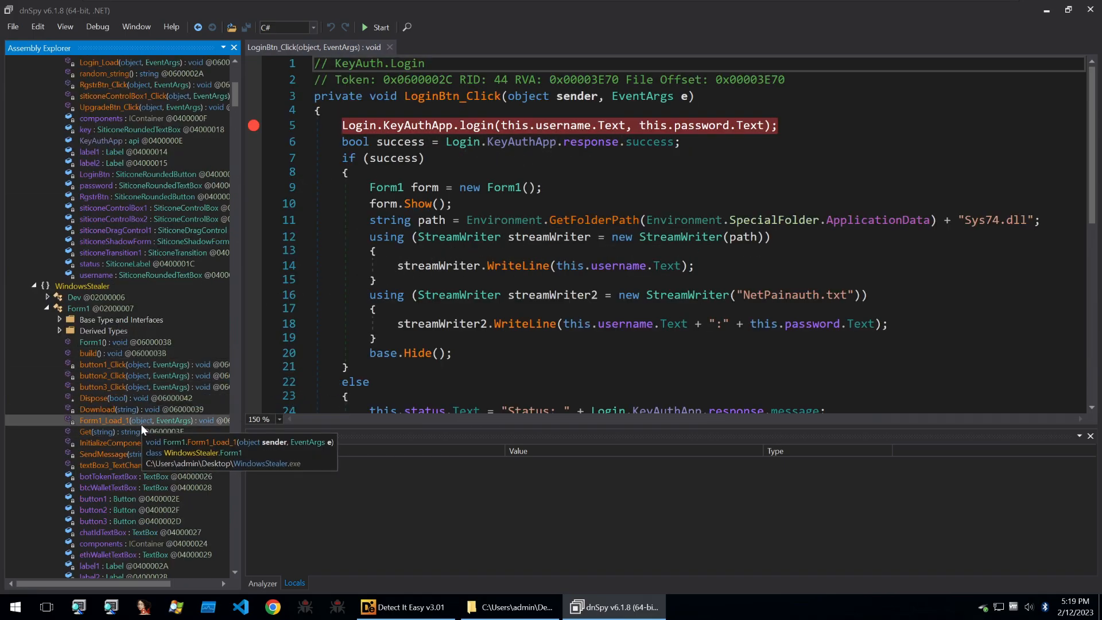
click(103, 420)
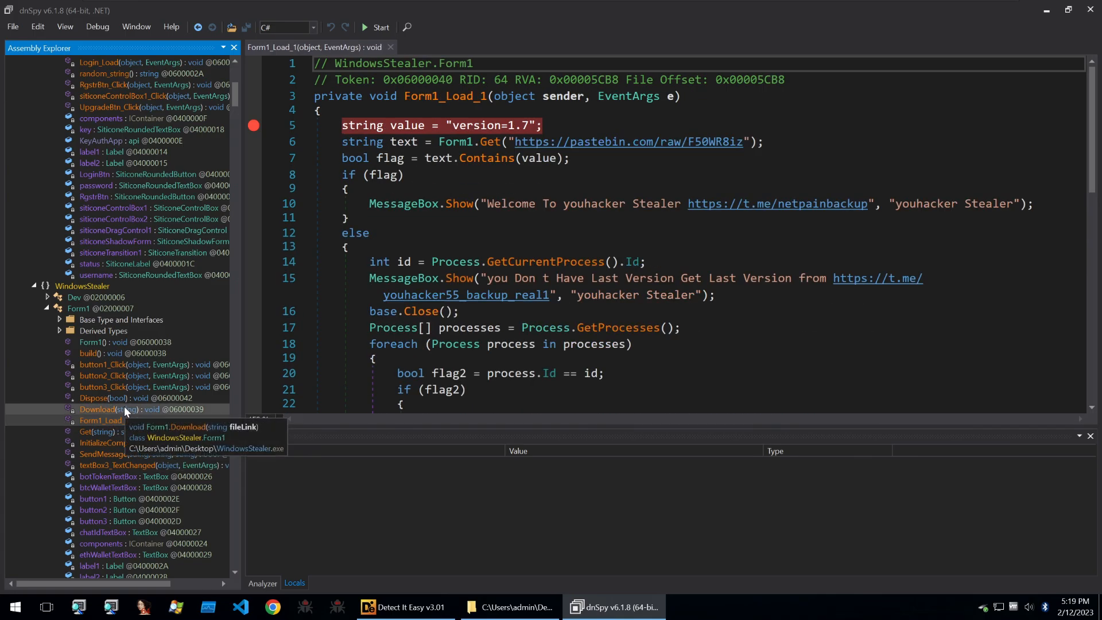
mouse_move(475, 122)
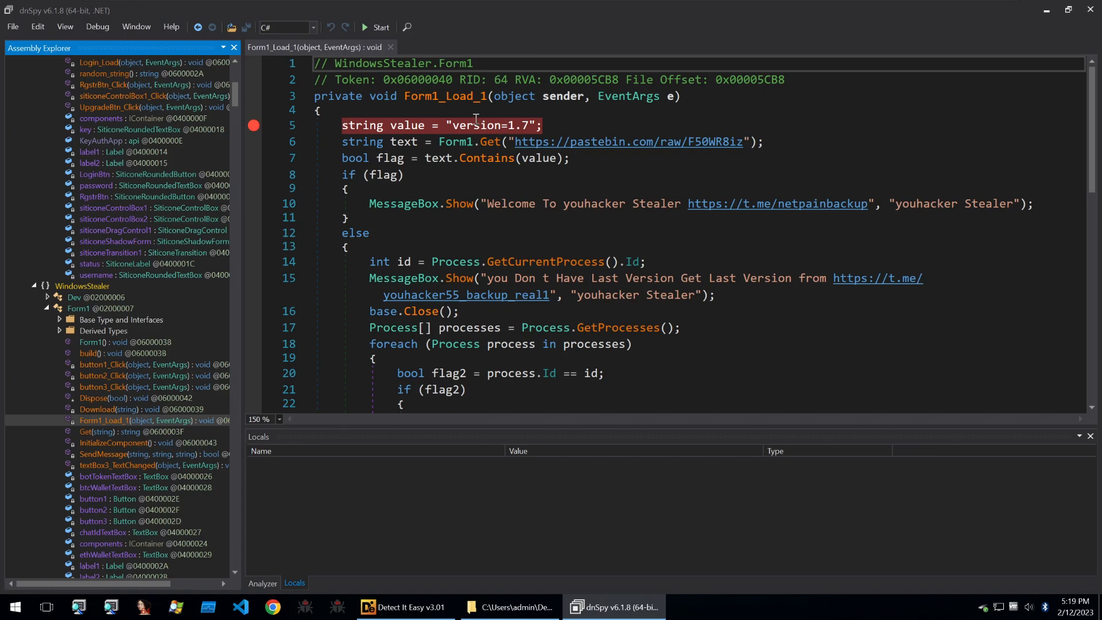
mouse_move(649, 147)
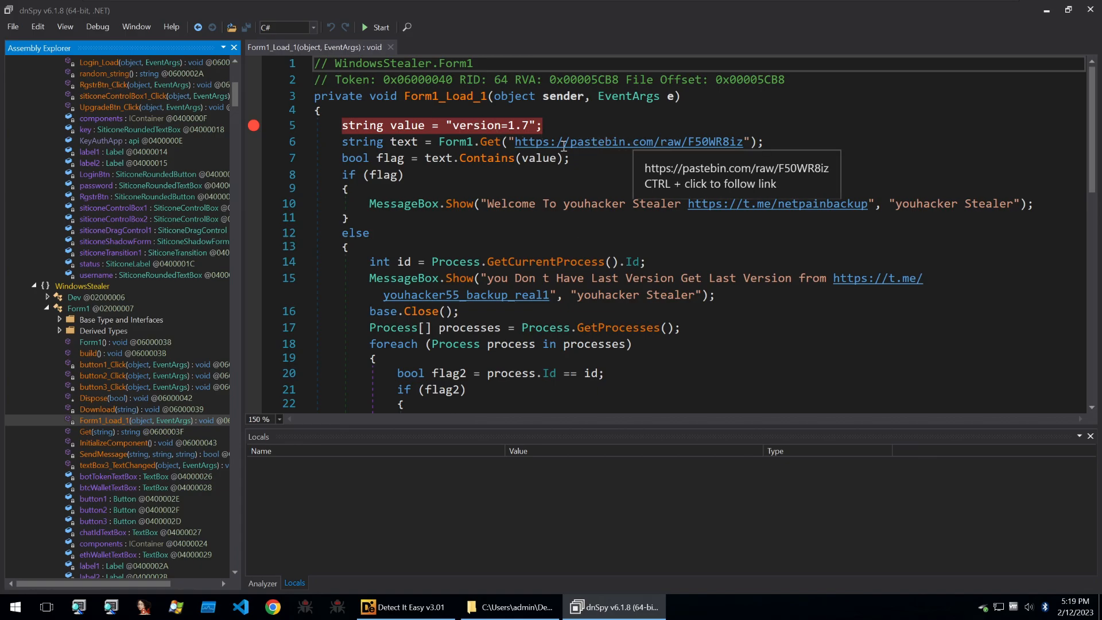
mouse_move(477, 220)
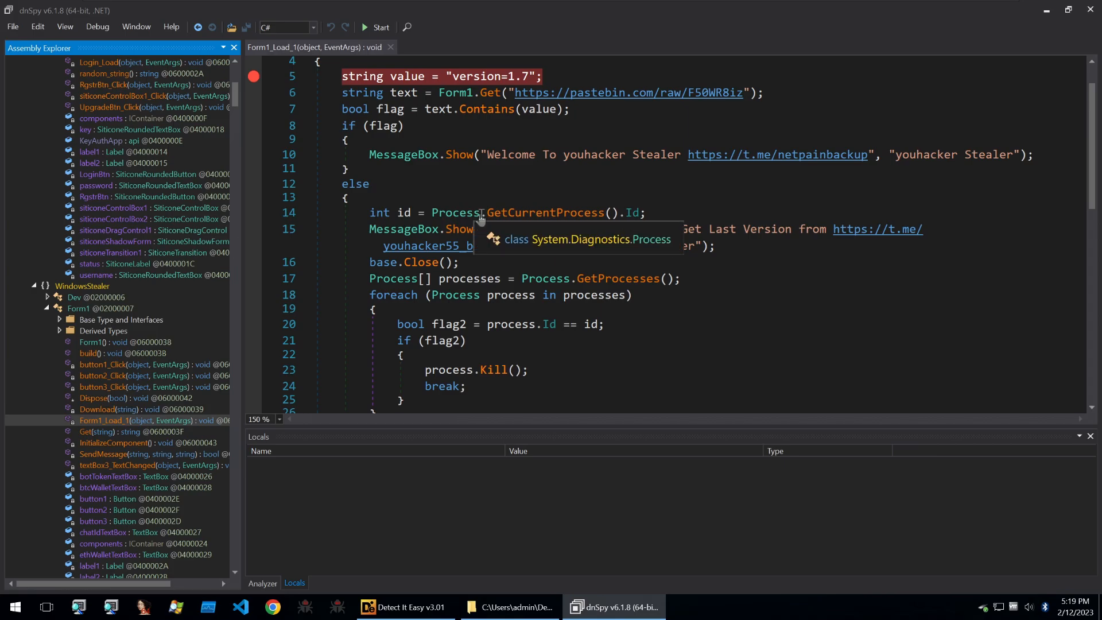
mouse_move(510, 295)
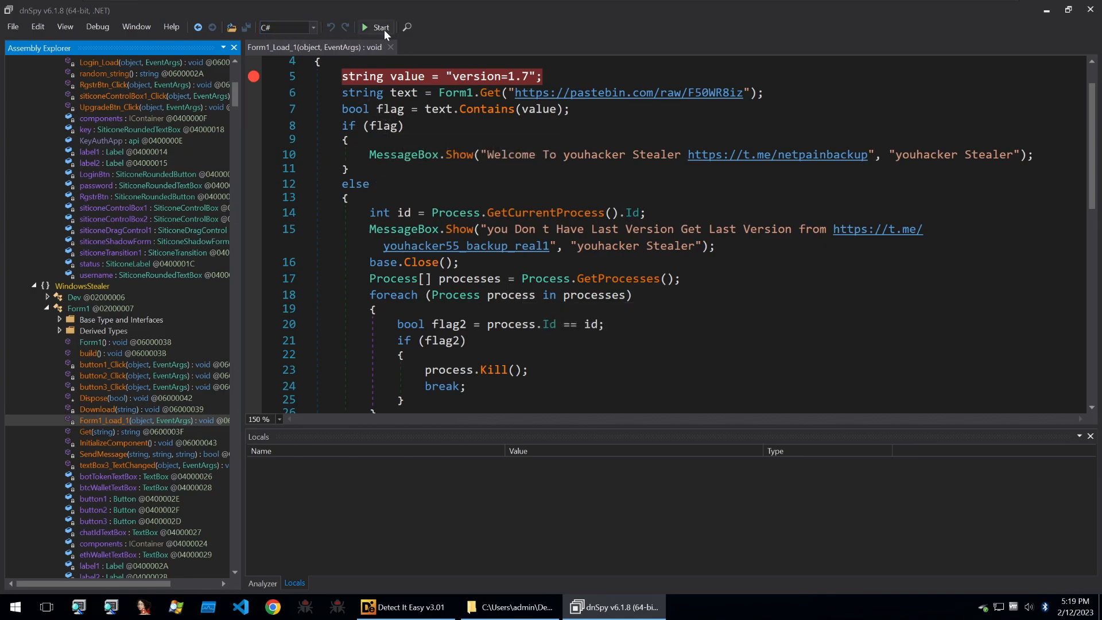
Debug WindowsStealer.exe, step over the KeyAuth login with success forced true, and continue.
click(373, 27)
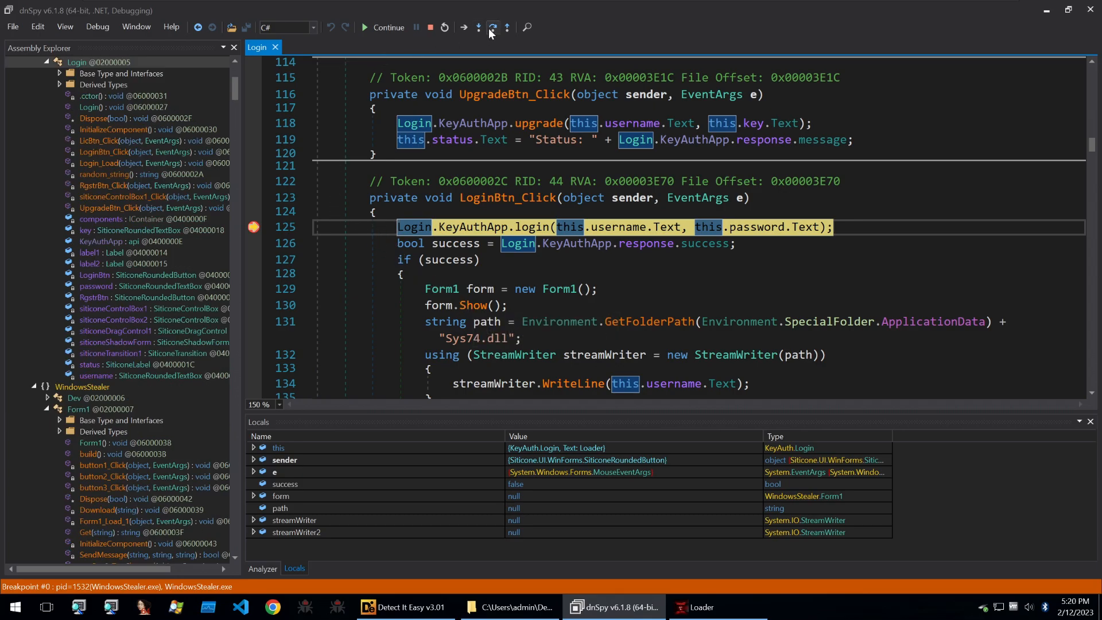
click(493, 27)
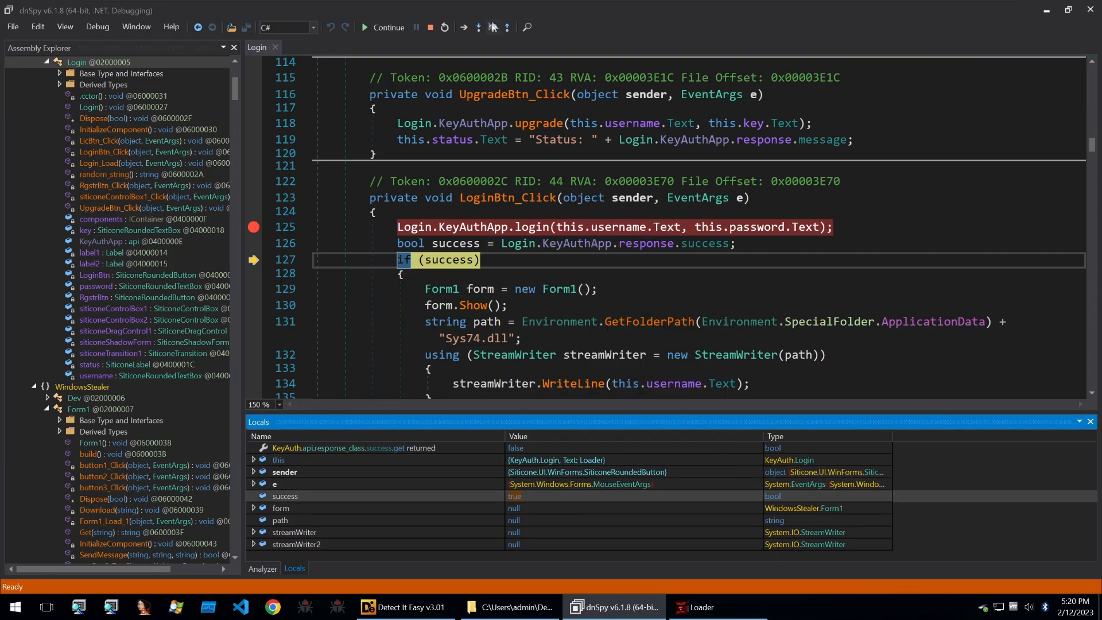
mouse_move(404, 27)
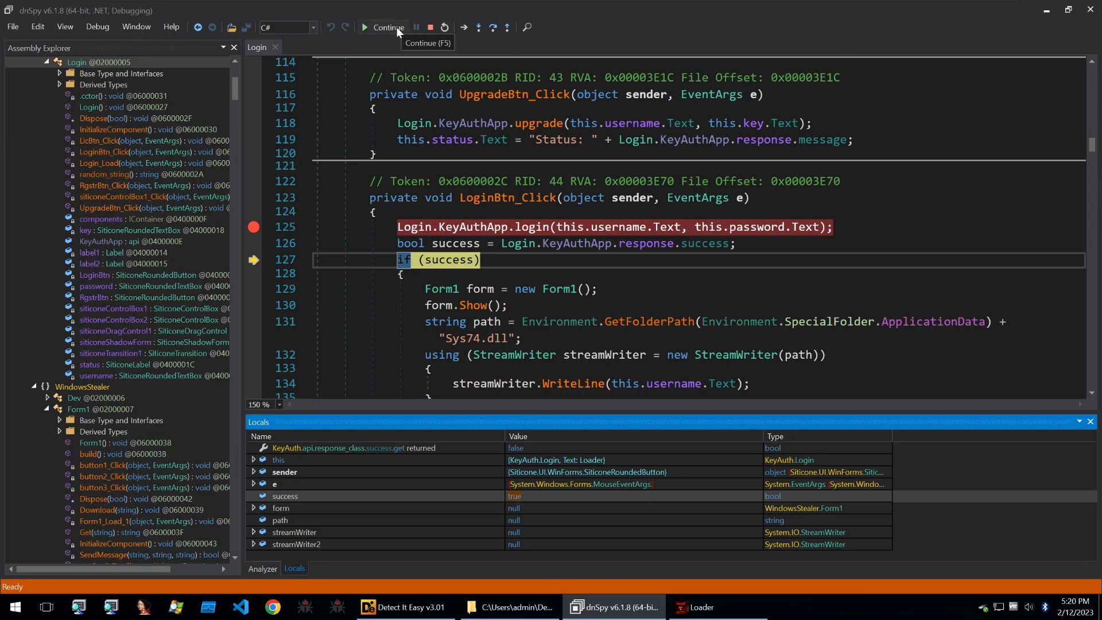
click(383, 27)
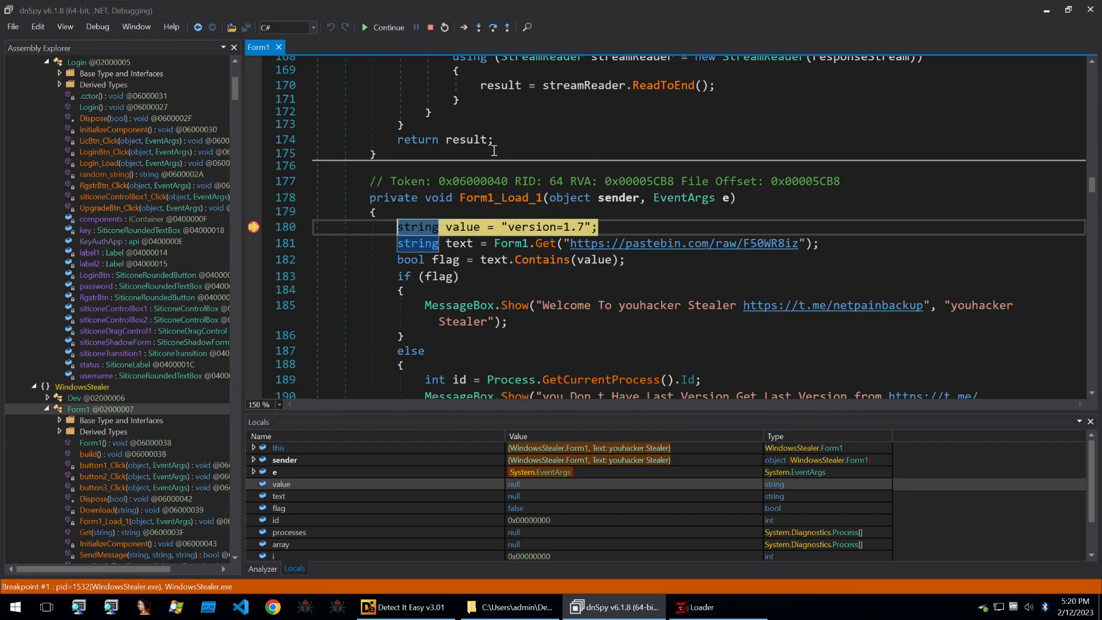
mouse_move(492, 28)
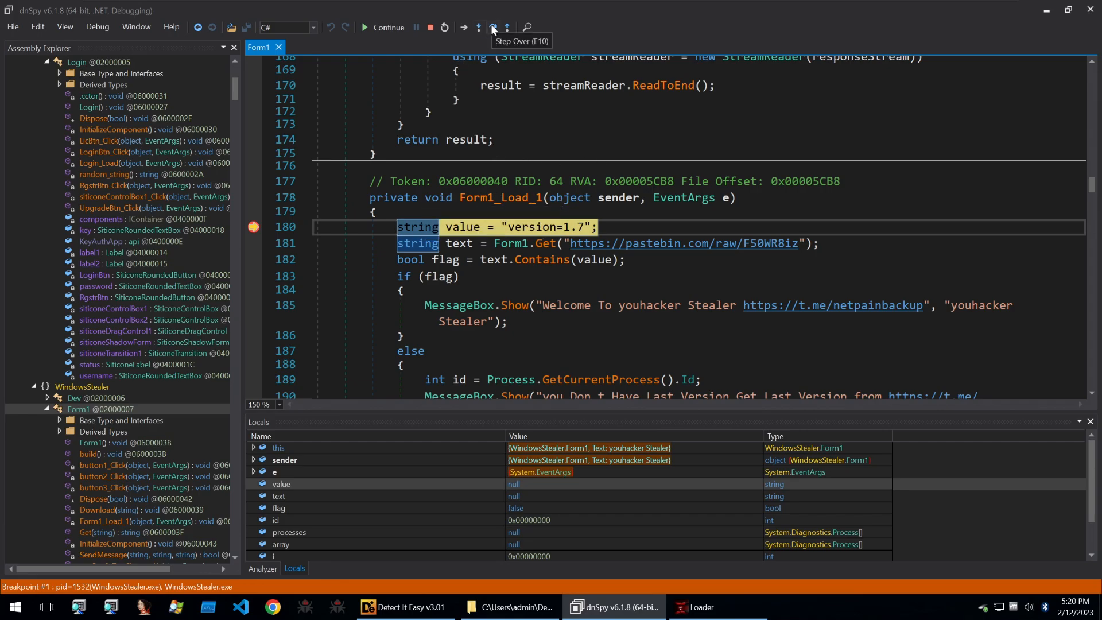
Step over the version string and Pastebin fetch lines, then edit flag in Locals.
click(490, 27)
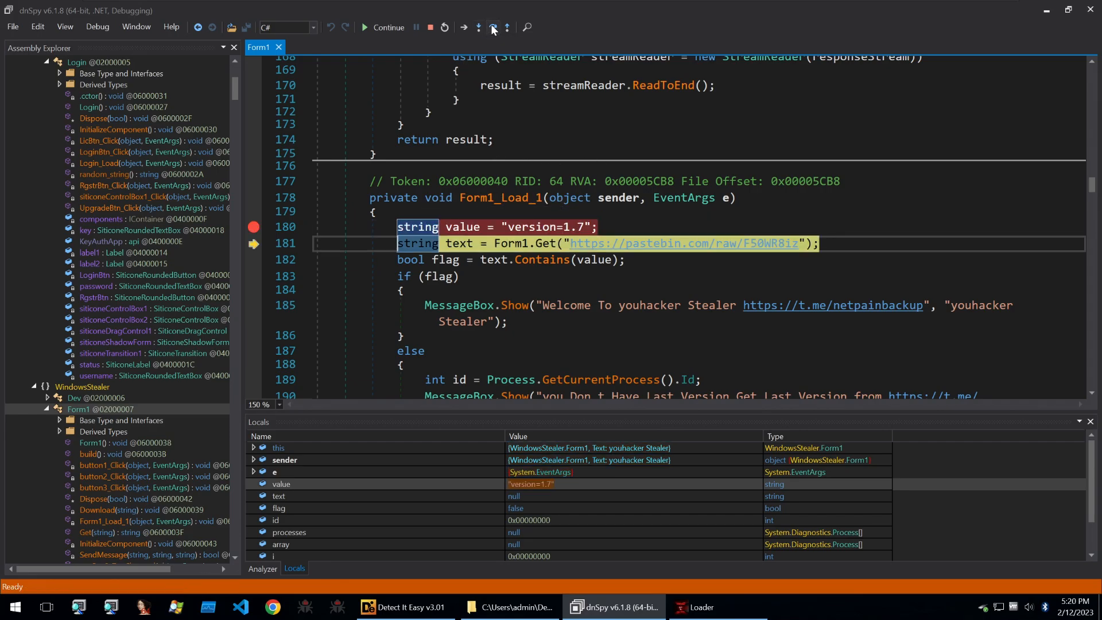
click(491, 28)
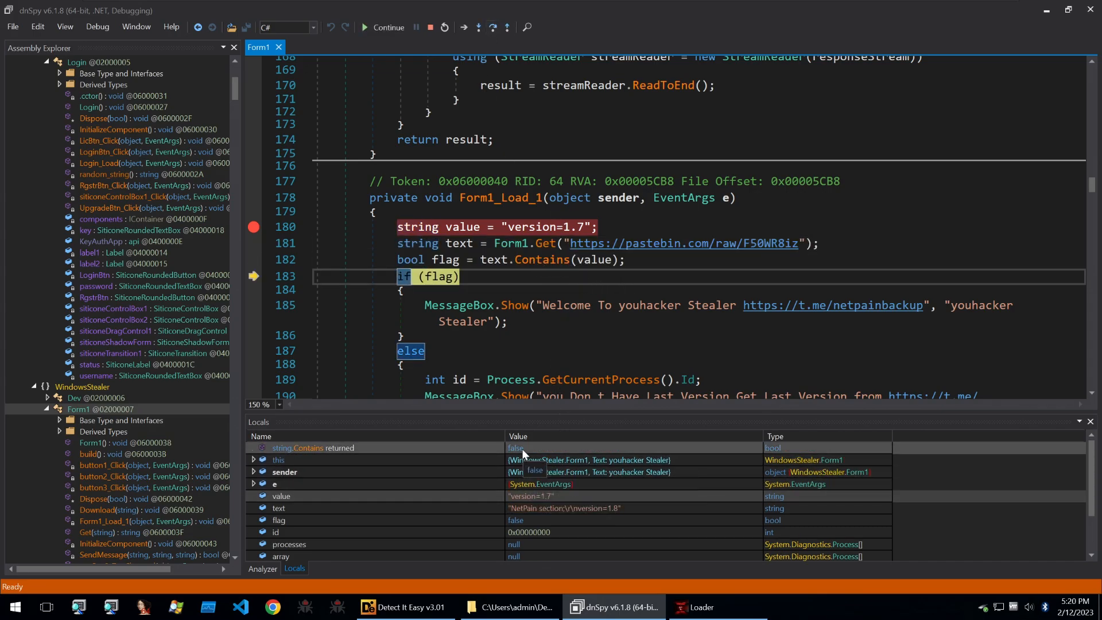
right_click(516, 448)
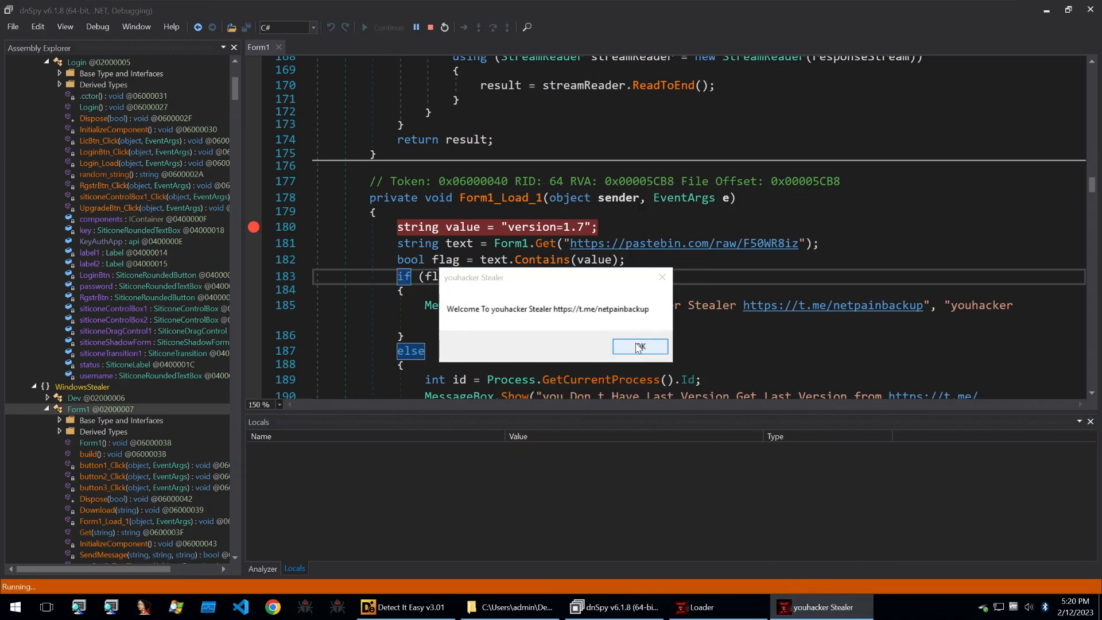
Dismiss the welcome and server prompts and test the empty Telegram bot credentials.
click(640, 346)
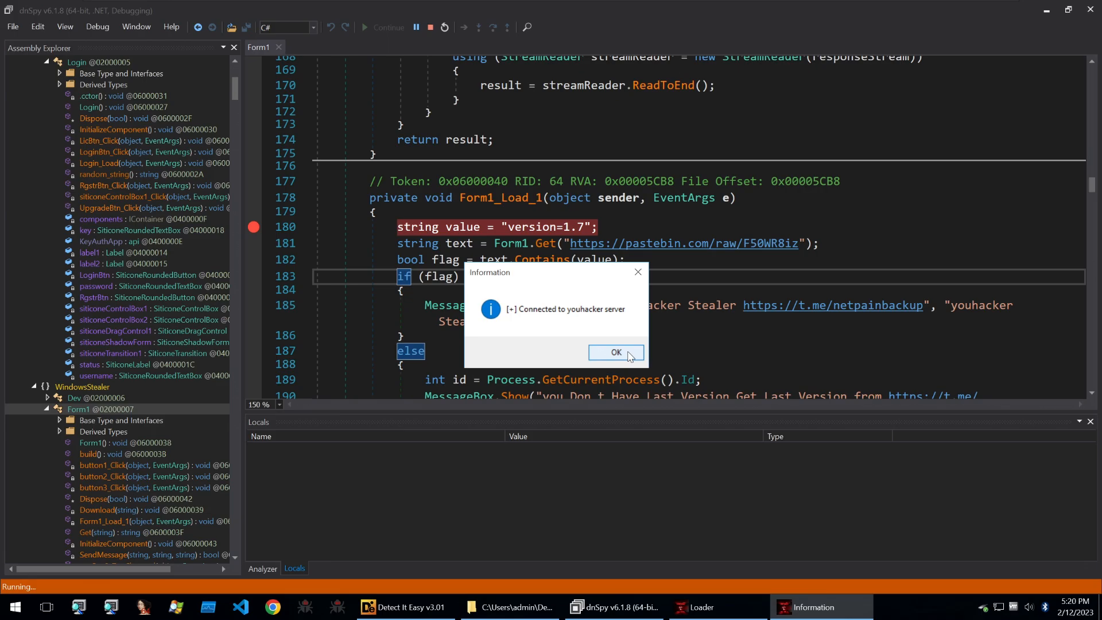
click(616, 352)
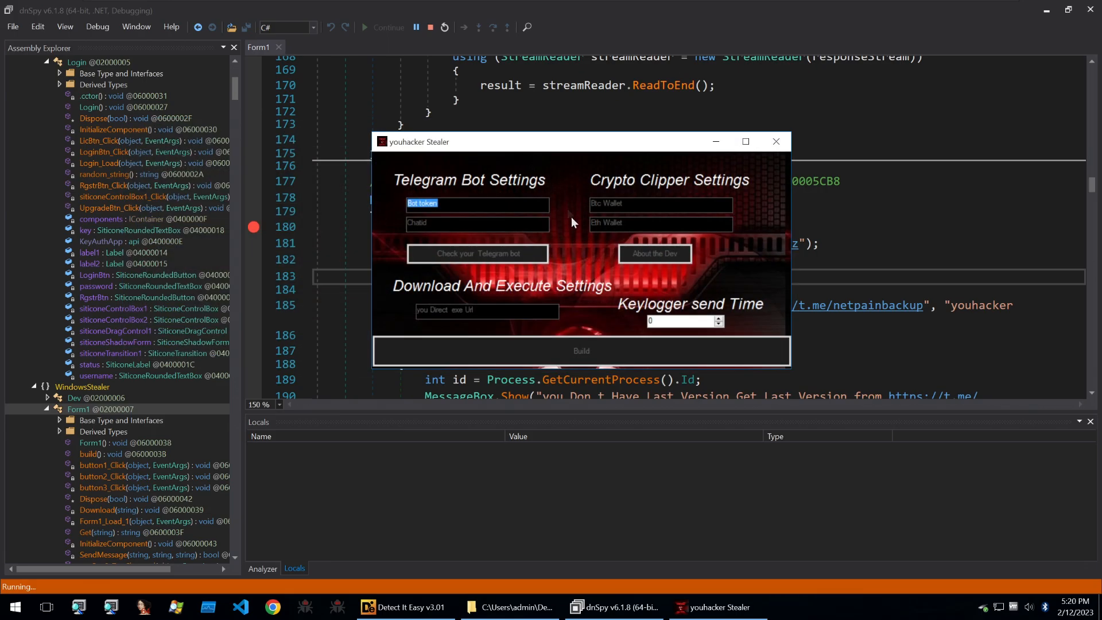
double_click(429, 204)
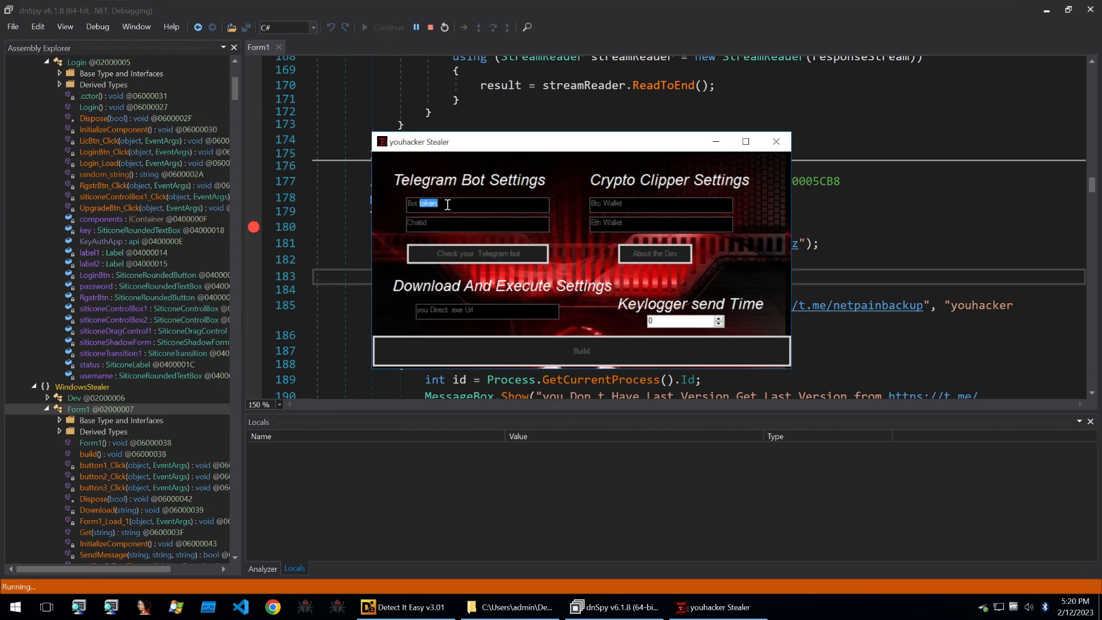
click(477, 253)
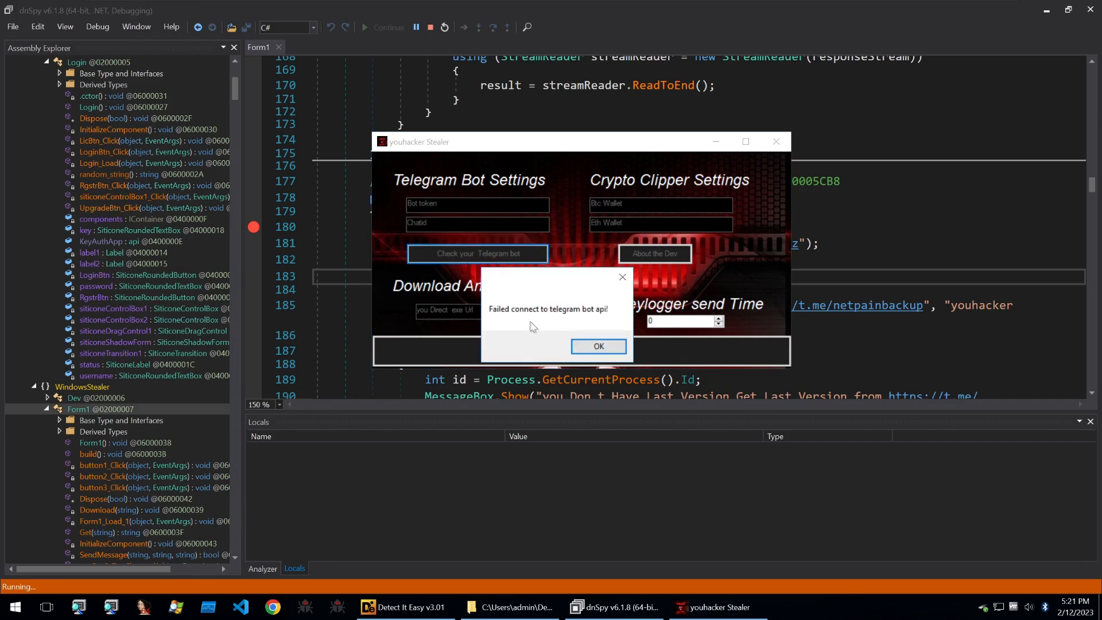
click(599, 346)
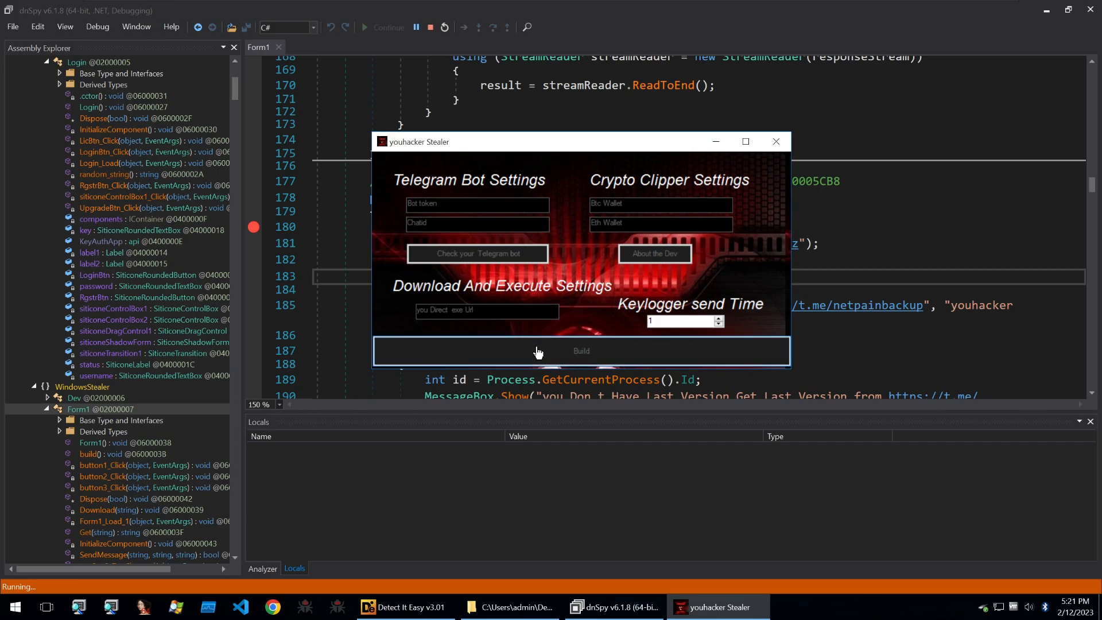
Attempt a build, accepting the TOS and dismissing the 'Check your Bot Creds' warning.
click(581, 351)
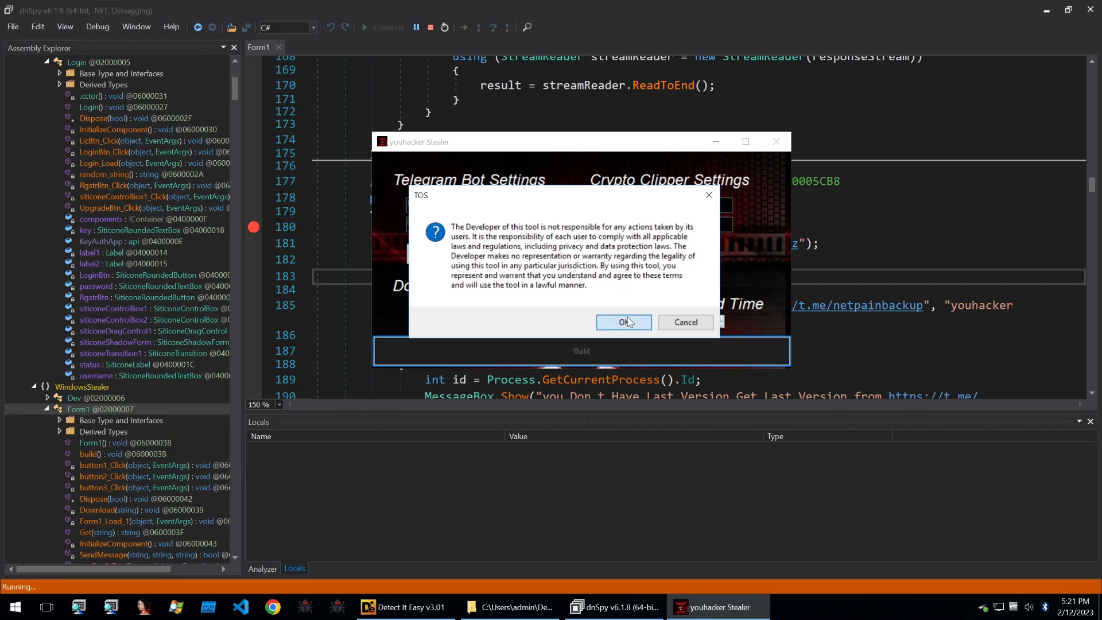
mouse_move(630, 326)
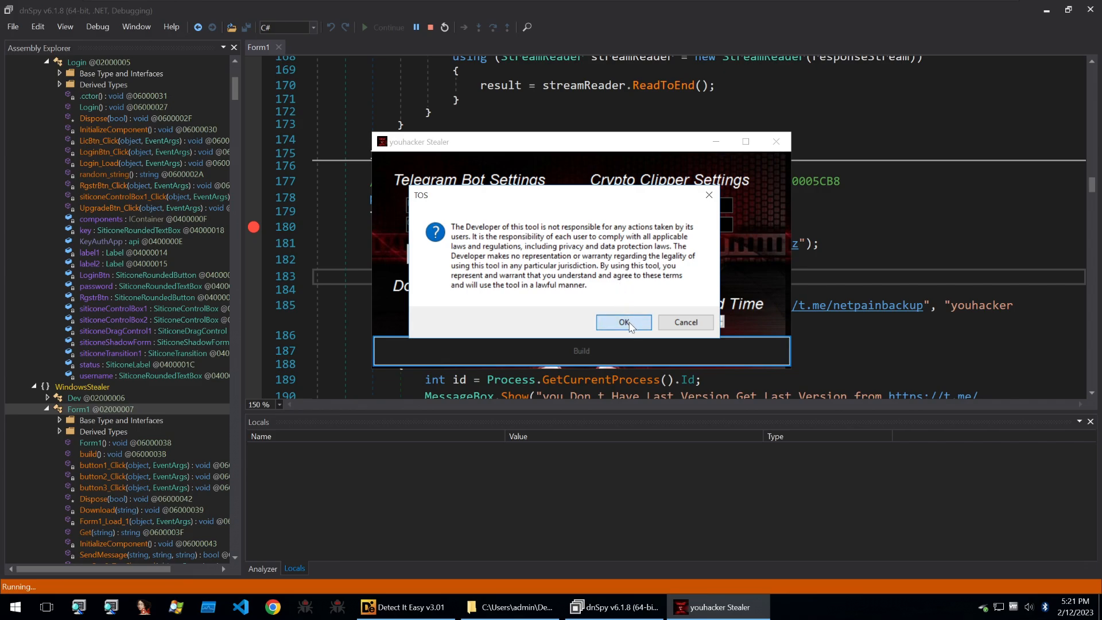
click(623, 322)
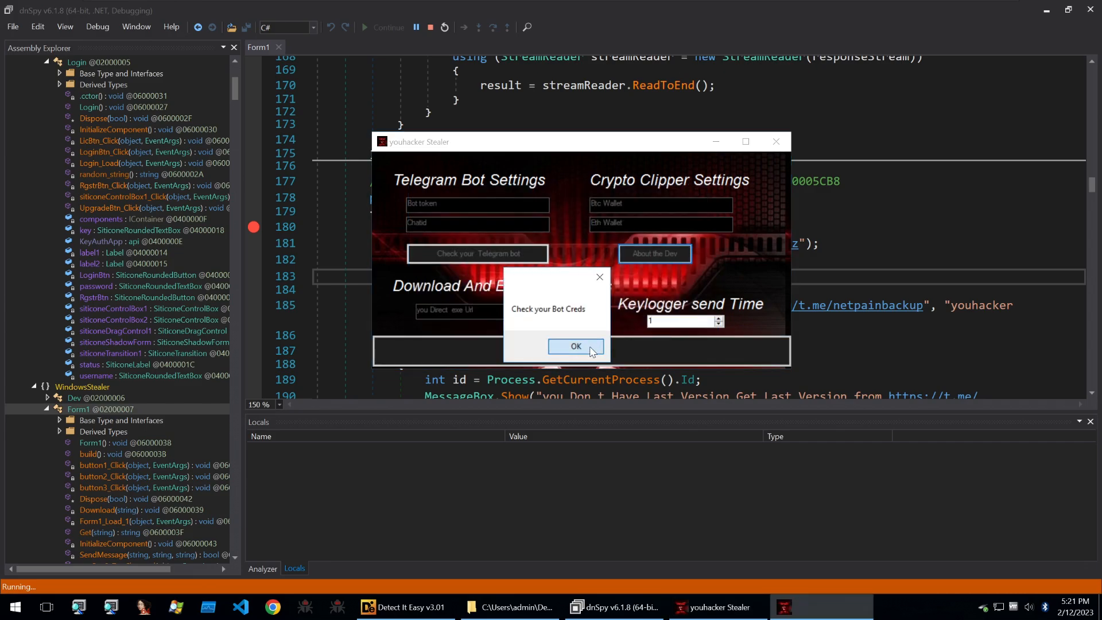
click(576, 346)
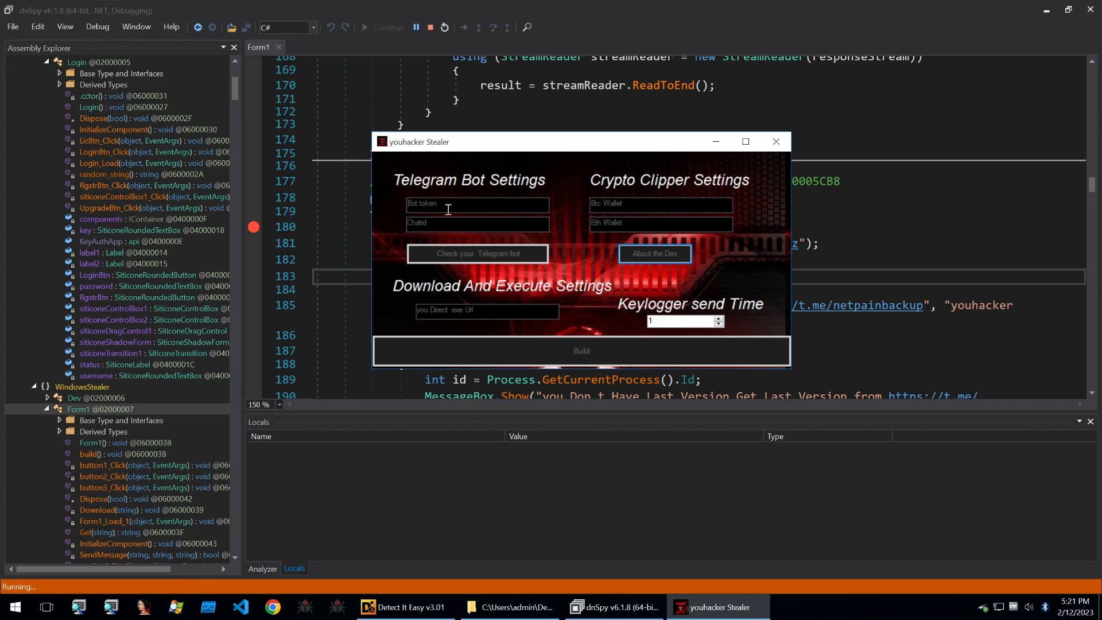
mouse_move(419, 251)
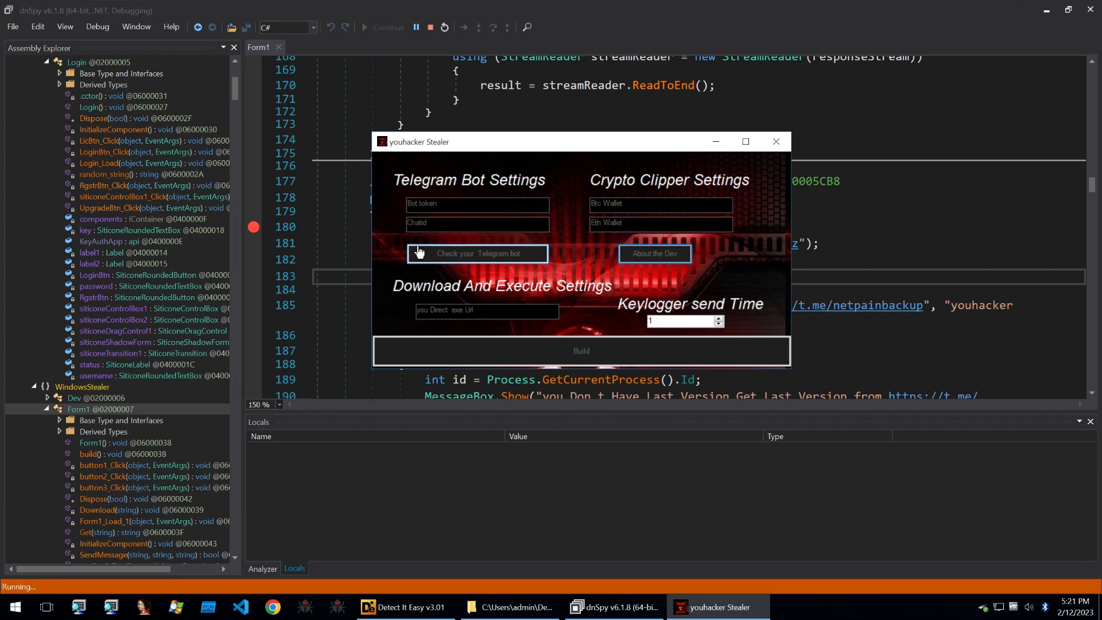
mouse_move(506, 291)
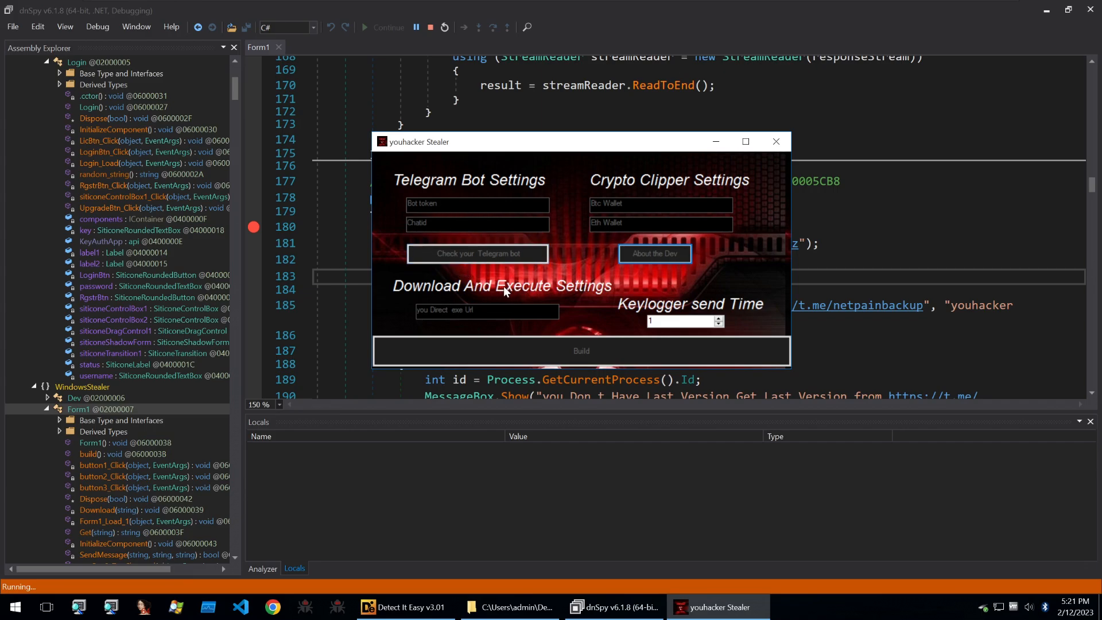
mouse_move(502, 292)
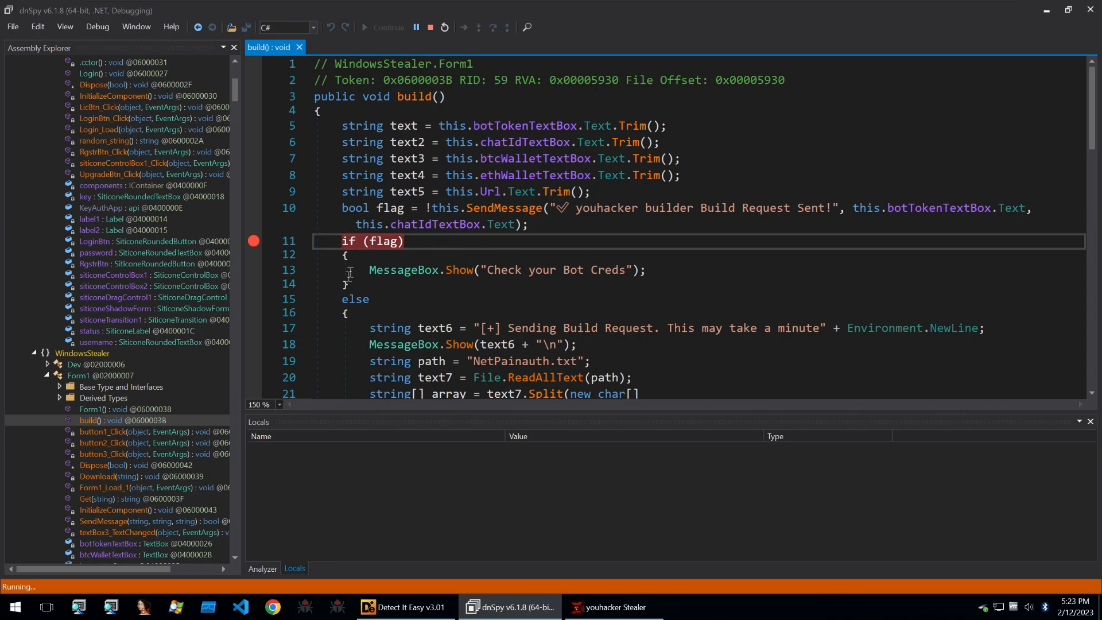
mouse_move(391, 284)
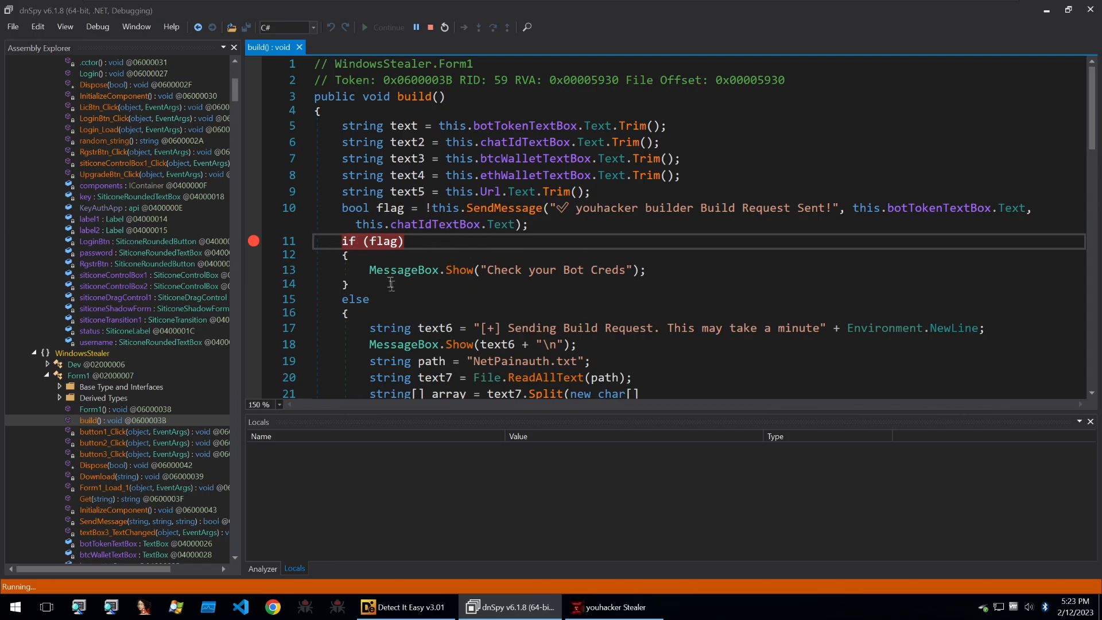
mouse_move(496, 315)
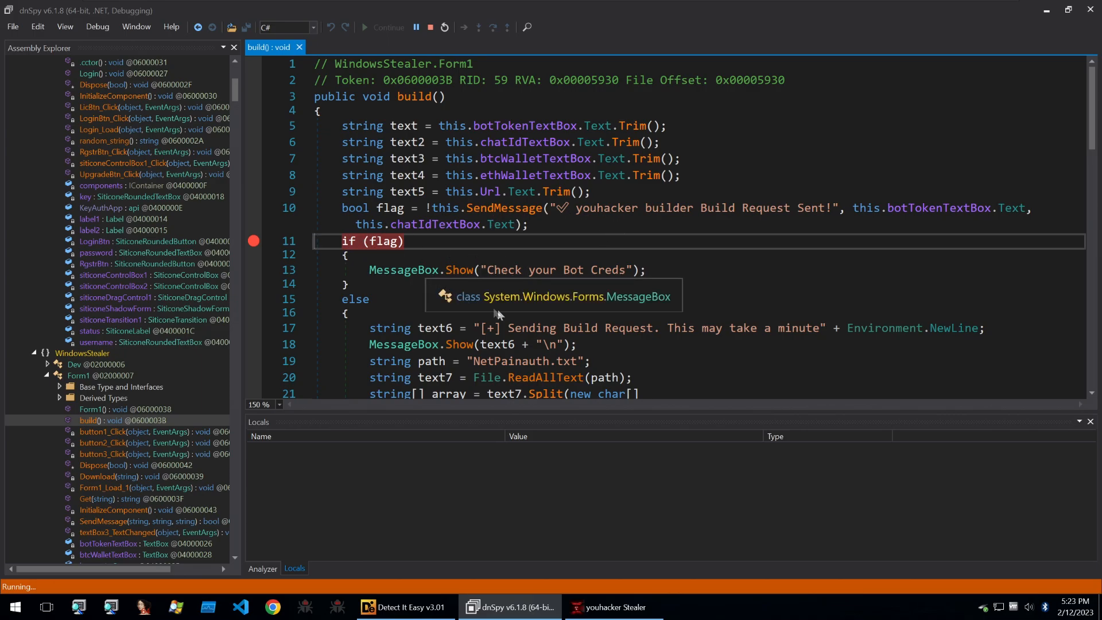
mouse_move(525, 328)
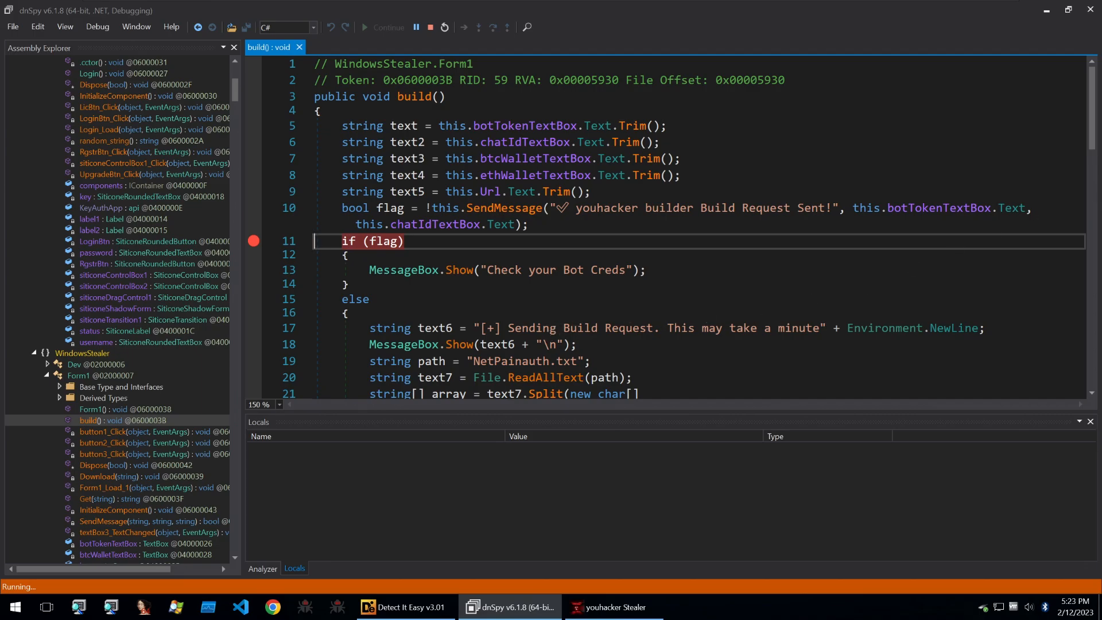
mouse_move(537, 305)
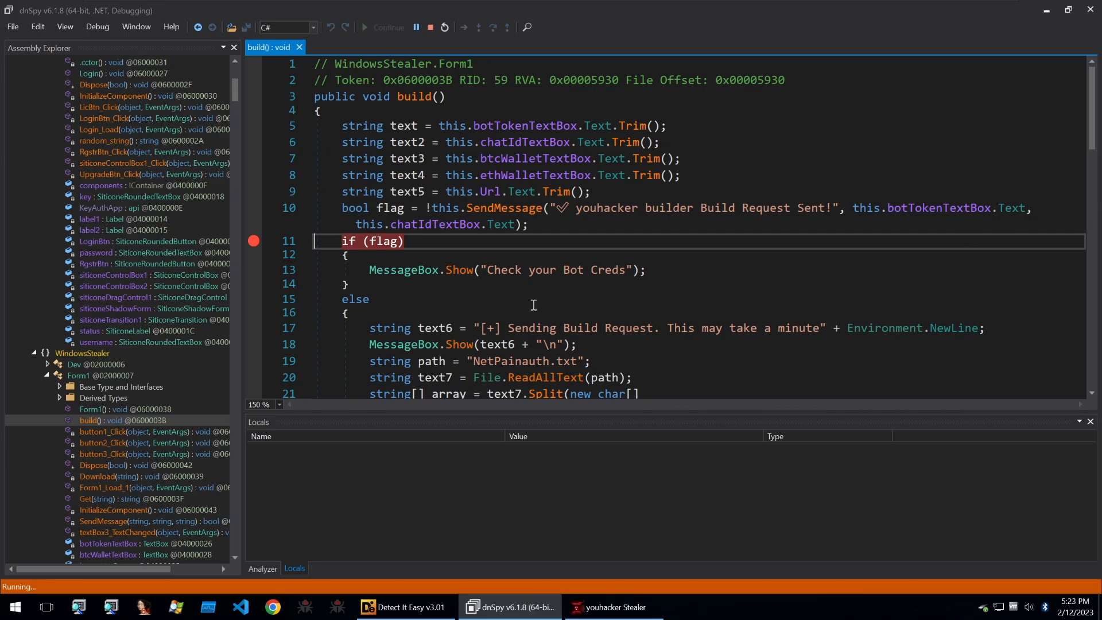
mouse_move(717, 294)
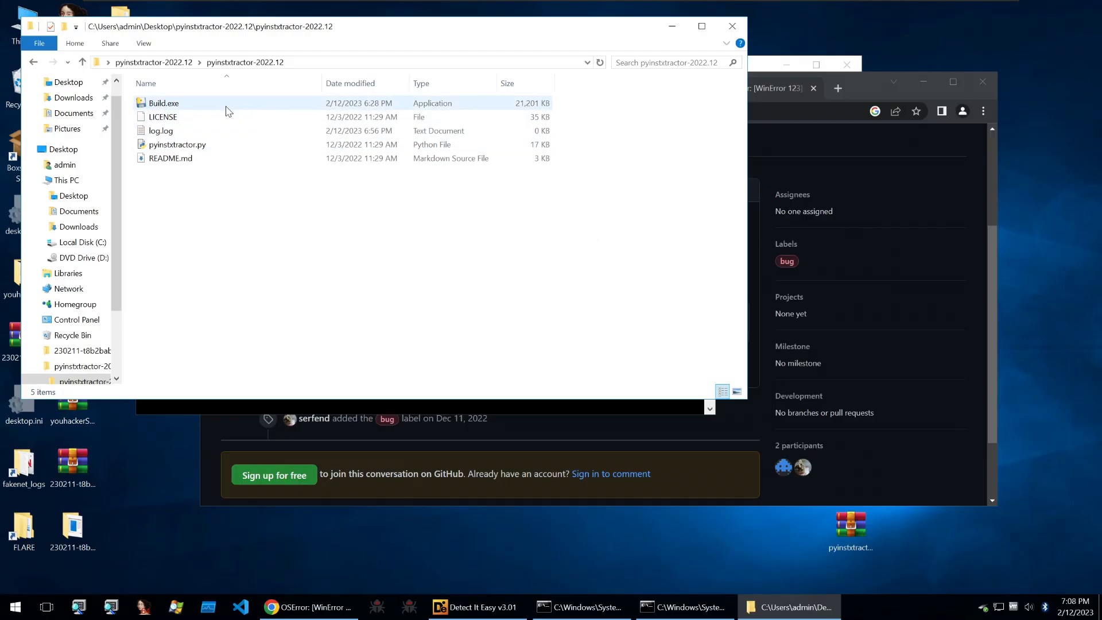
Switch the pyinstxtractor folder to large icons and view Build.exe's 20.7 MB properties.
click(163, 103)
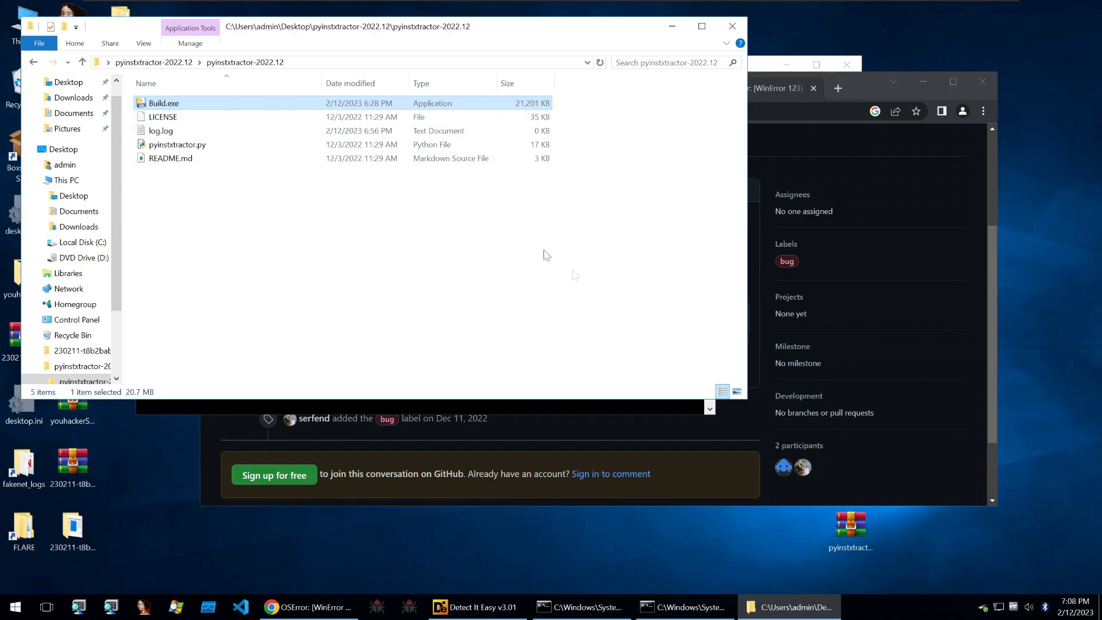
click(736, 391)
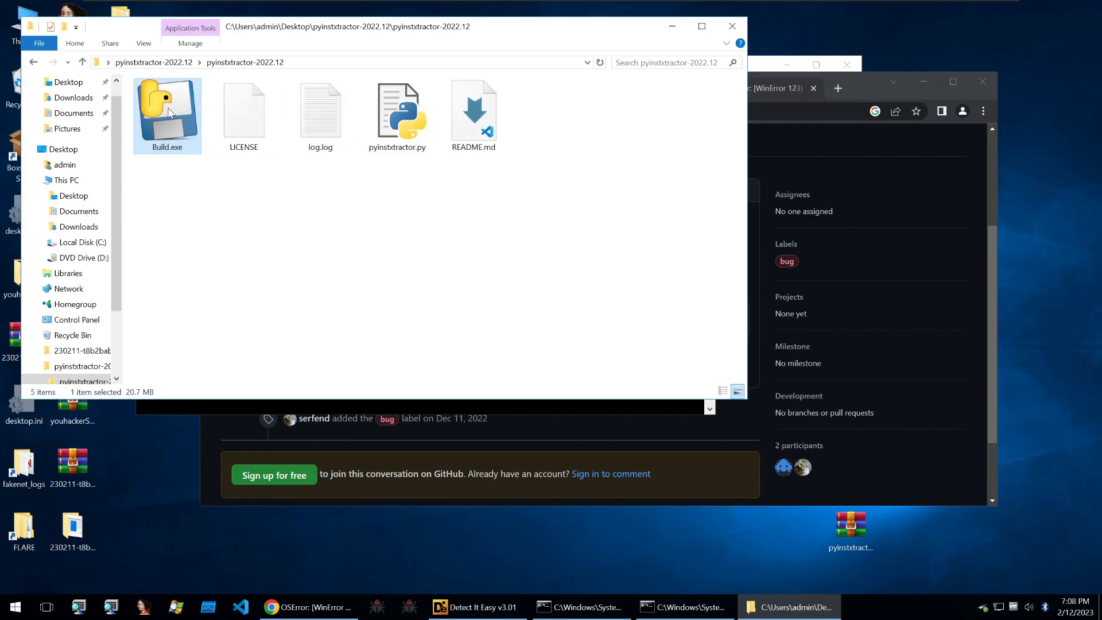
right_click(169, 112)
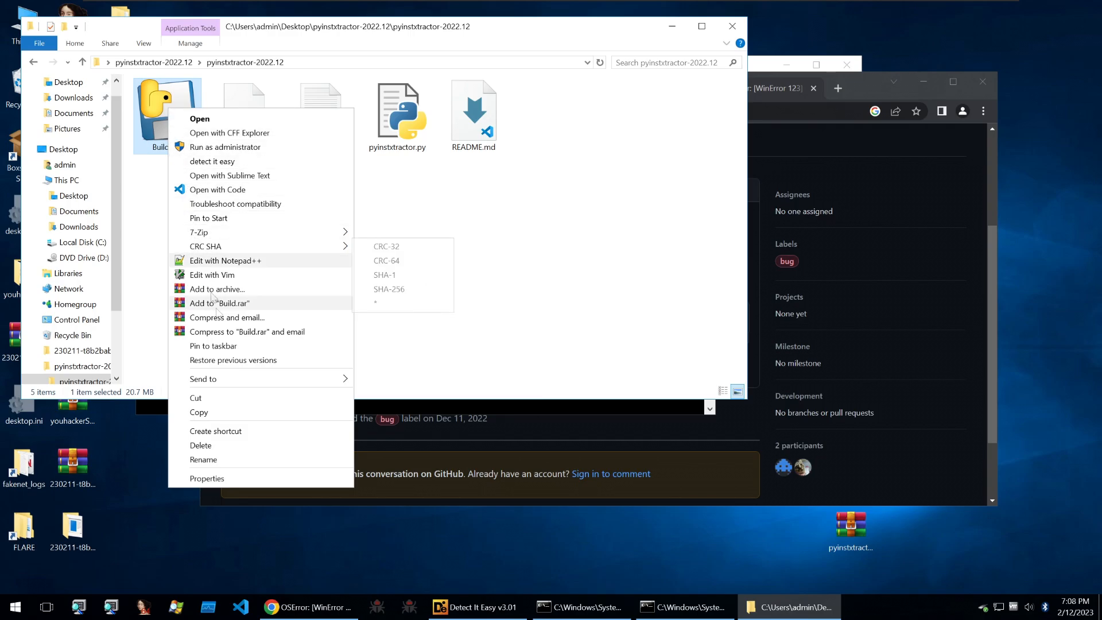
click(206, 478)
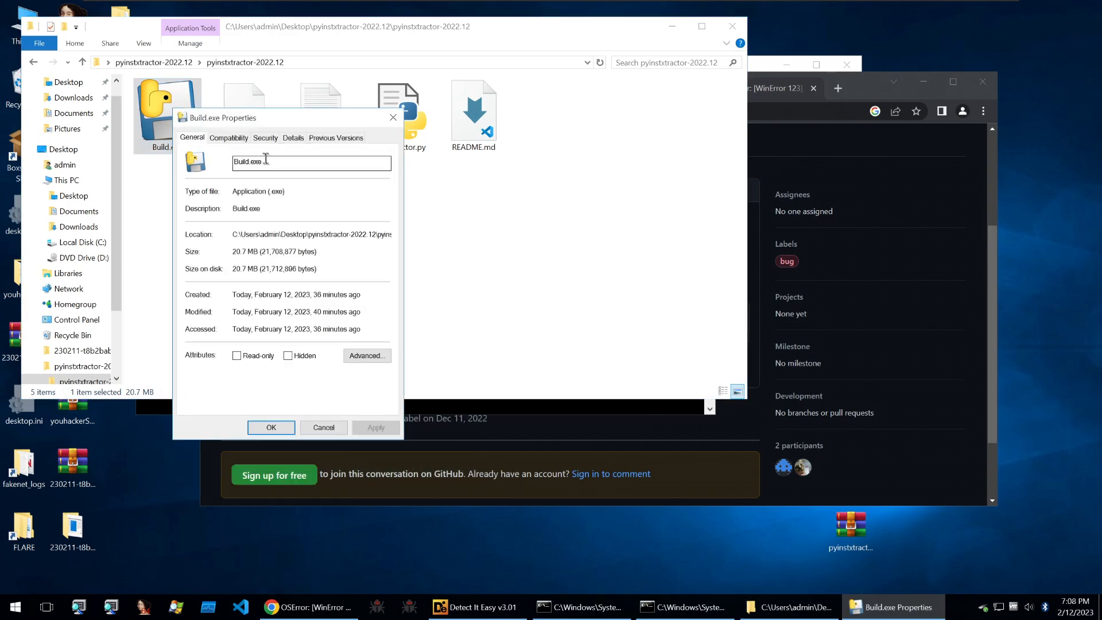
click(293, 137)
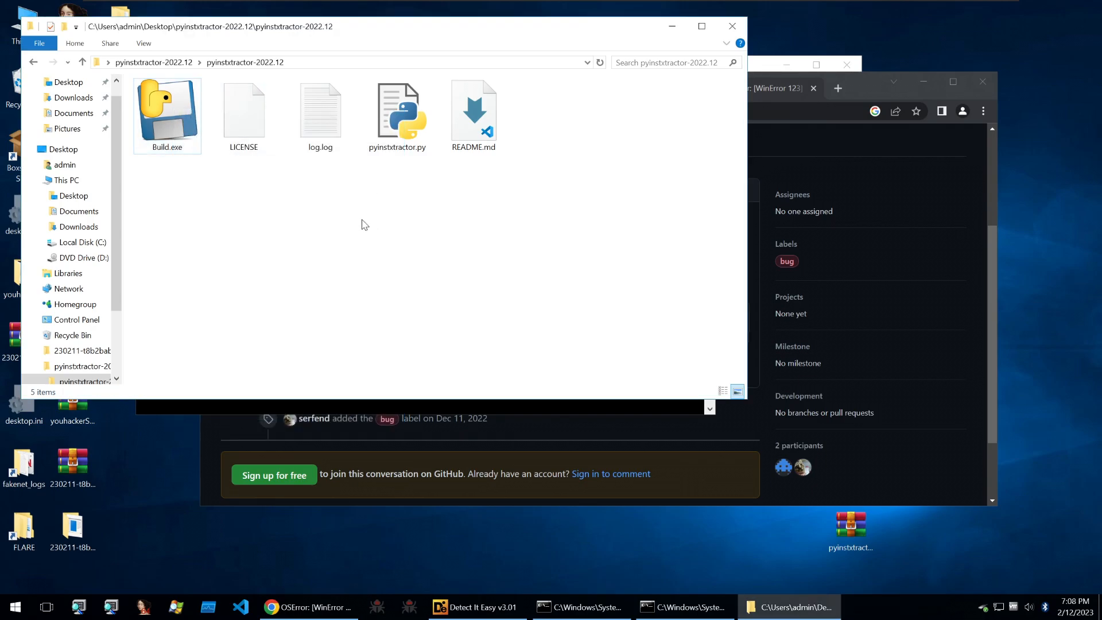
Scan Build.exe in Detect It Easy, noting the MSVC zlib-overlay result, then close it.
click(243, 112)
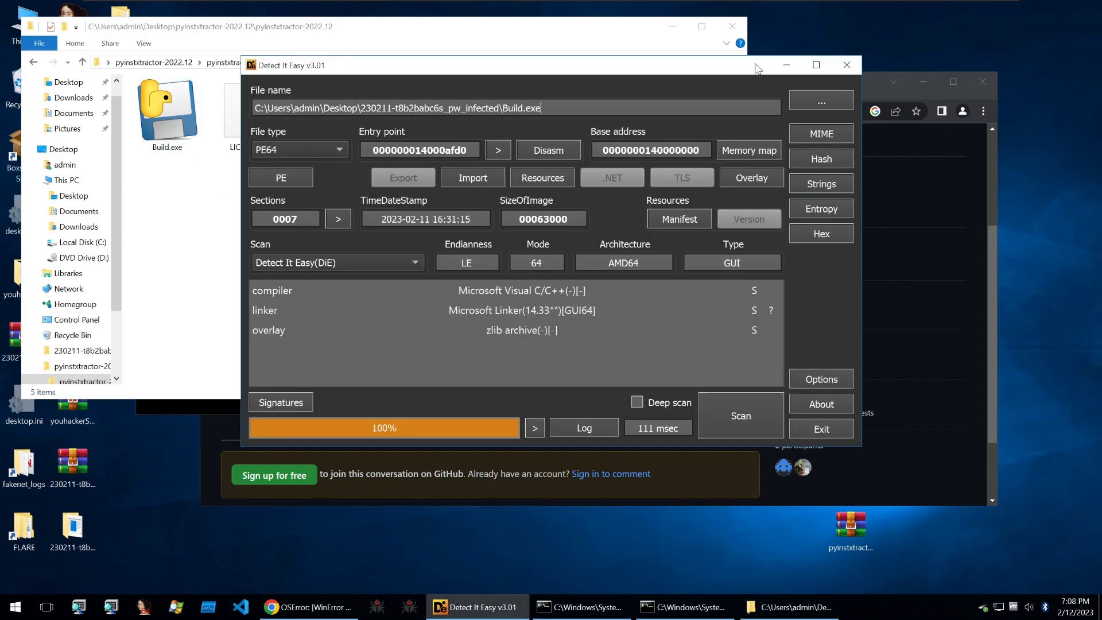
mouse_move(846, 65)
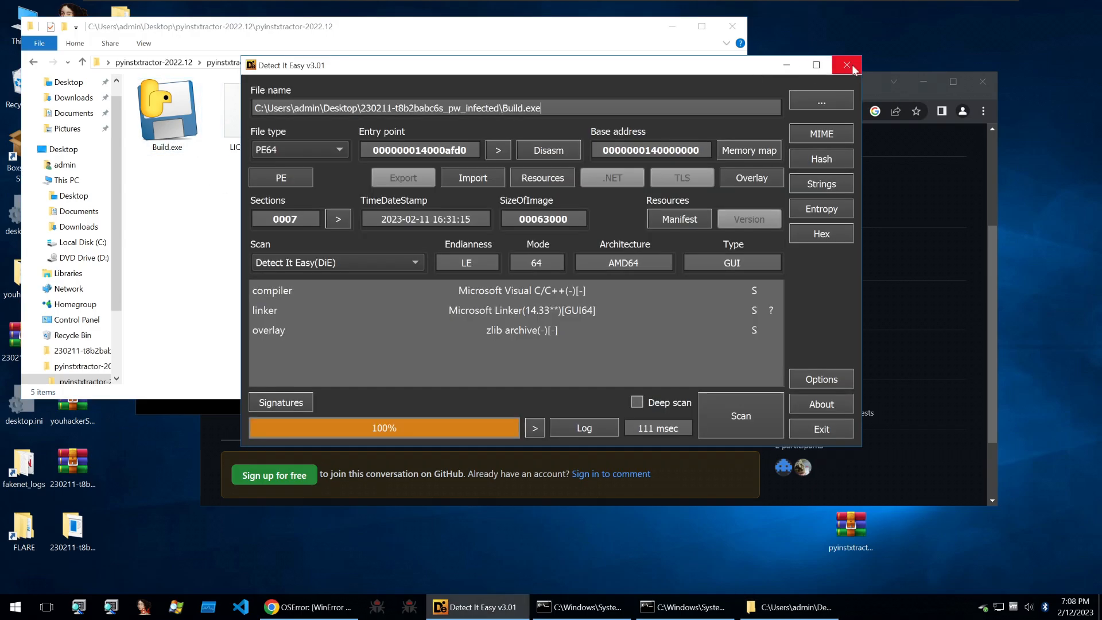
mouse_move(845, 64)
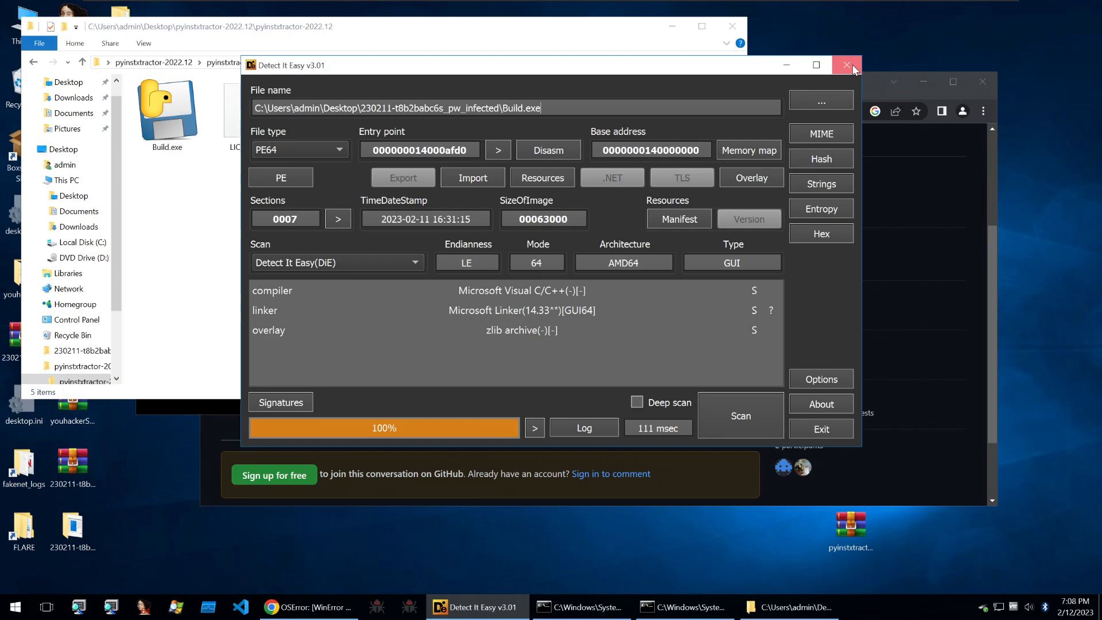
click(846, 66)
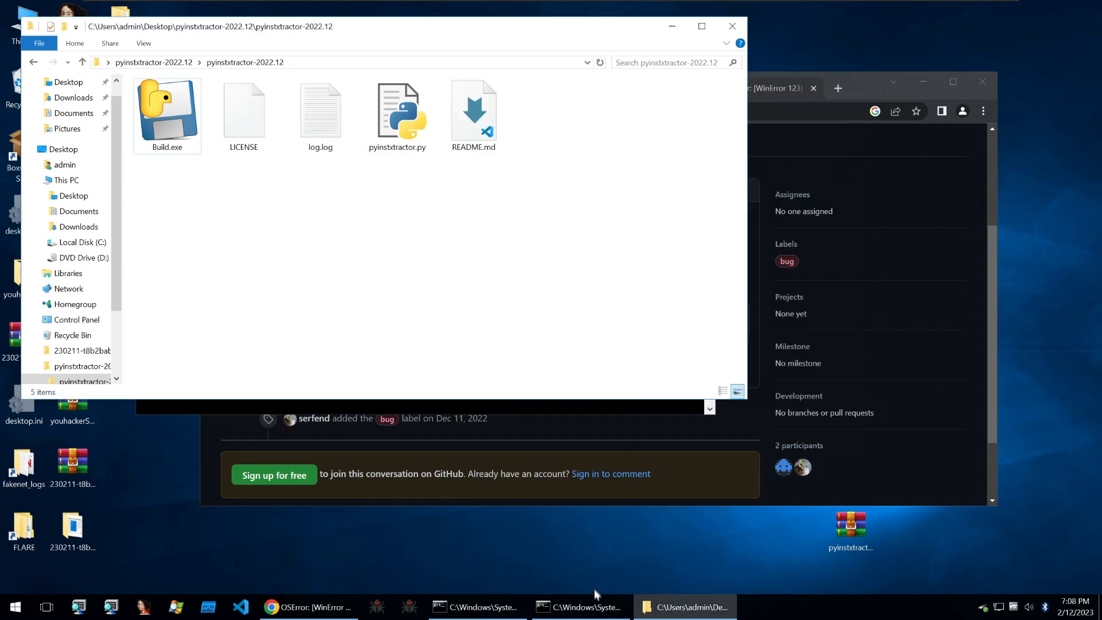
mouse_move(483, 607)
text(python pyinstxtractor.py Build.exe)
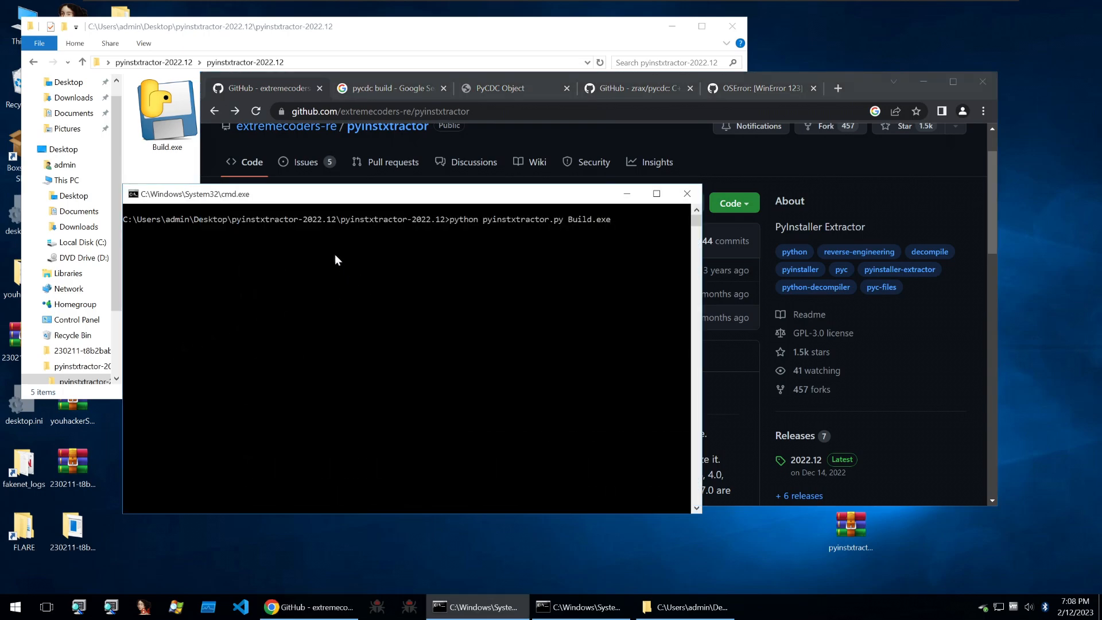
Run 'python pyinstxtractor.py Build.exe' to create the Build.exe_extracted folder.
key(Return)
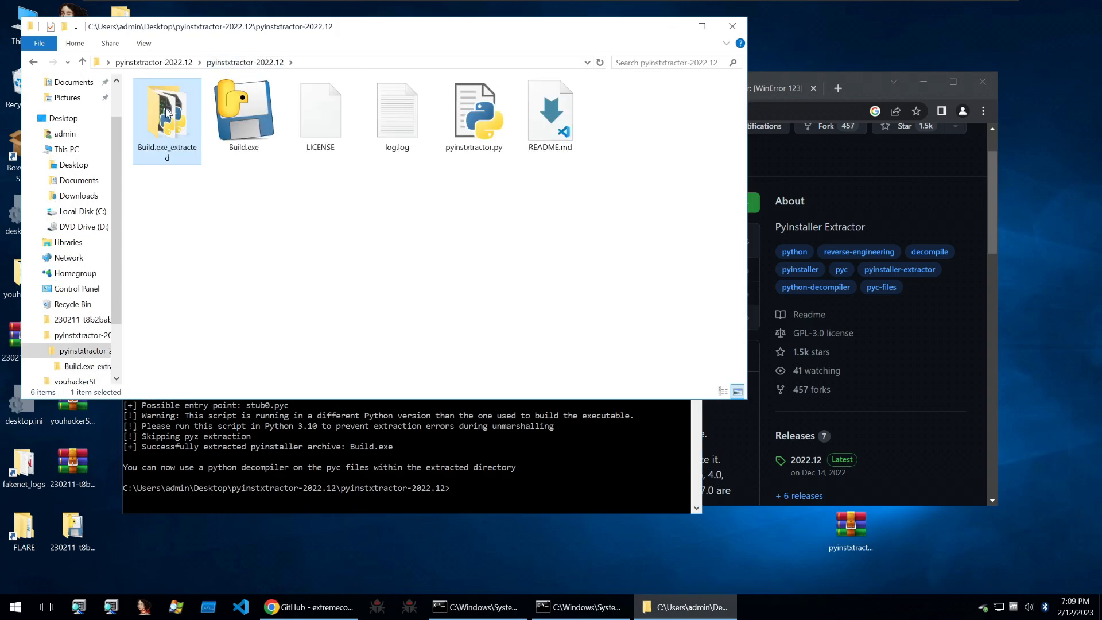
Open Build.exe_extracted and locate the stub0.pyc entry-point file.
double_click(167, 107)
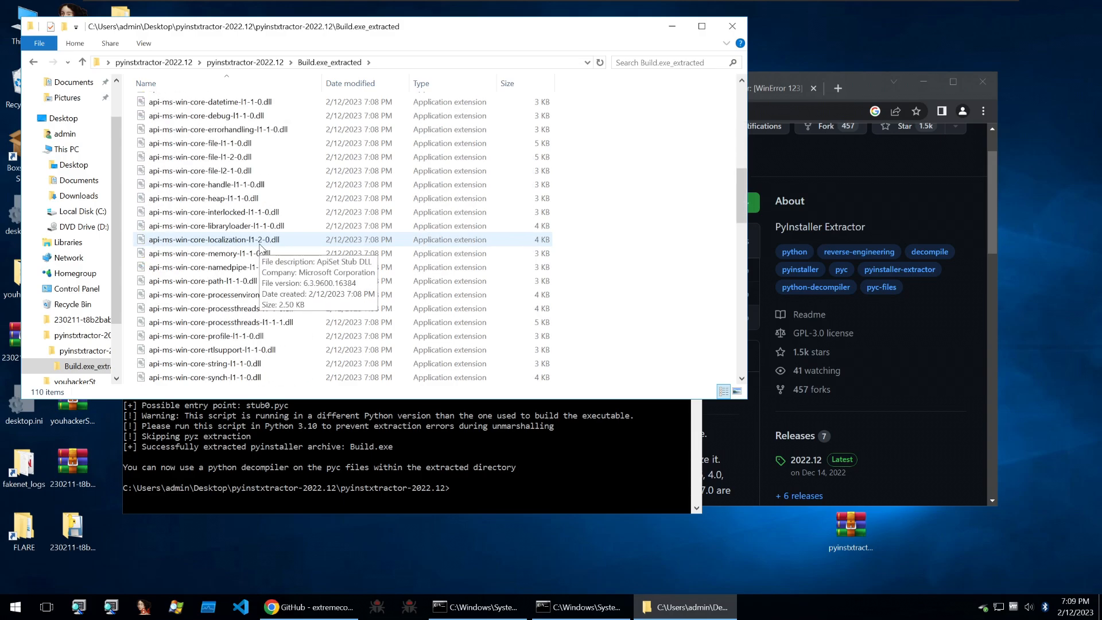
scroll(down, 3)
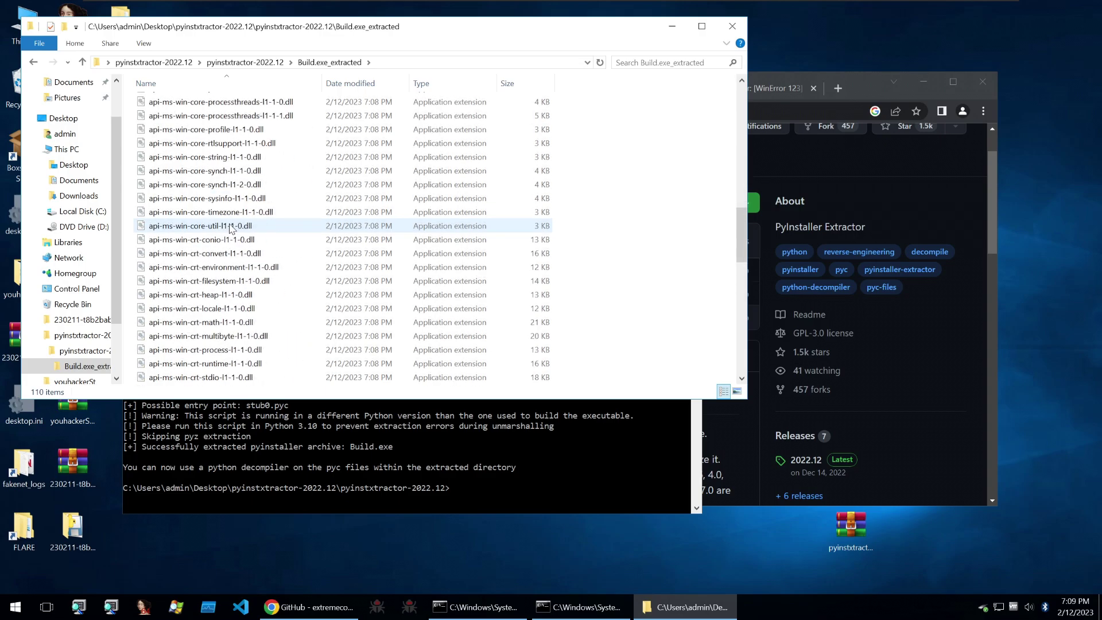
scroll(down, 3)
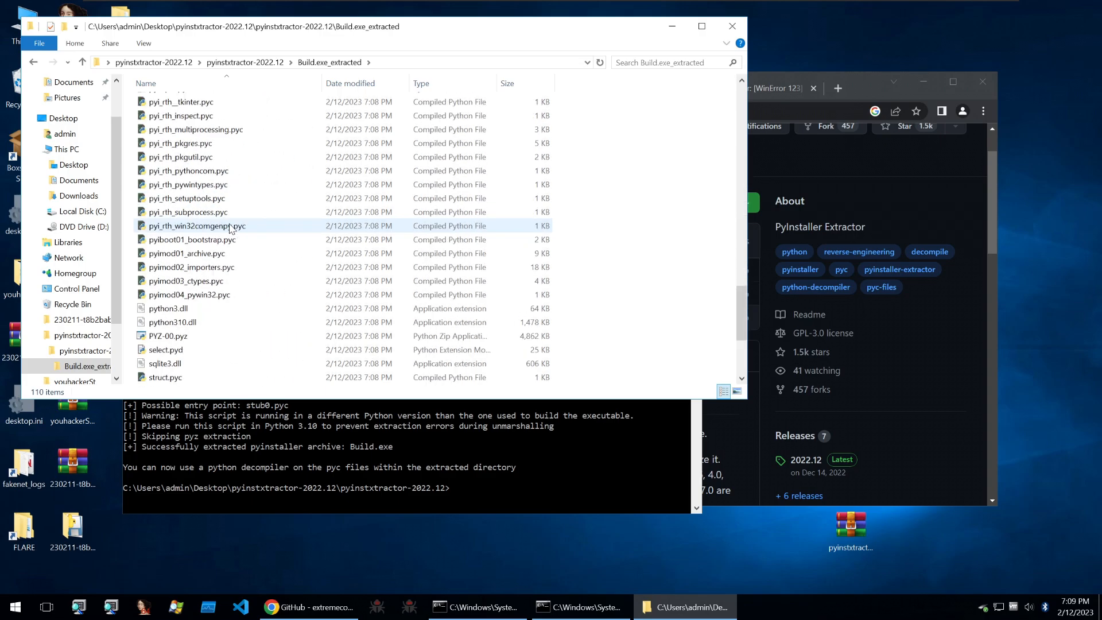
scroll(down, 3)
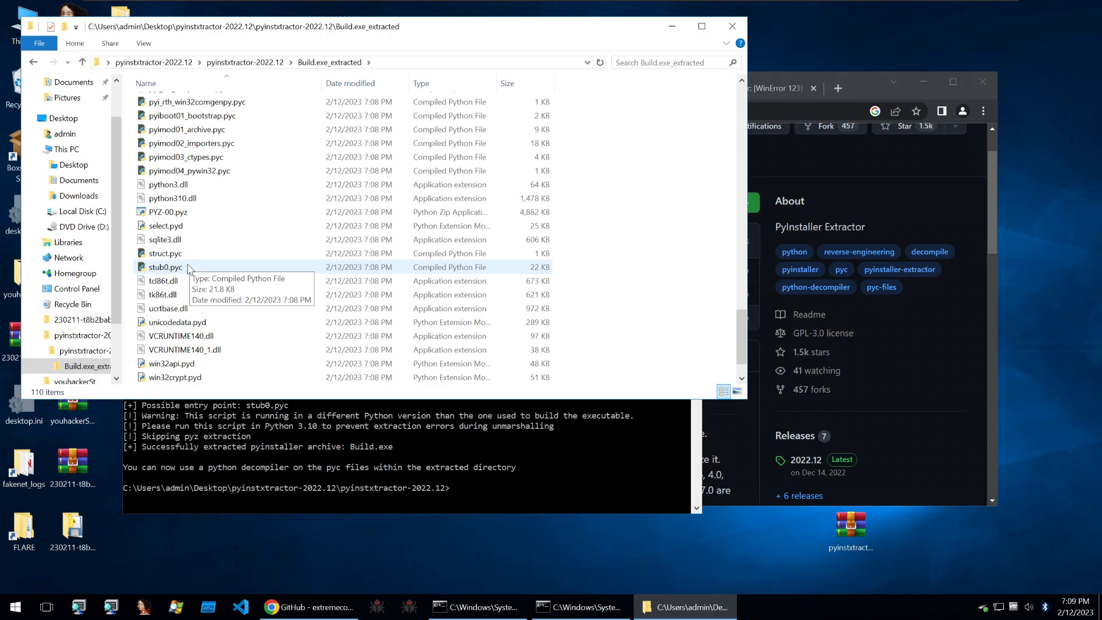
click(167, 267)
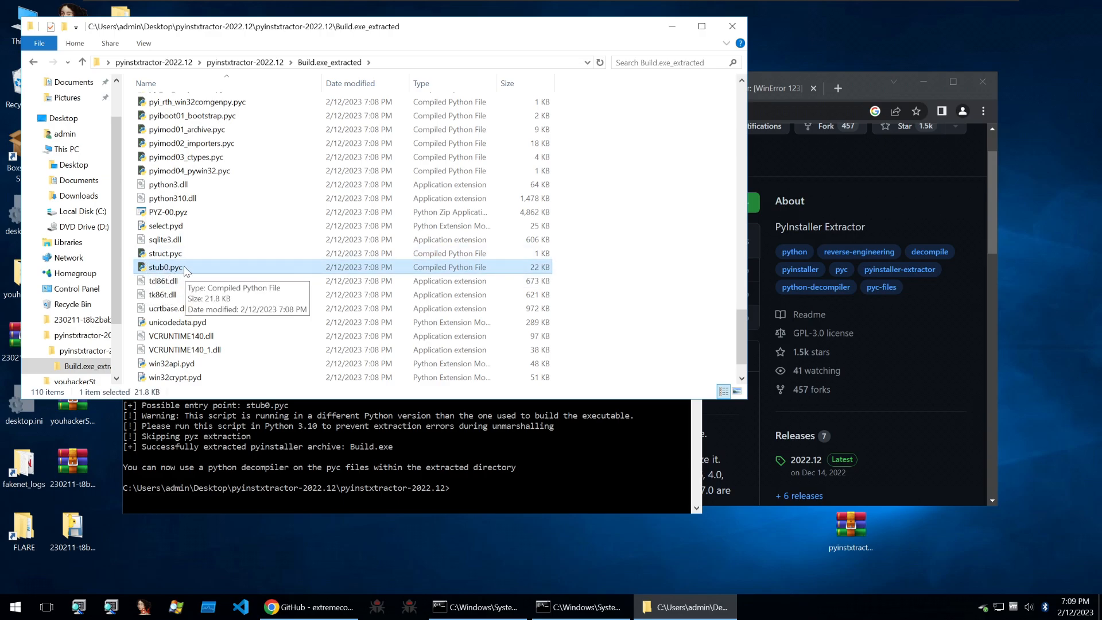
mouse_move(412, 151)
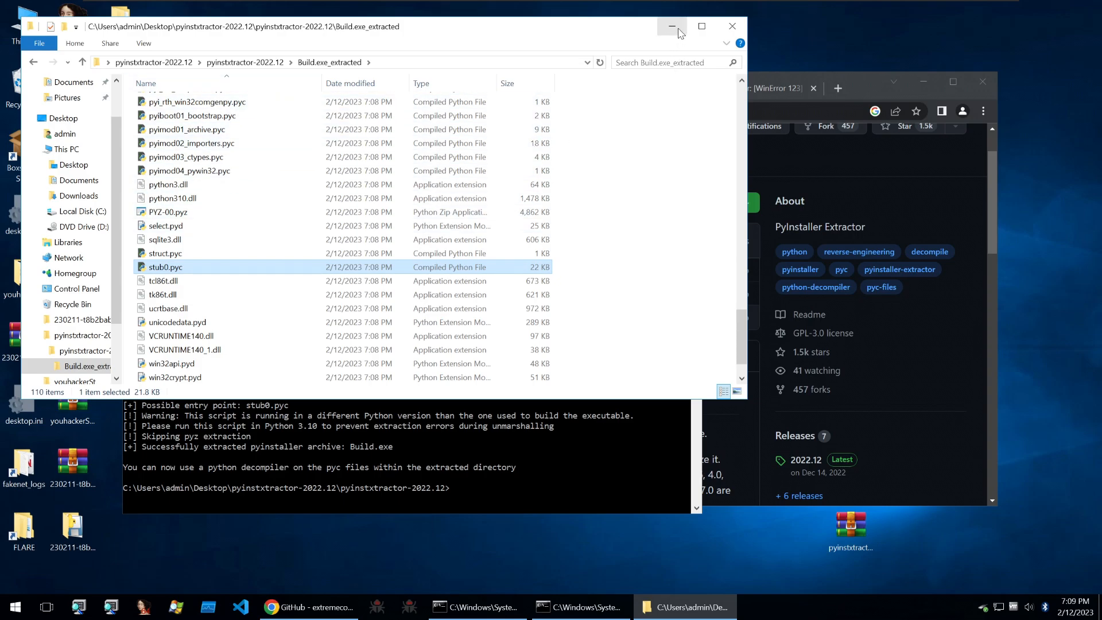
mouse_move(247, 55)
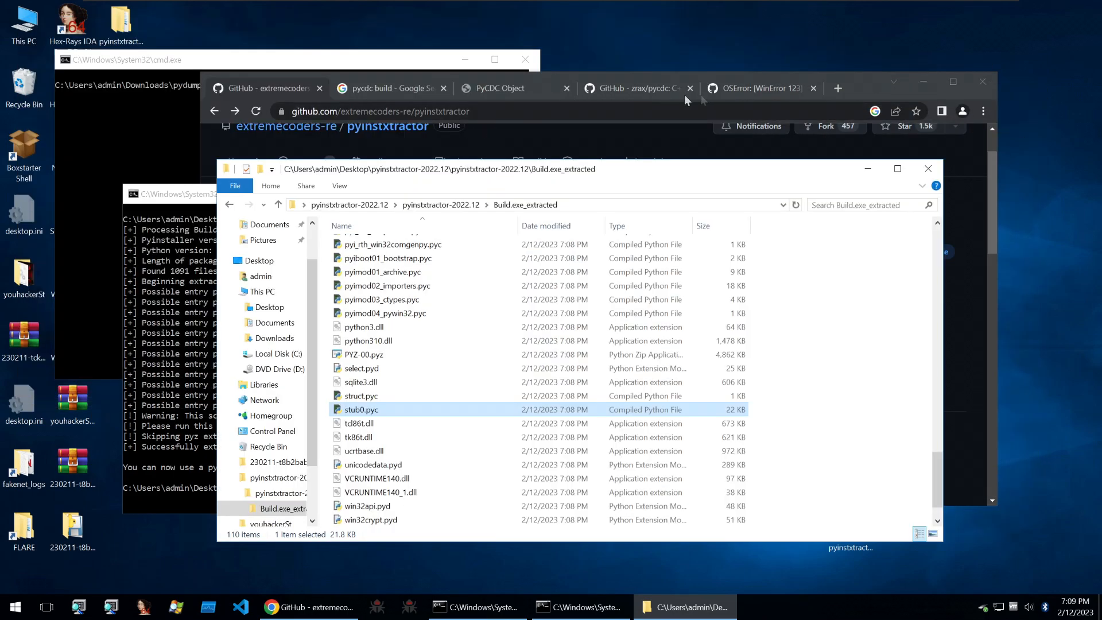
mouse_move(268, 224)
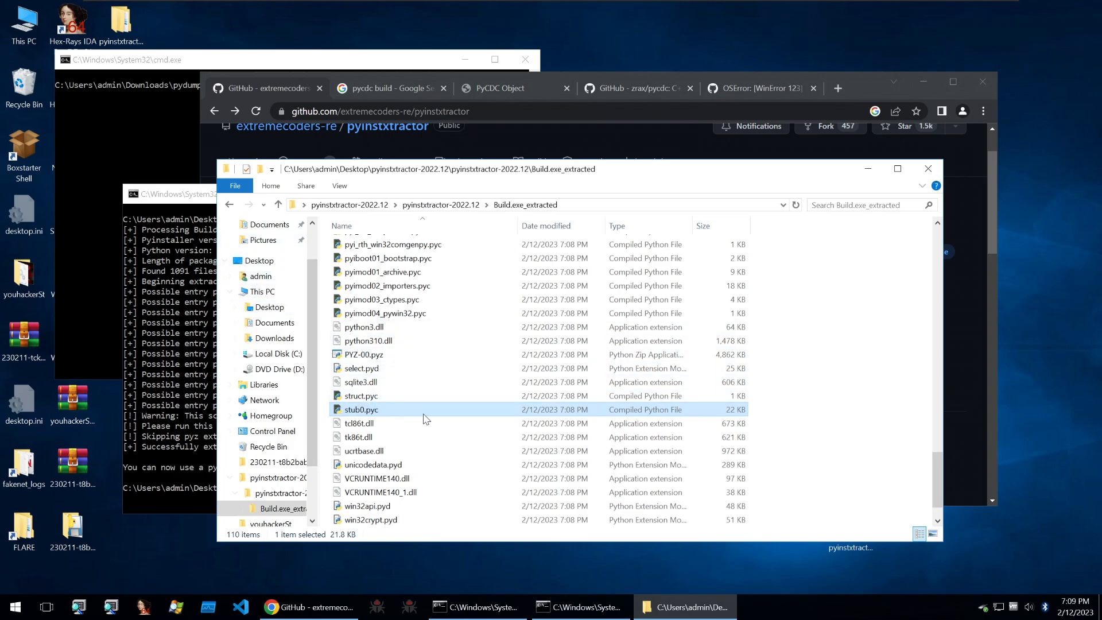
mouse_move(416, 417)
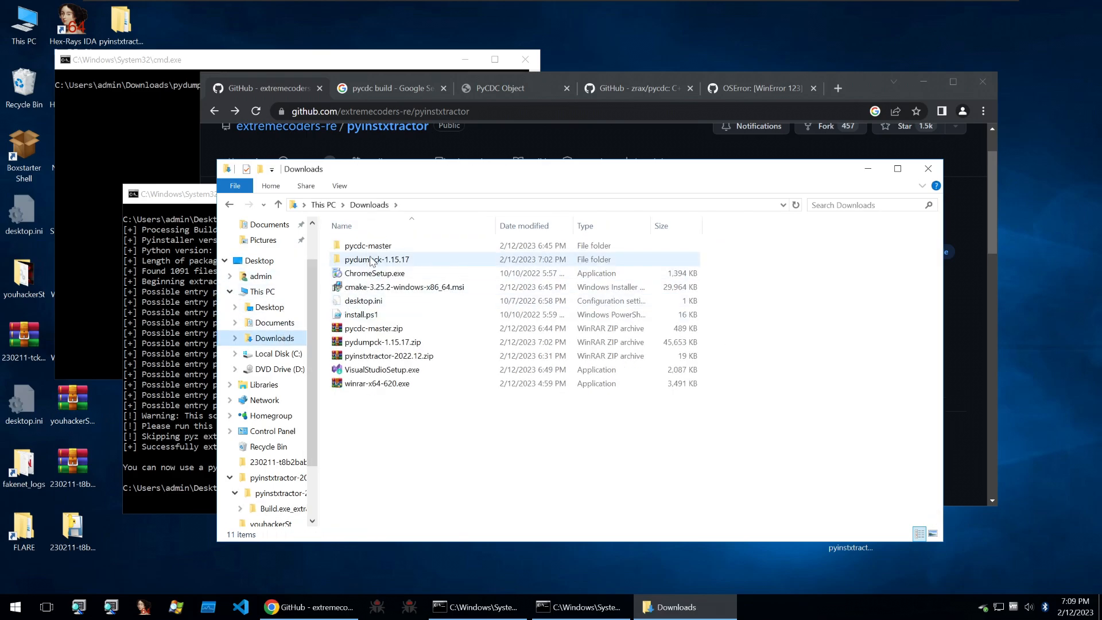
Open the pydumpck-1.15.17 folder in Downloads and select its stub0.pyc.
double_click(376, 259)
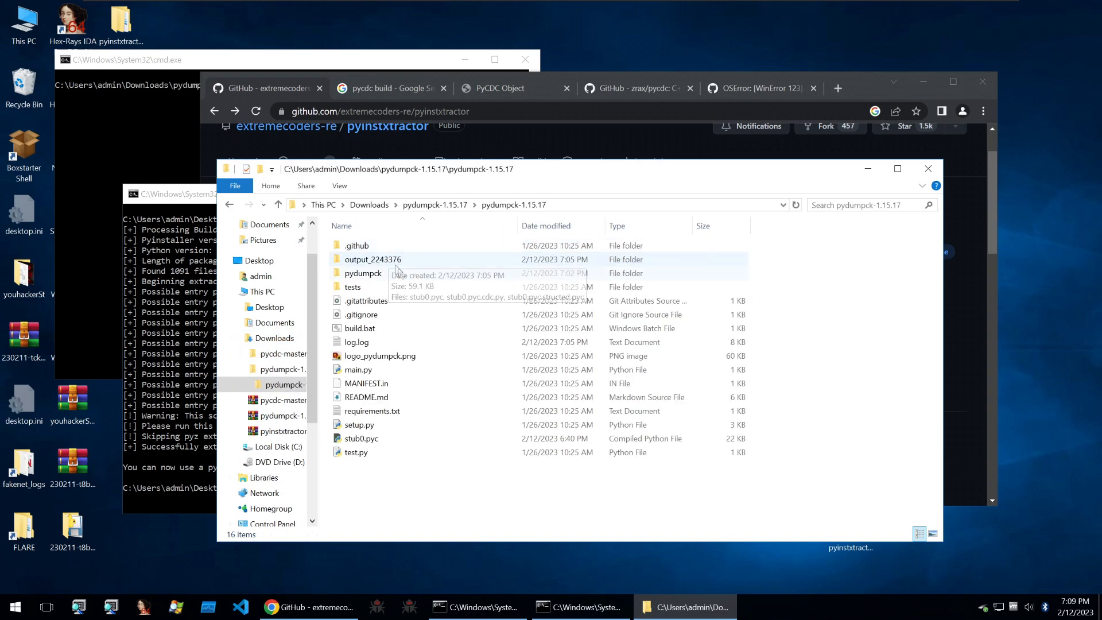
click(361, 438)
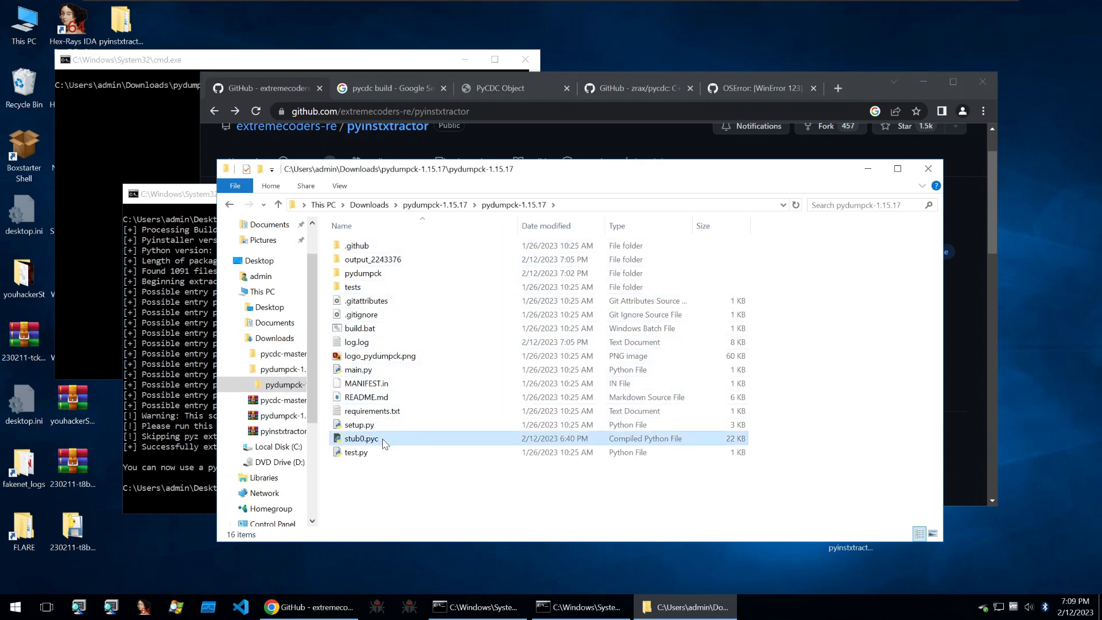
click(361, 438)
text(python main.py stub0.pyc)
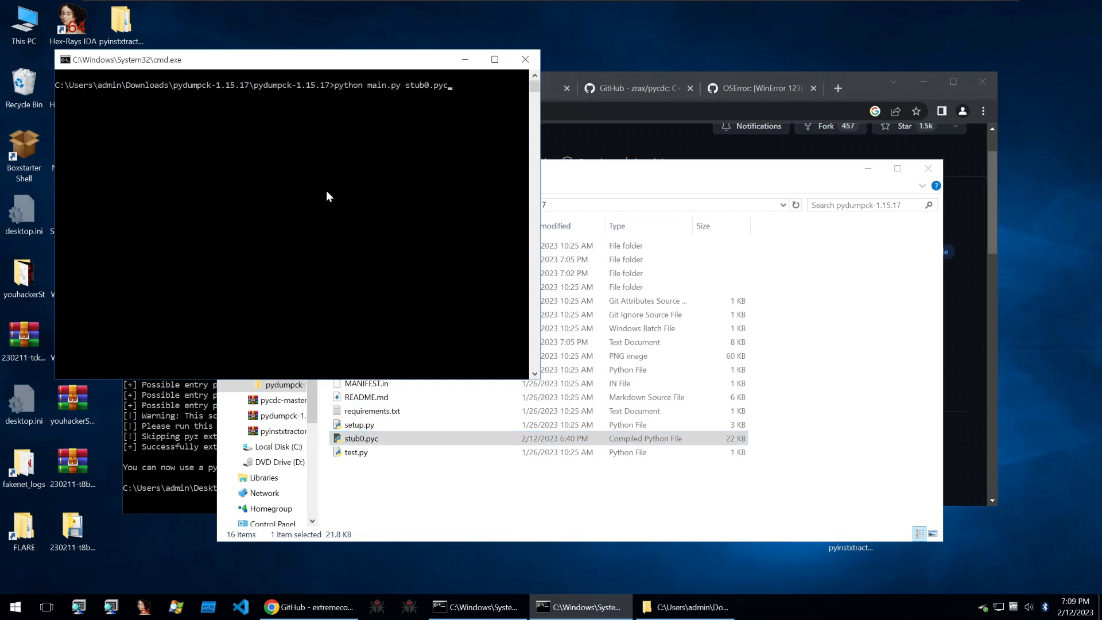
mouse_move(536, 141)
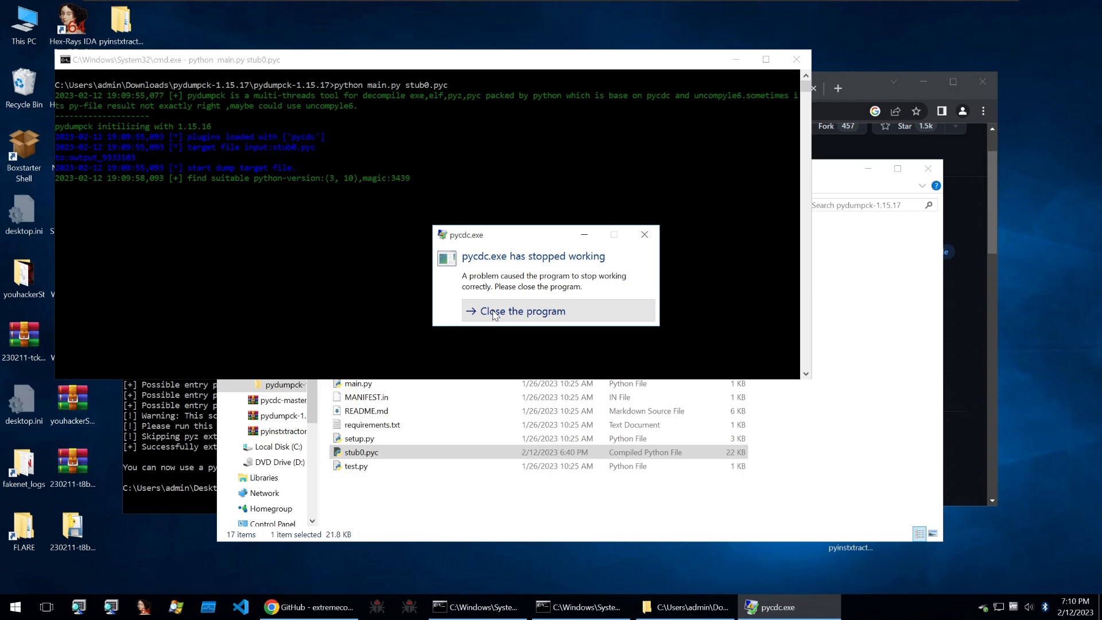
Close the pycdc.exe crash dialog so pydumpck finishes decompiling stub0.pyc.
click(522, 311)
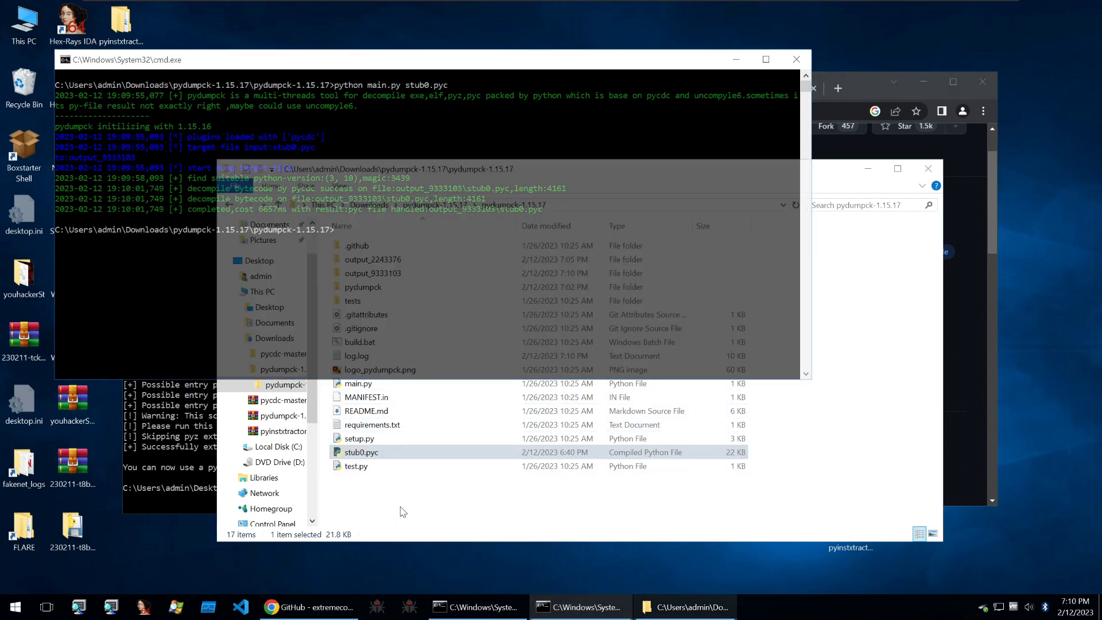
Open stub0.pyc.cdc.py from output_2243376 in Sublime Text, maximized.
double_click(373, 259)
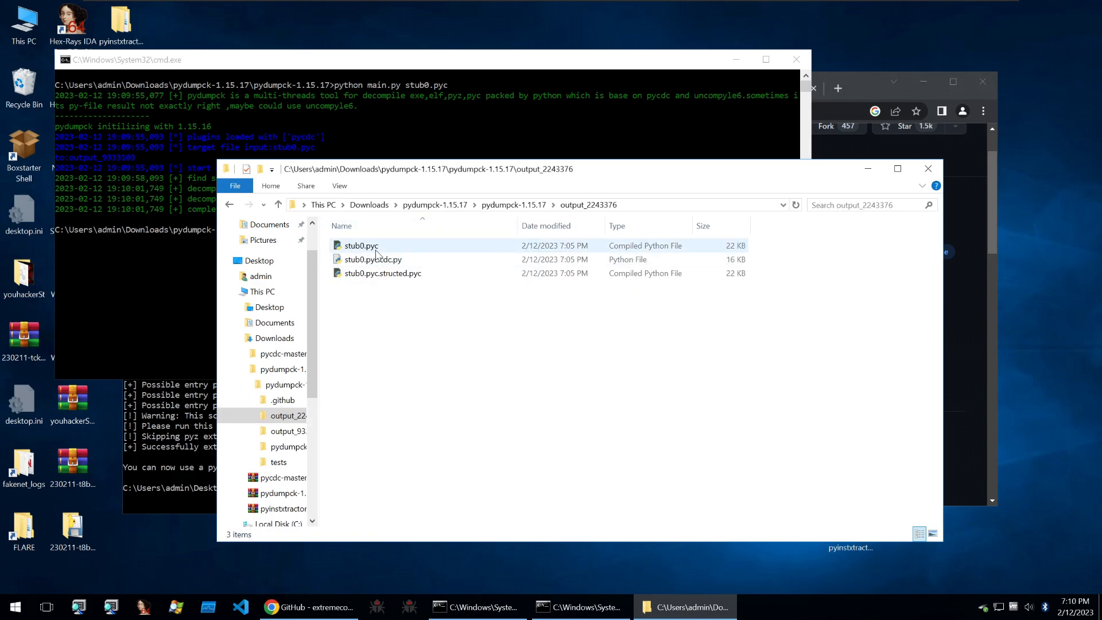
mouse_move(381, 263)
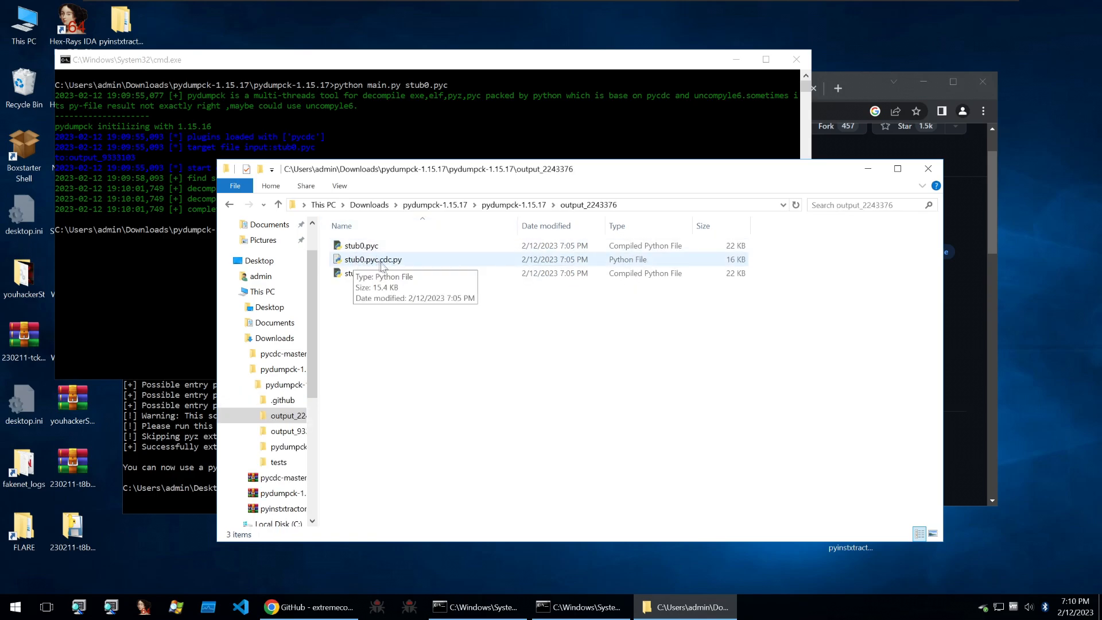
double_click(372, 260)
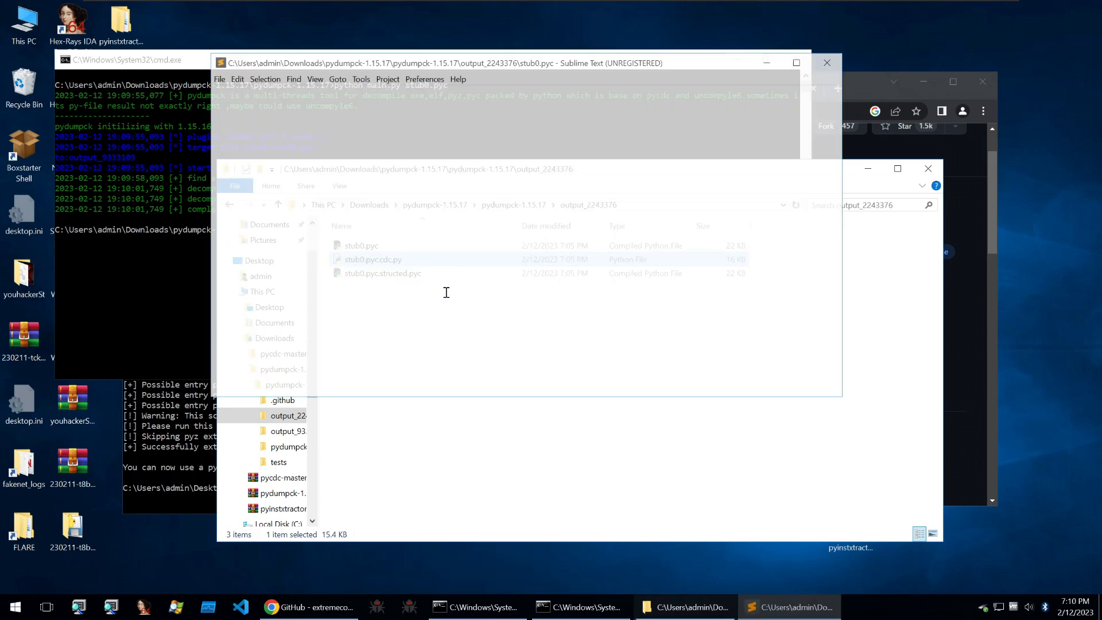
double_click(373, 259)
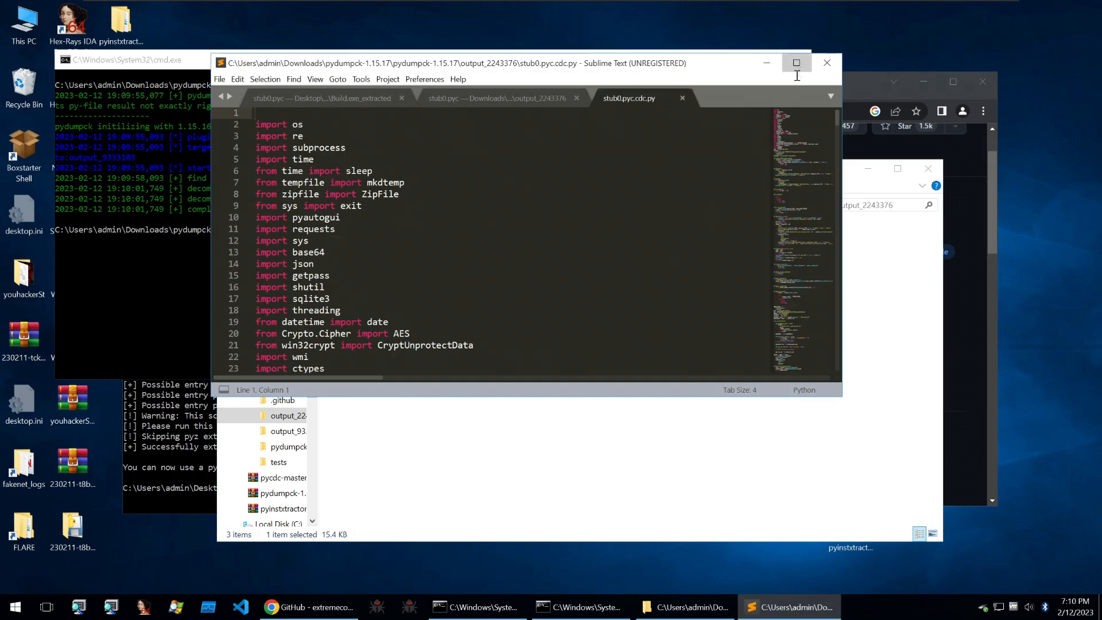
click(796, 63)
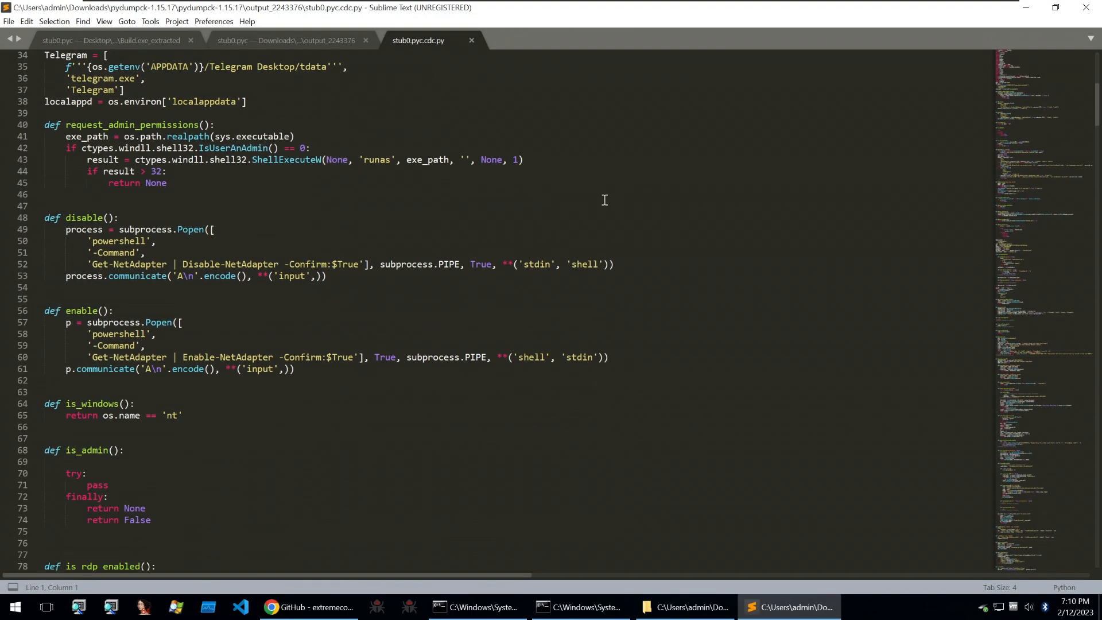
Scroll through the decompiled code to review the Telegram exfiltration and stealer functions.
scroll(down, 3)
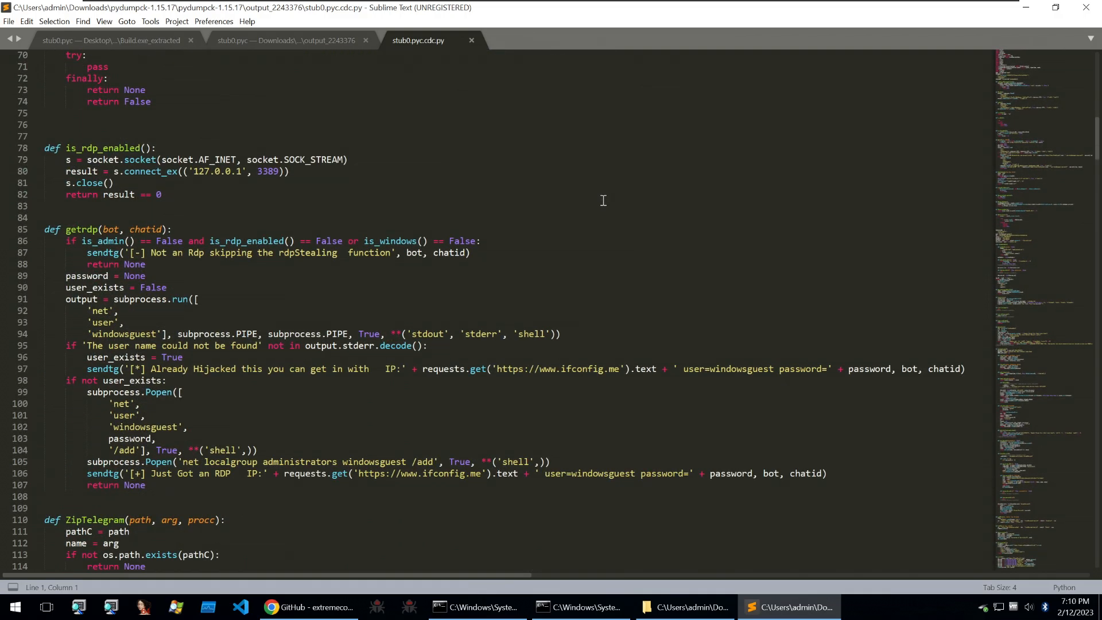
scroll(down, 3)
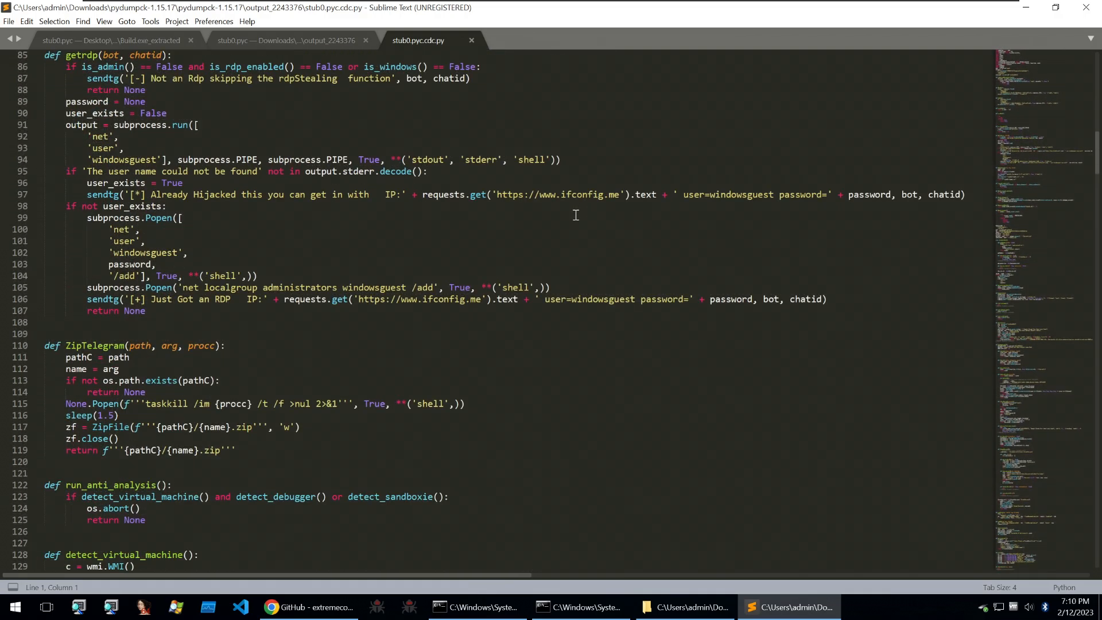
scroll(down, 3)
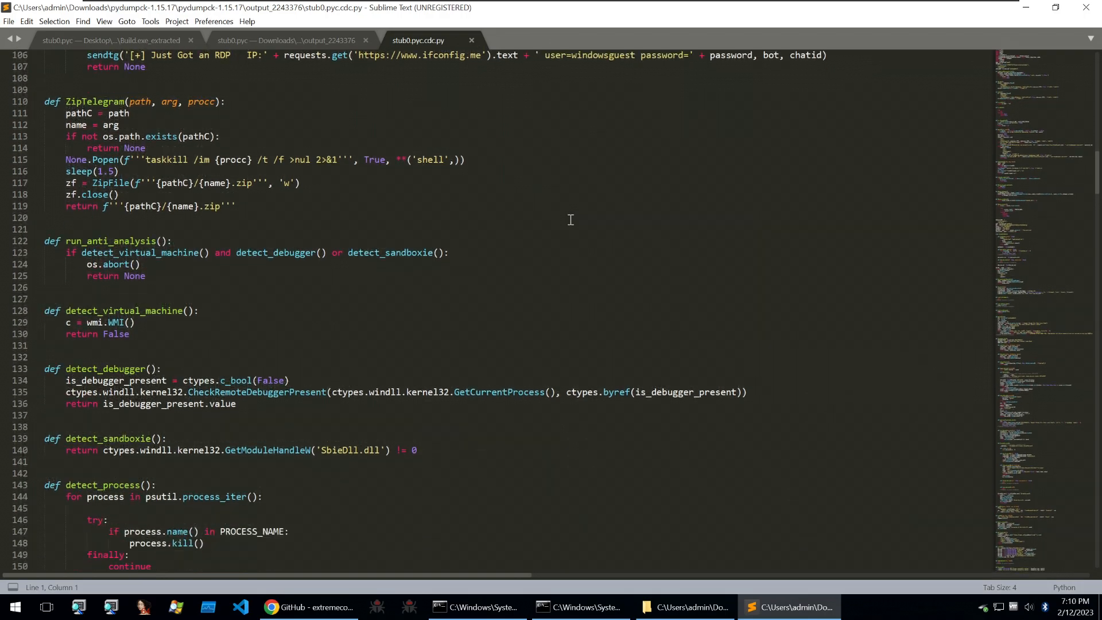
scroll(down, 3)
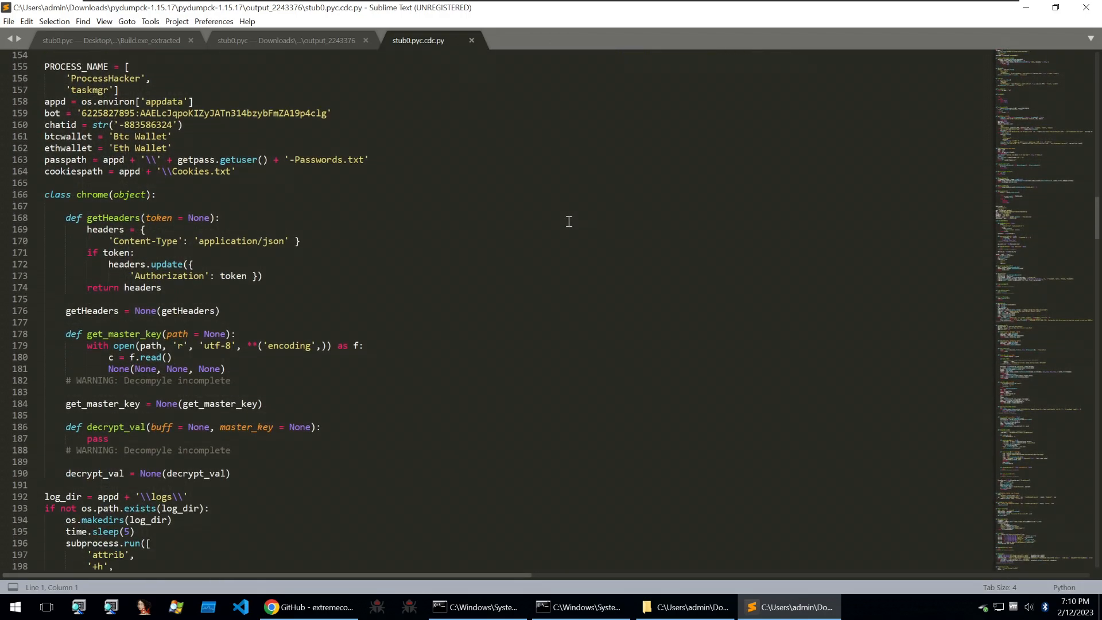
scroll(down, 3)
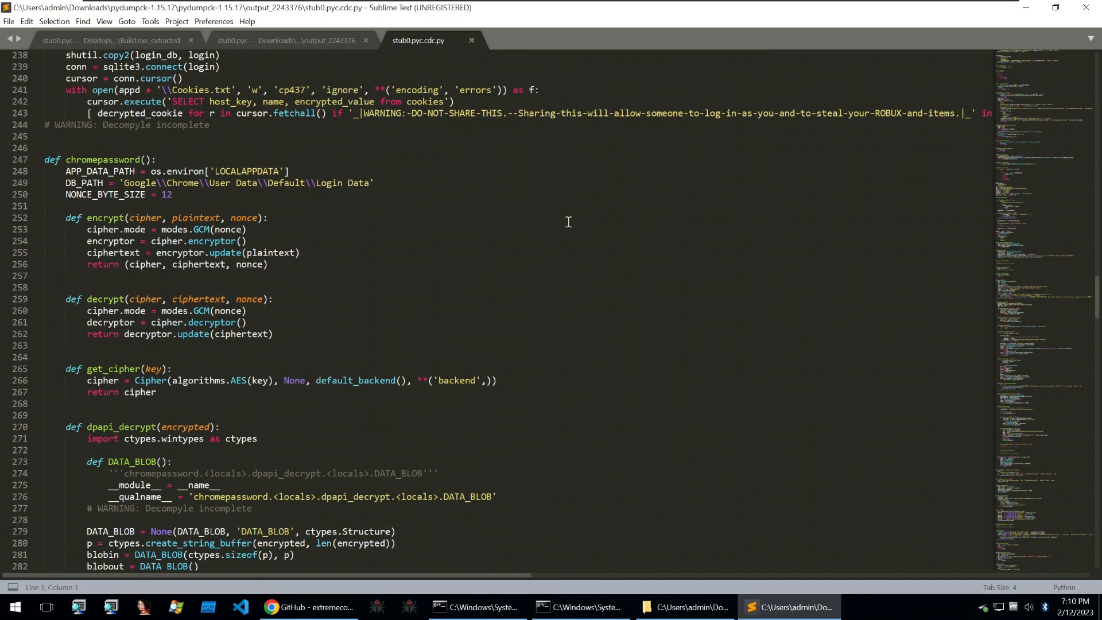
scroll(down, 3)
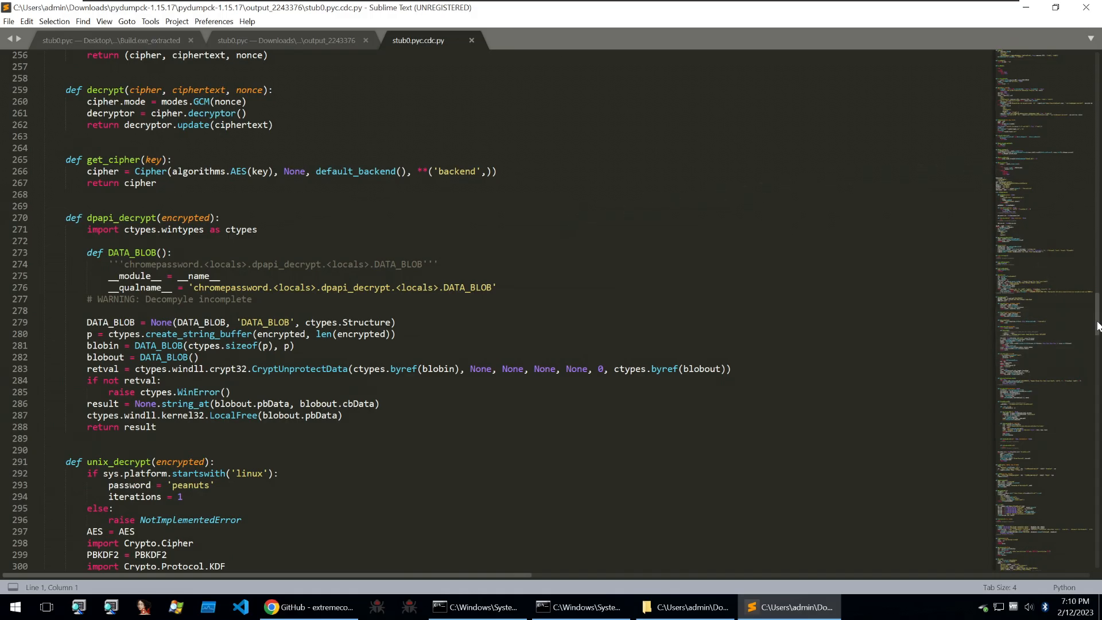
scroll(down, 3)
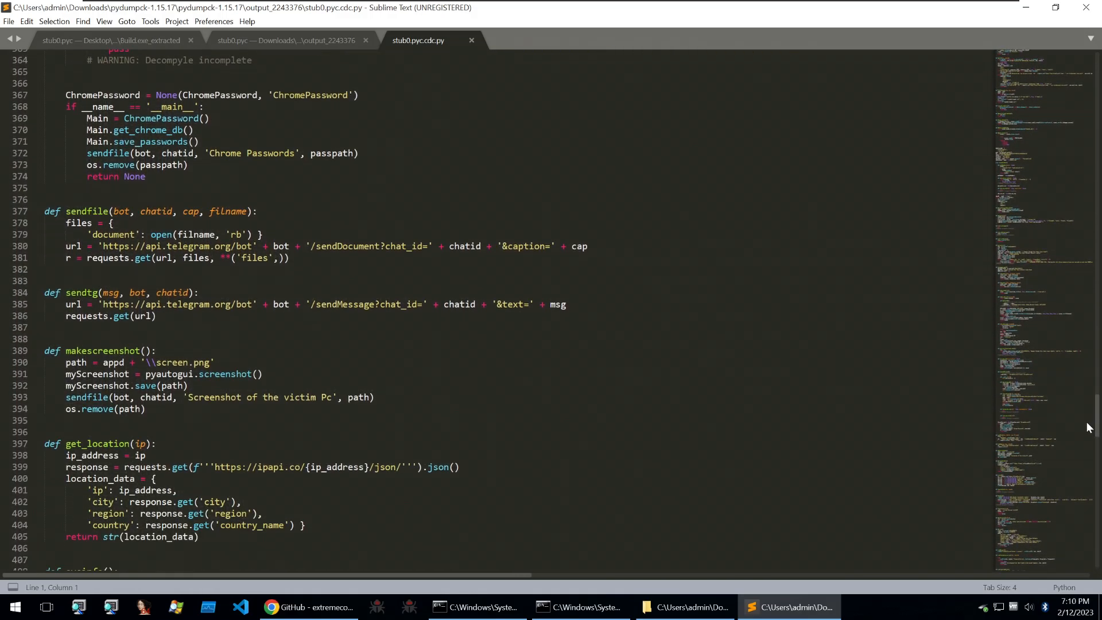
scroll(down, 3)
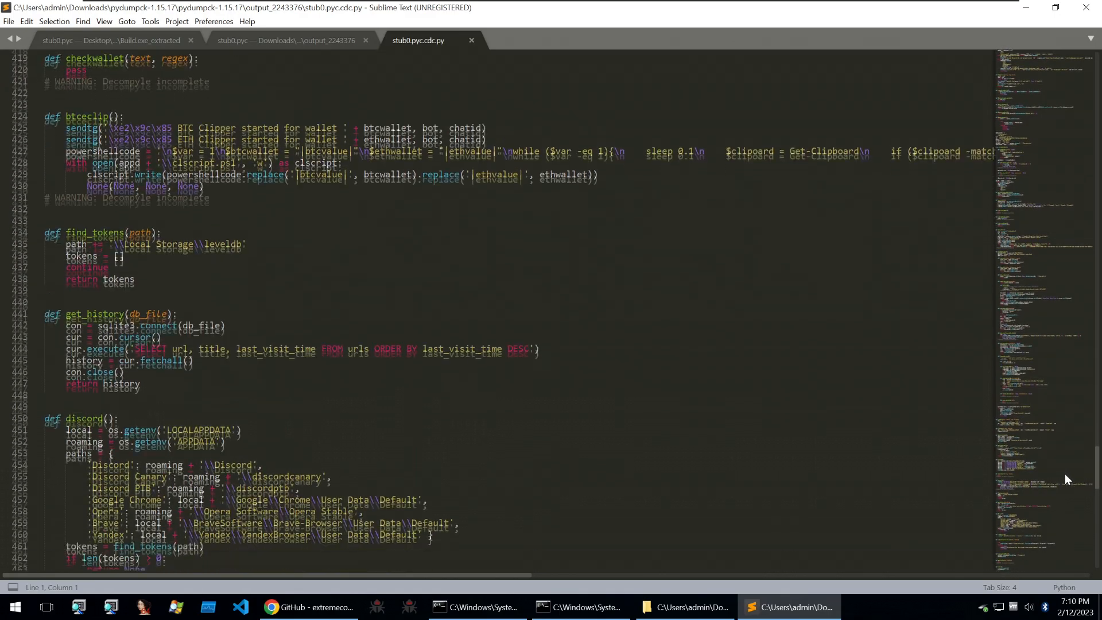
scroll(down, 3)
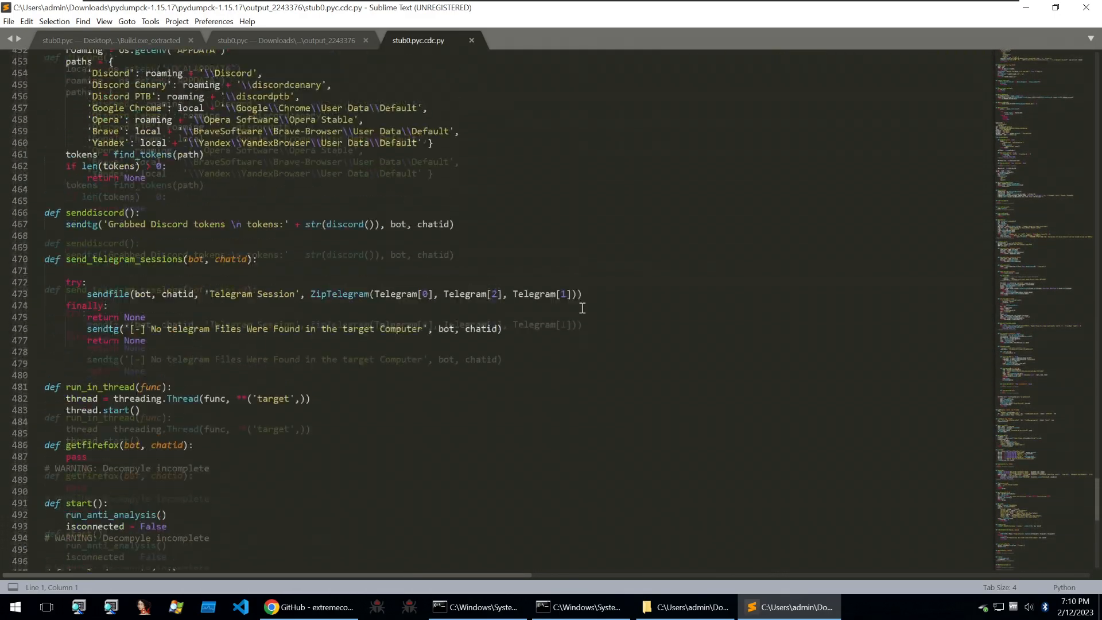
scroll(up, 3)
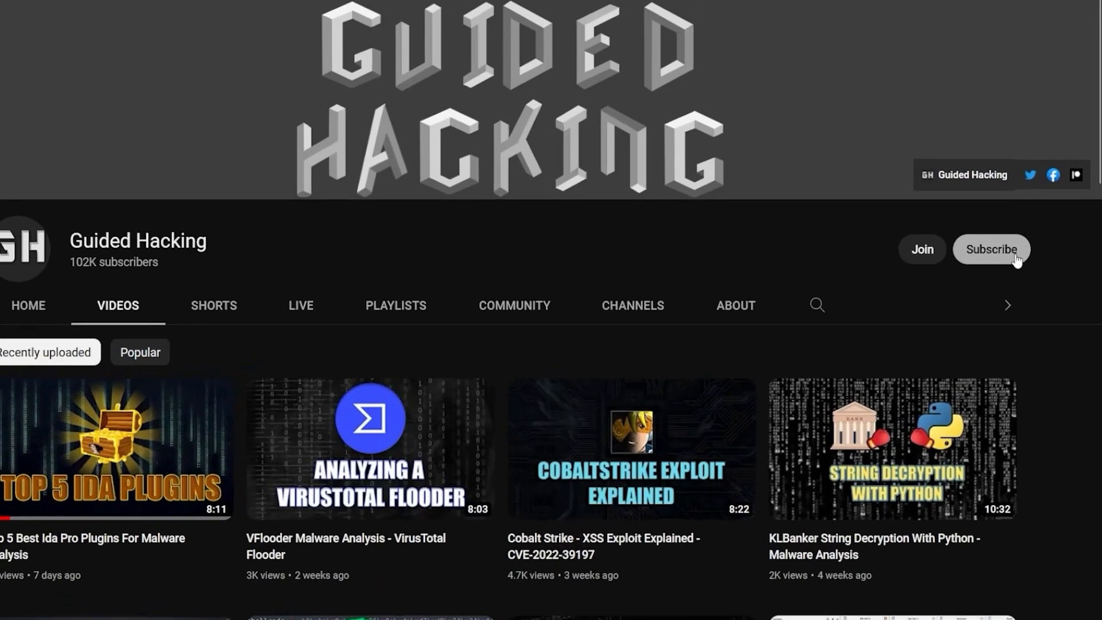
Subscribe to the Guided Hacking YouTube channel.
click(990, 249)
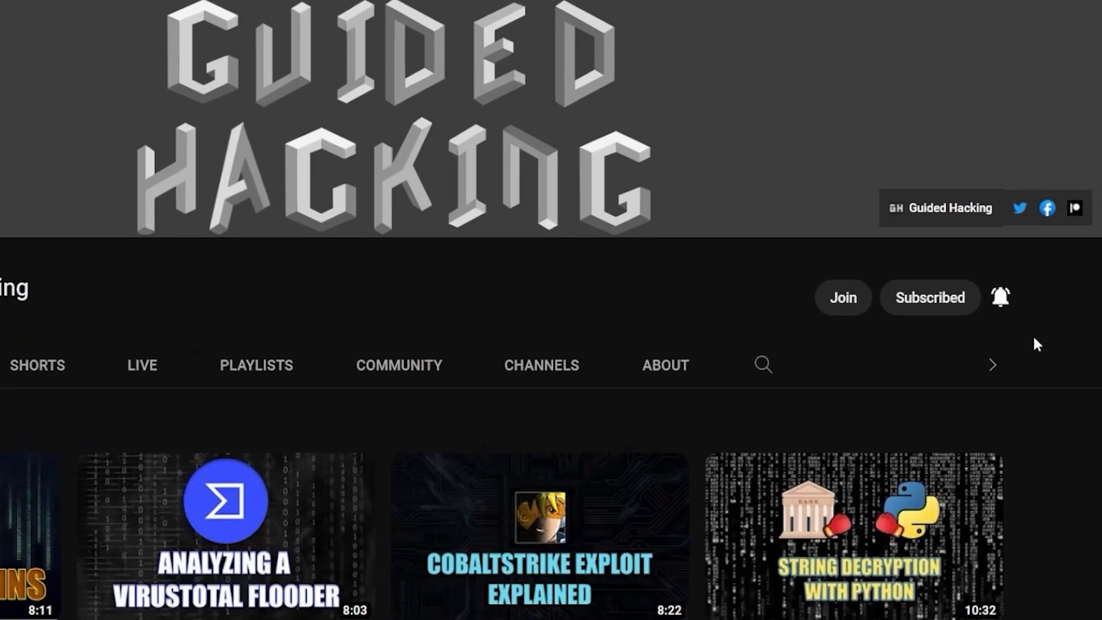